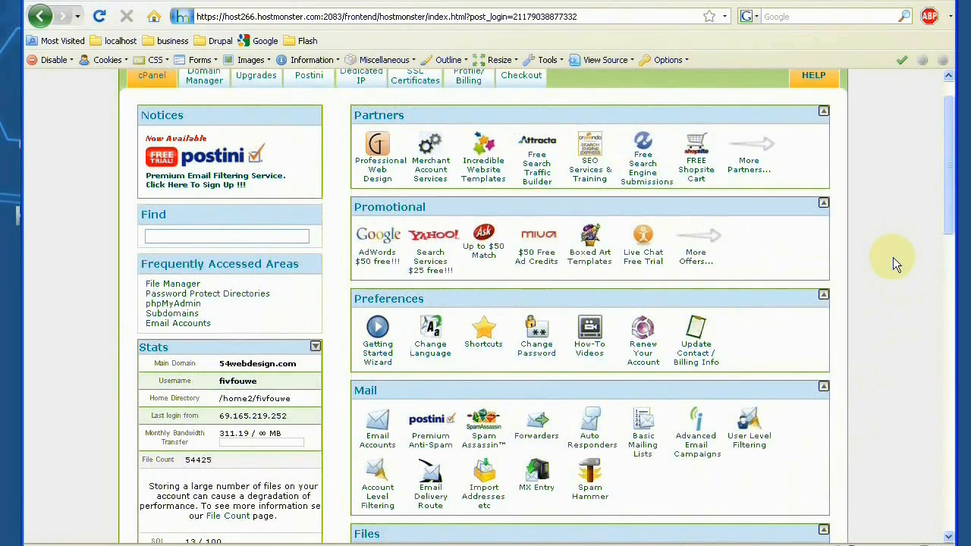
# - Reach the Databases section of cPanel home and launch phpMyAdmin
pyautogui.scroll(-3)
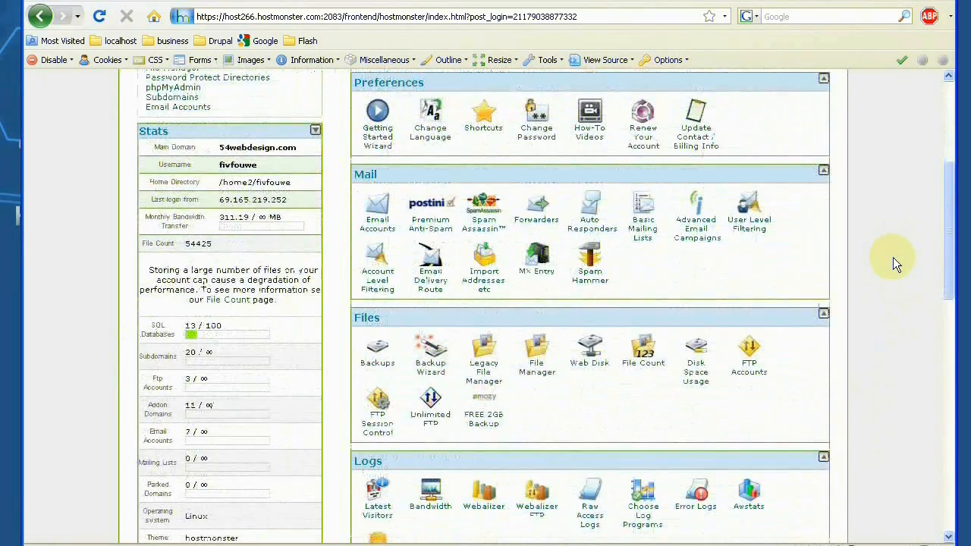
pyautogui.scroll(-3)
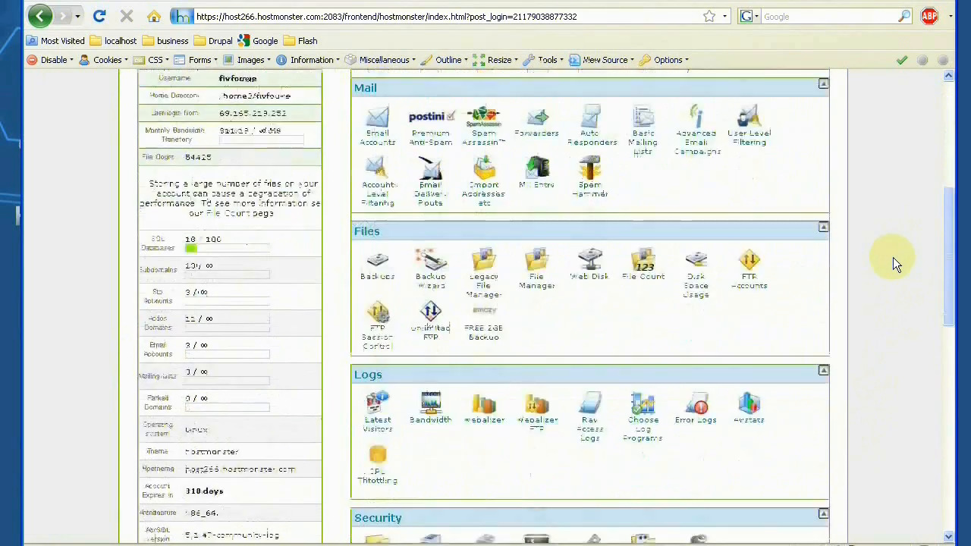
pyautogui.scroll(-3)
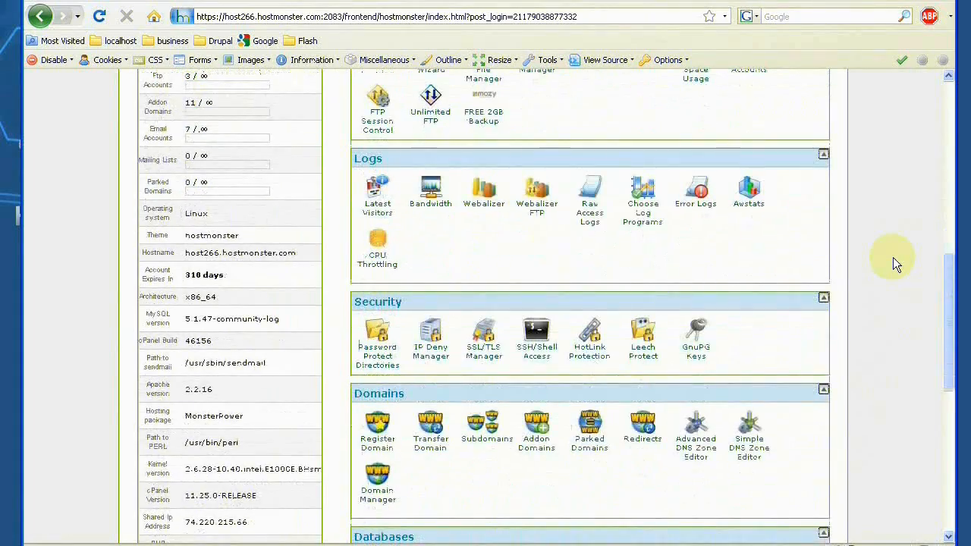
pyautogui.scroll(-3)
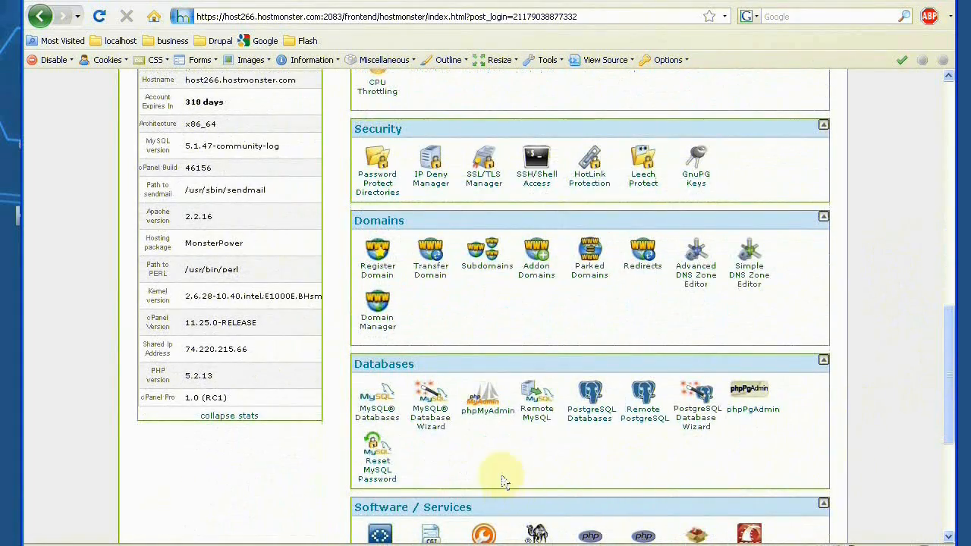
pyautogui.scroll(-3)
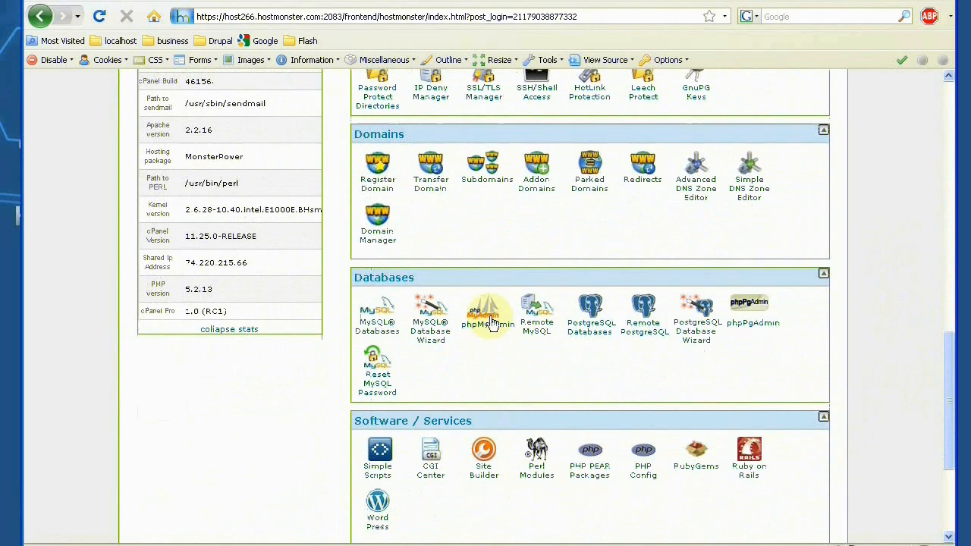
pyautogui.click(487, 314)
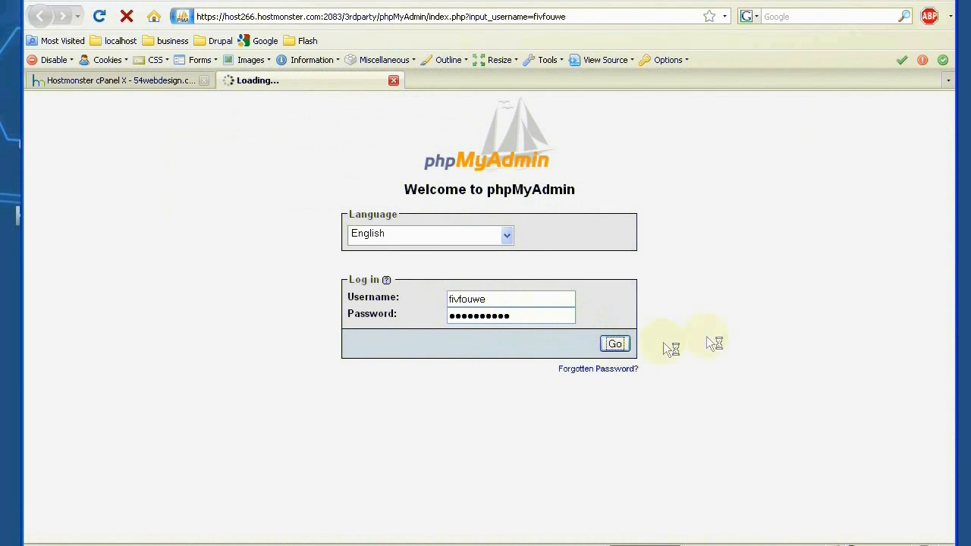
# - Log in, review fivfouwe_rifkind's 11 WordPress tables, and go to its Export page
pyautogui.click(614, 343)
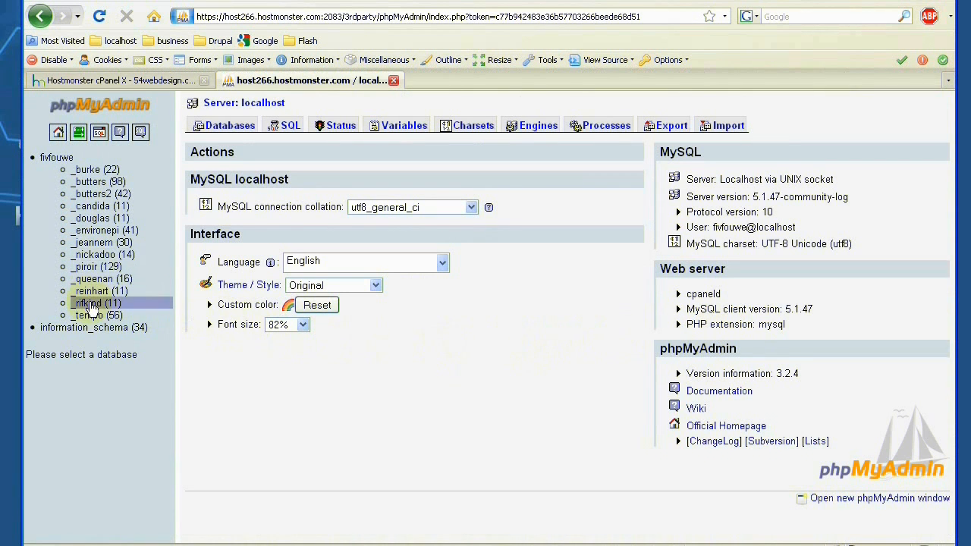
pyautogui.click(88, 303)
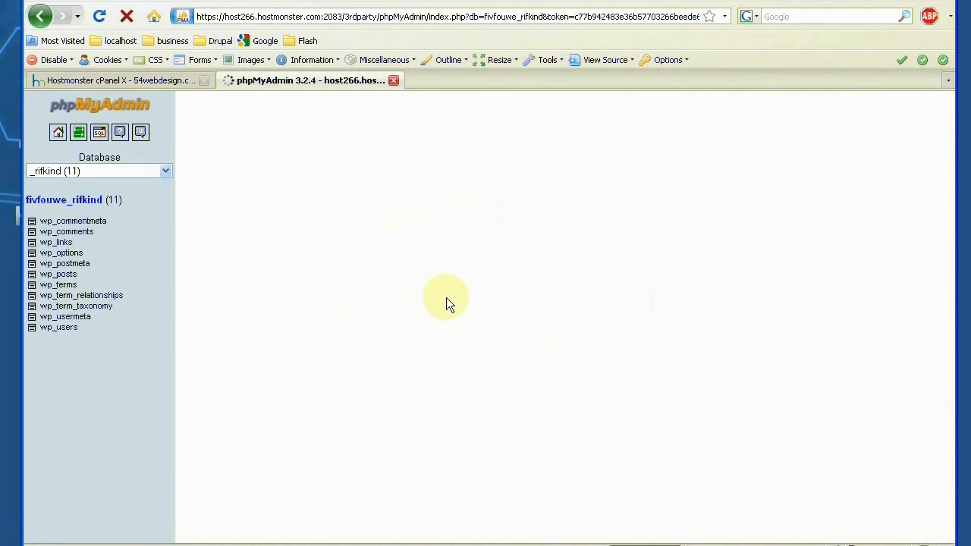
pyautogui.click(64, 200)
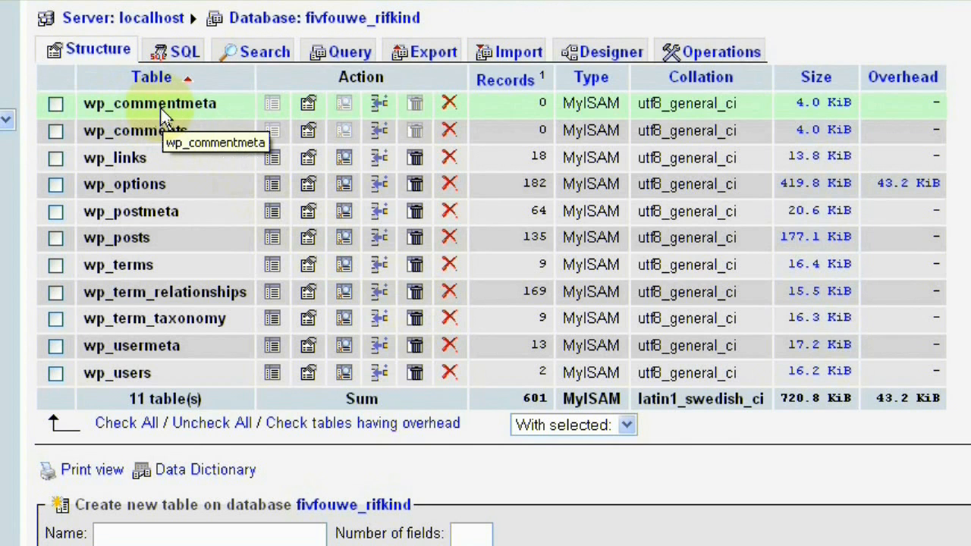
pyautogui.moveTo(144, 139)
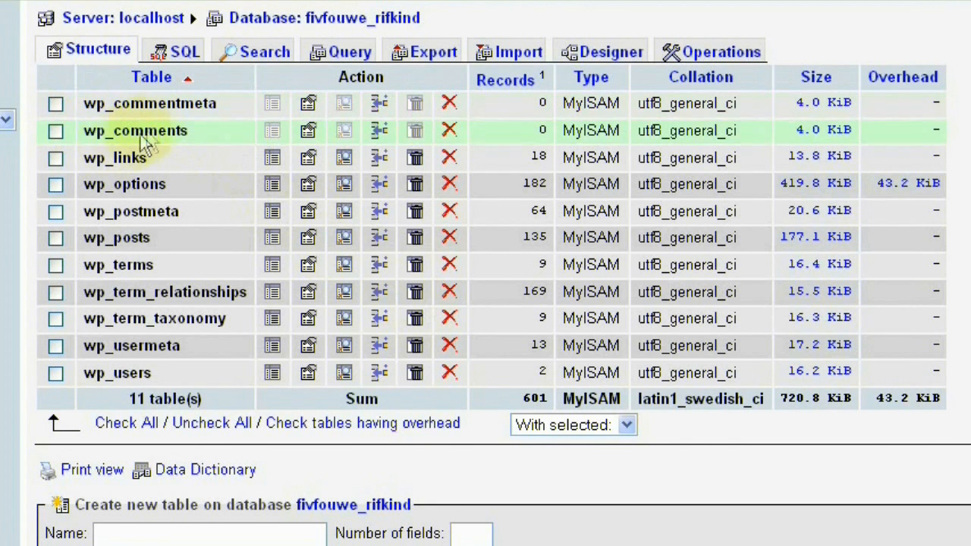
pyautogui.moveTo(154, 318)
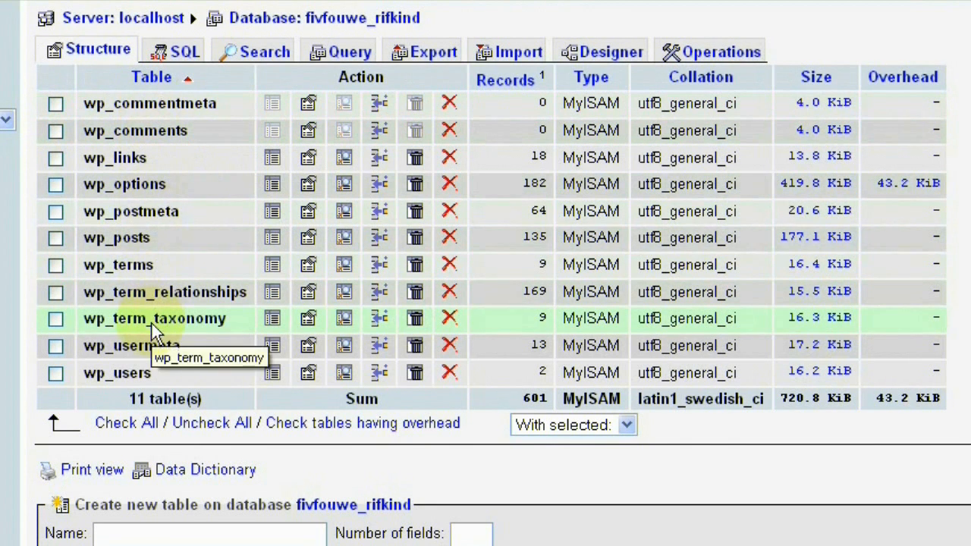
pyautogui.moveTo(139, 355)
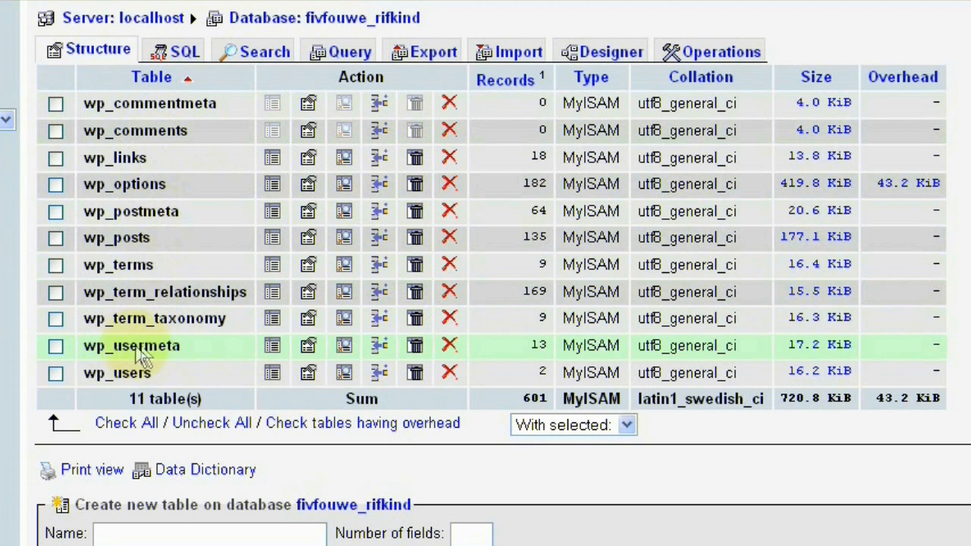
pyautogui.moveTo(116, 374)
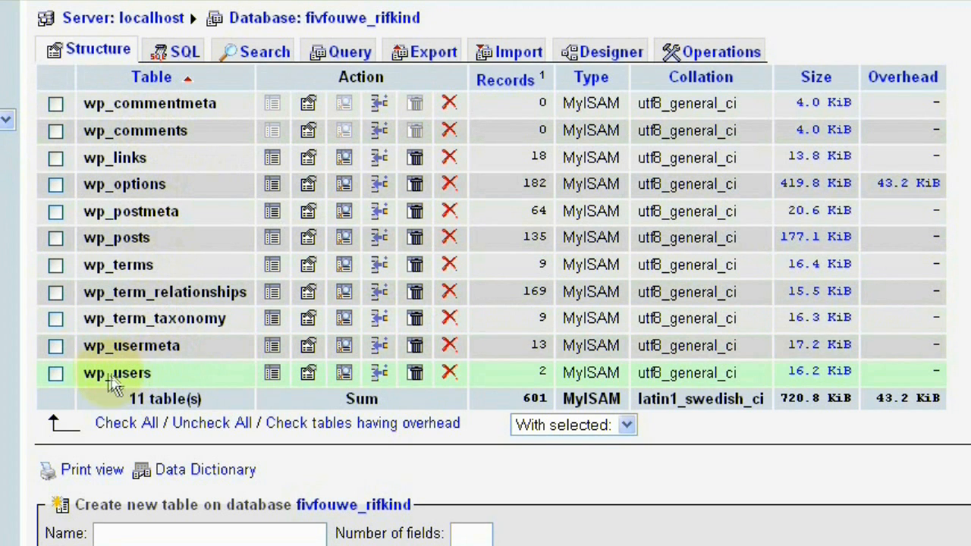
pyautogui.moveTo(463, 124)
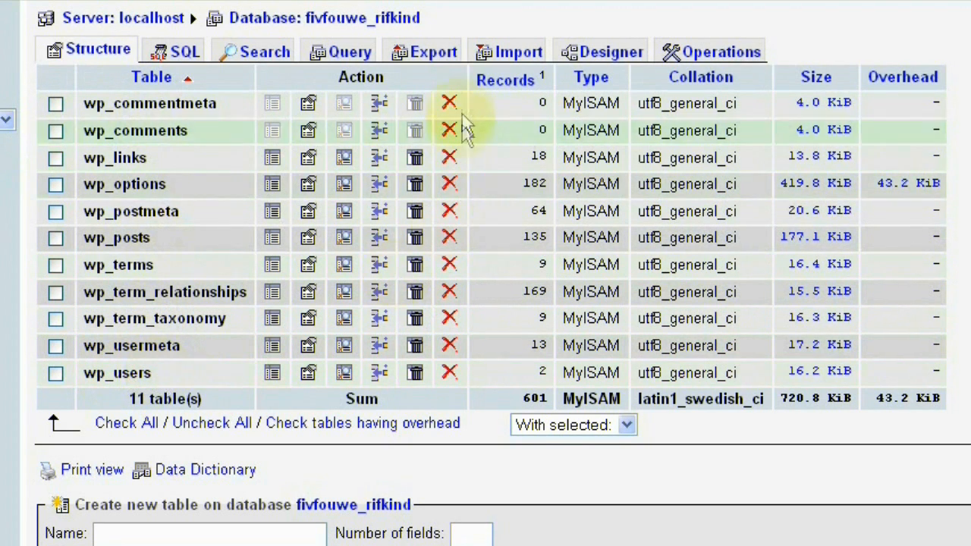
pyautogui.click(425, 51)
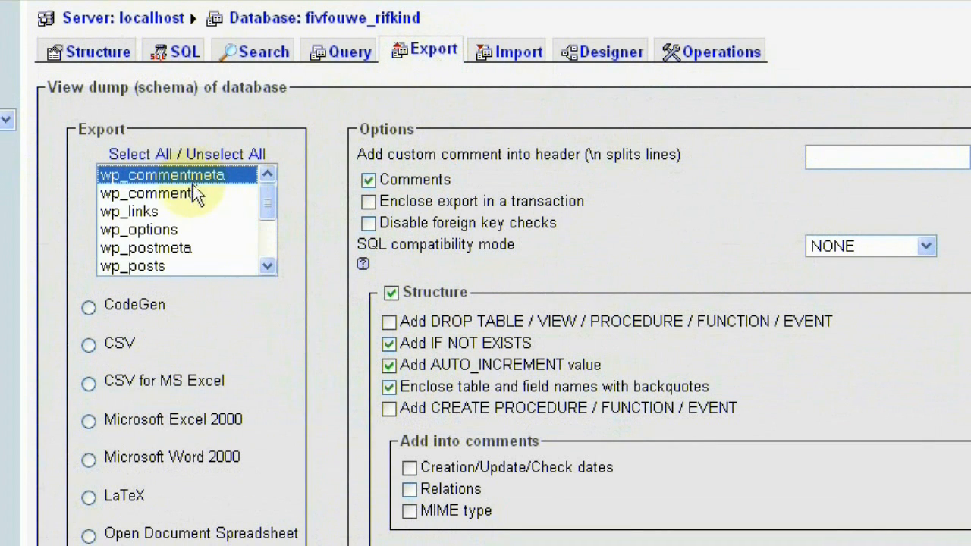
# - Export all tables of fivfouwe_rifkind as an SQL file saved to the computer, then return to cPanel
pyautogui.click(149, 192)
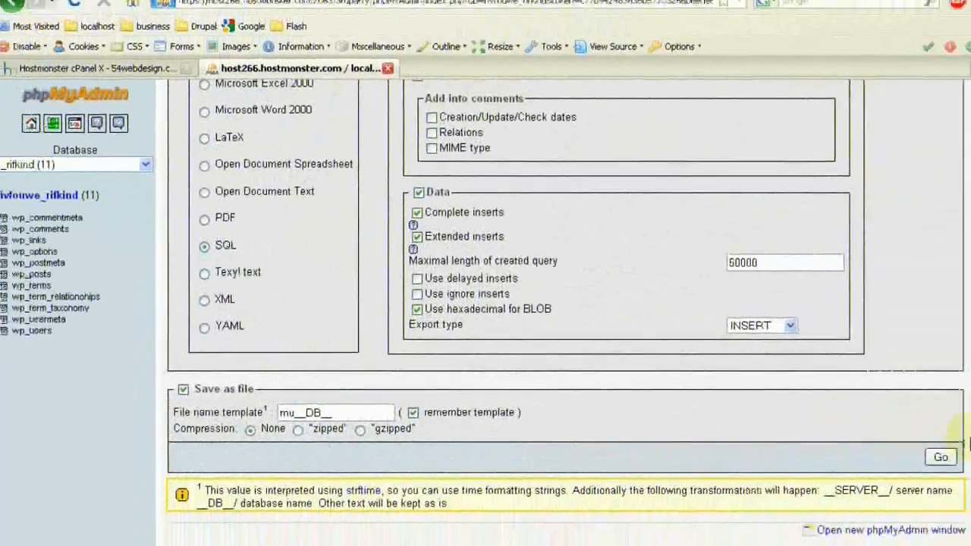
pyautogui.click(941, 457)
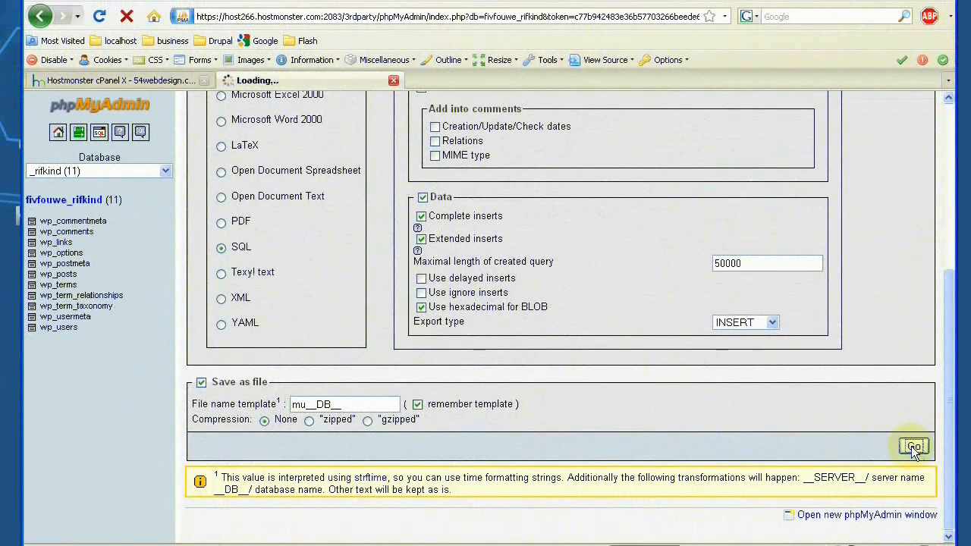
pyautogui.click(914, 446)
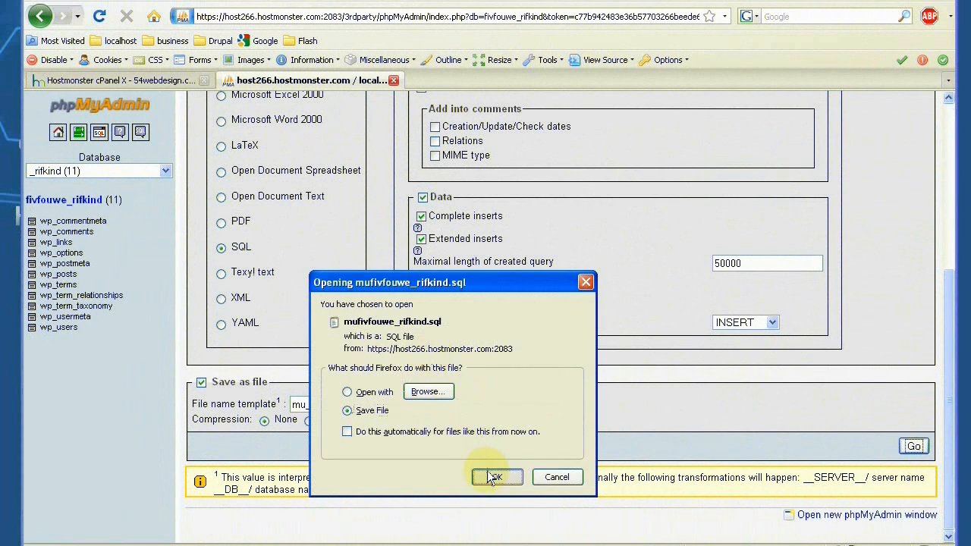
pyautogui.click(491, 476)
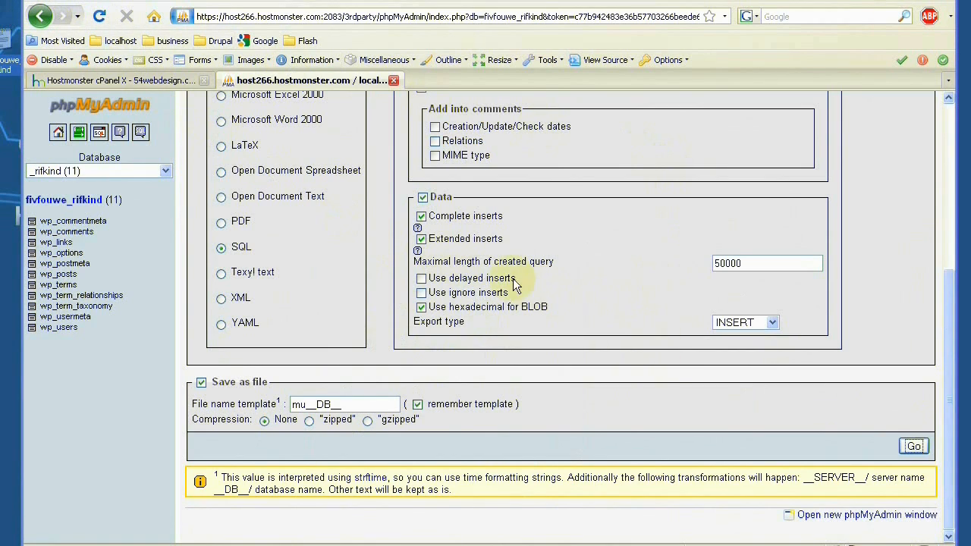
pyautogui.click(114, 79)
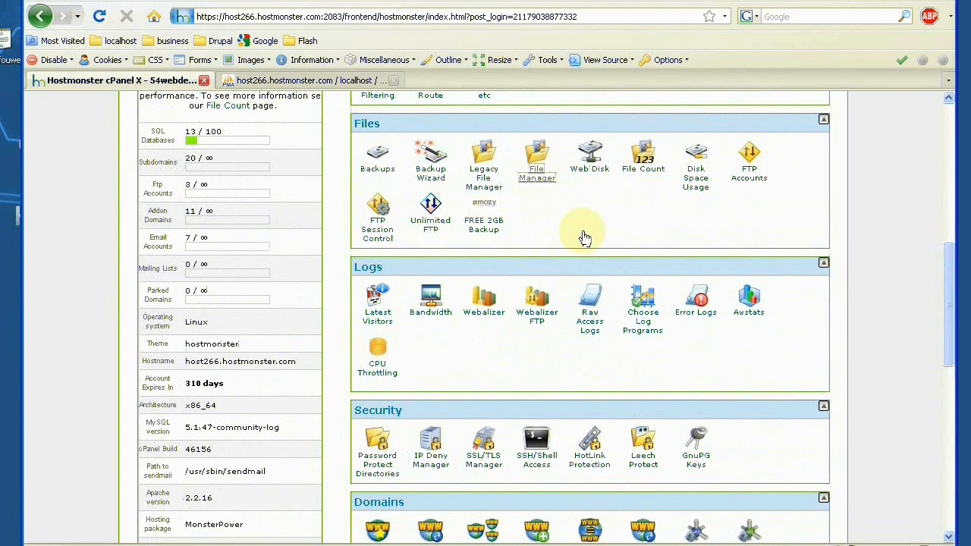
# - Browse File Manager from the web root into the rifkind site's wp-content/themes folder
pyautogui.click(537, 159)
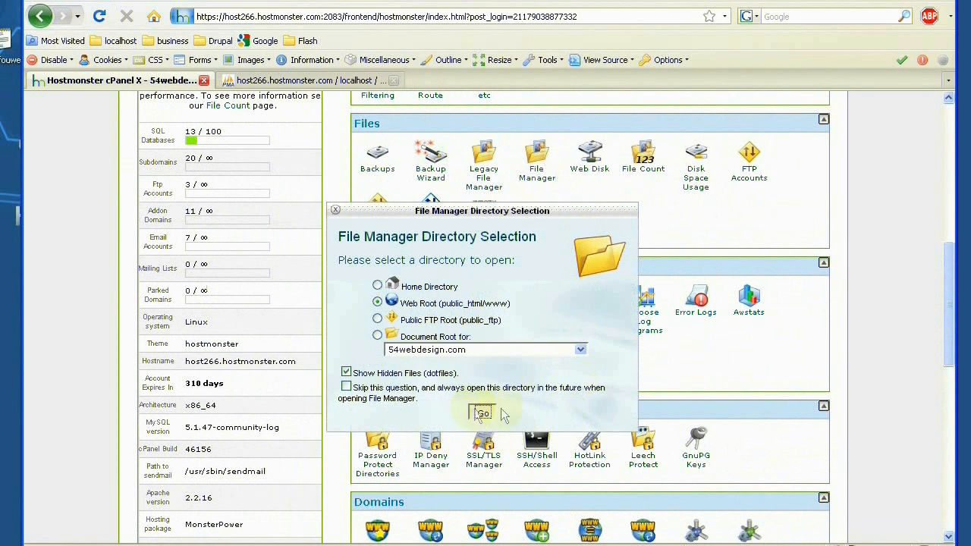
pyautogui.click(480, 412)
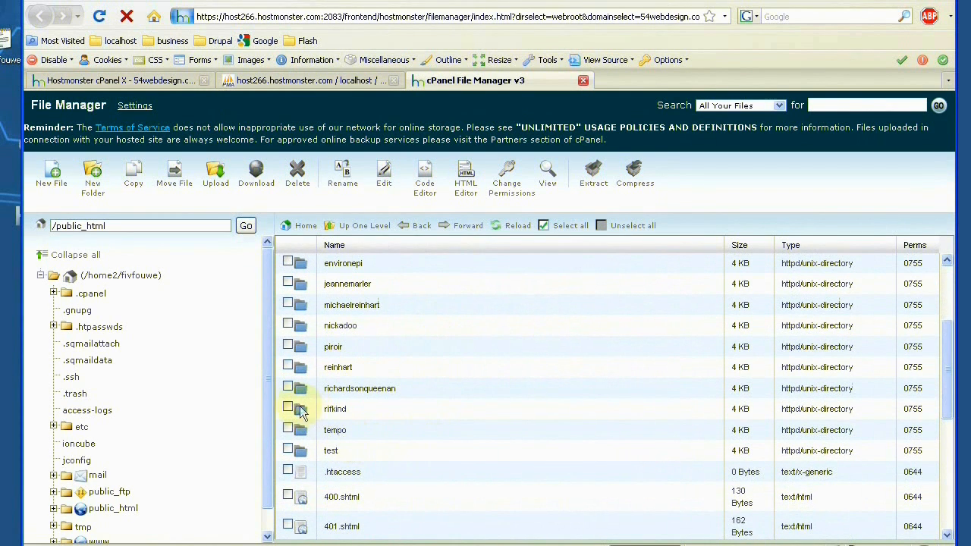
pyautogui.doubleClick(334, 410)
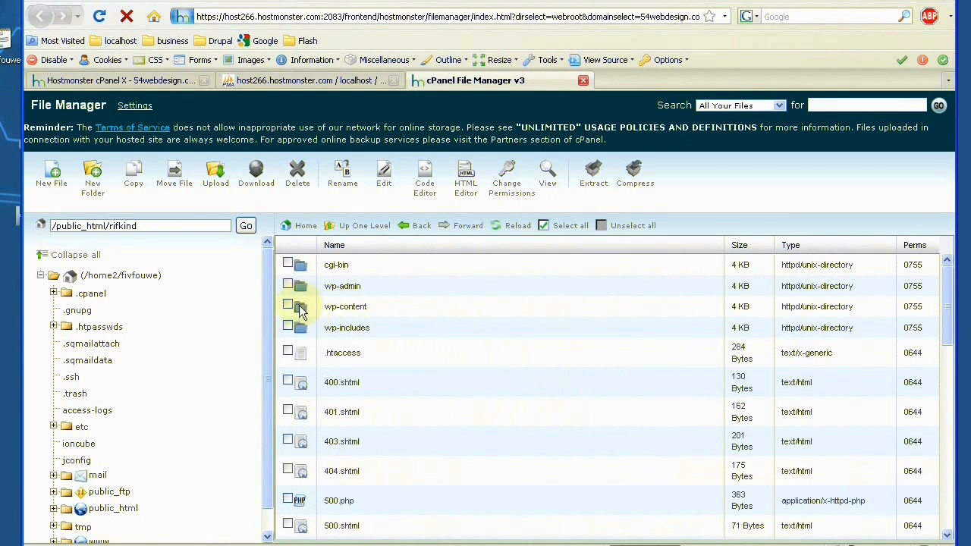
pyautogui.doubleClick(346, 307)
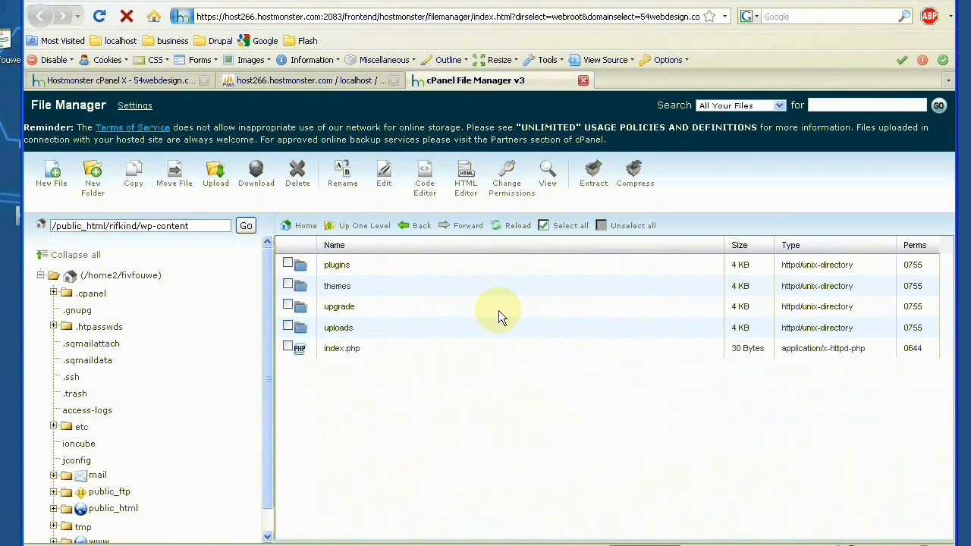
pyautogui.click(289, 284)
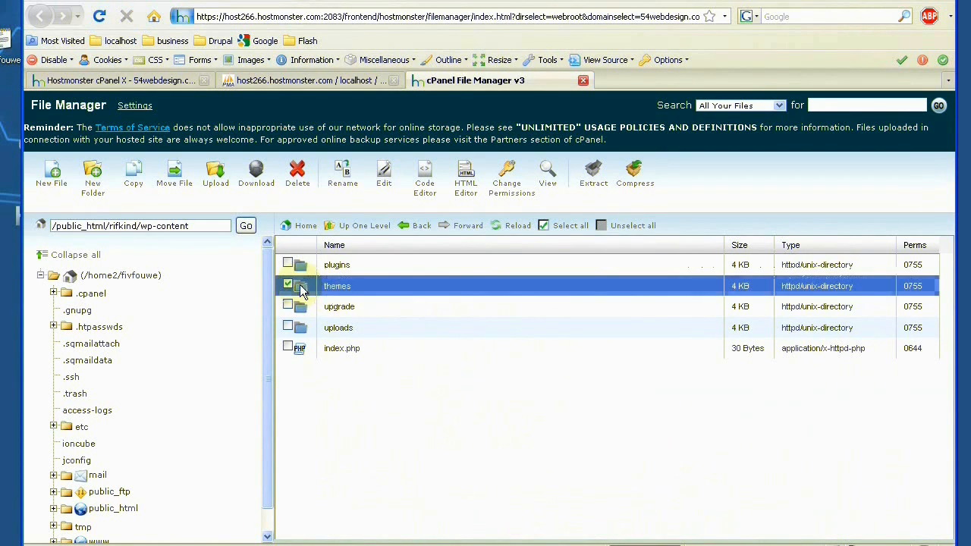
pyautogui.doubleClick(336, 285)
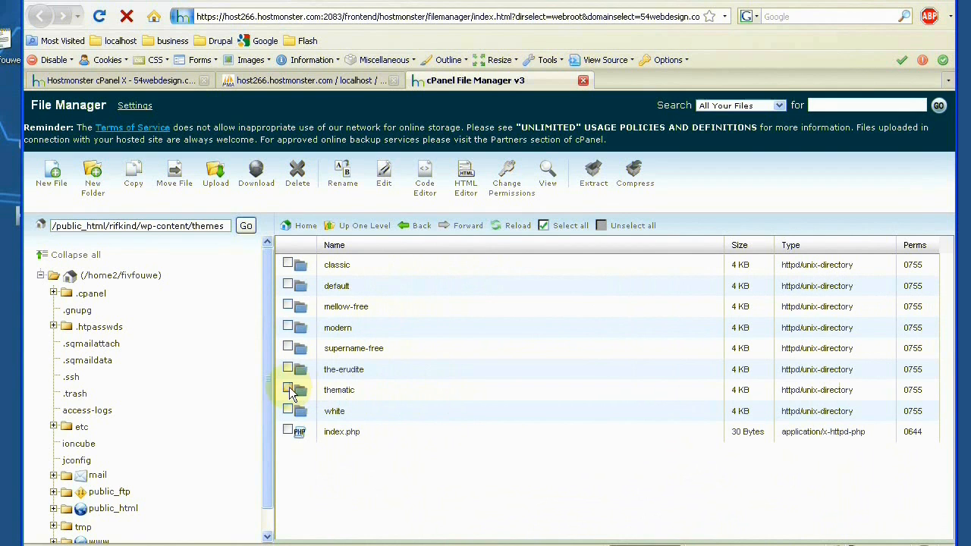
# - Compress the thematic theme folder into thematic.zip, download it, and go back up to wp-content
pyautogui.click(289, 390)
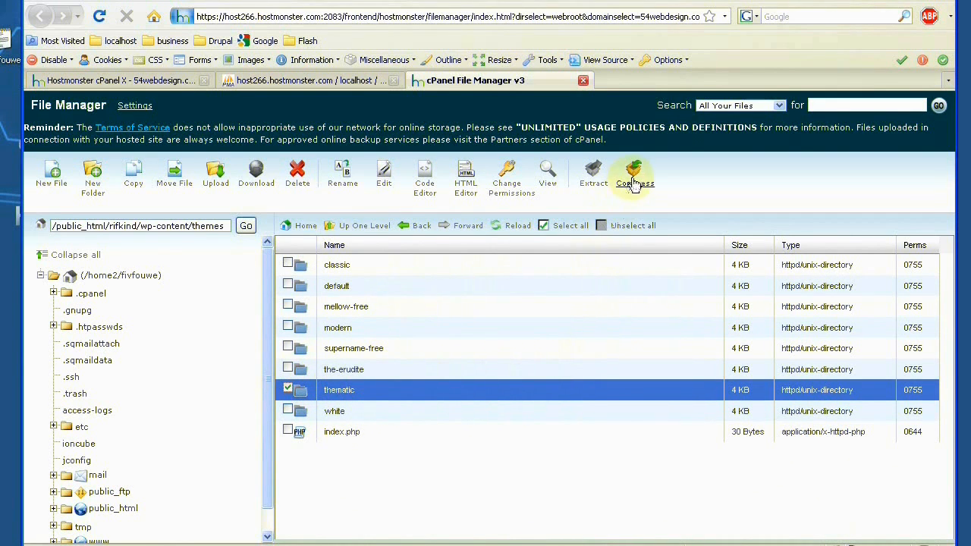
pyautogui.click(634, 175)
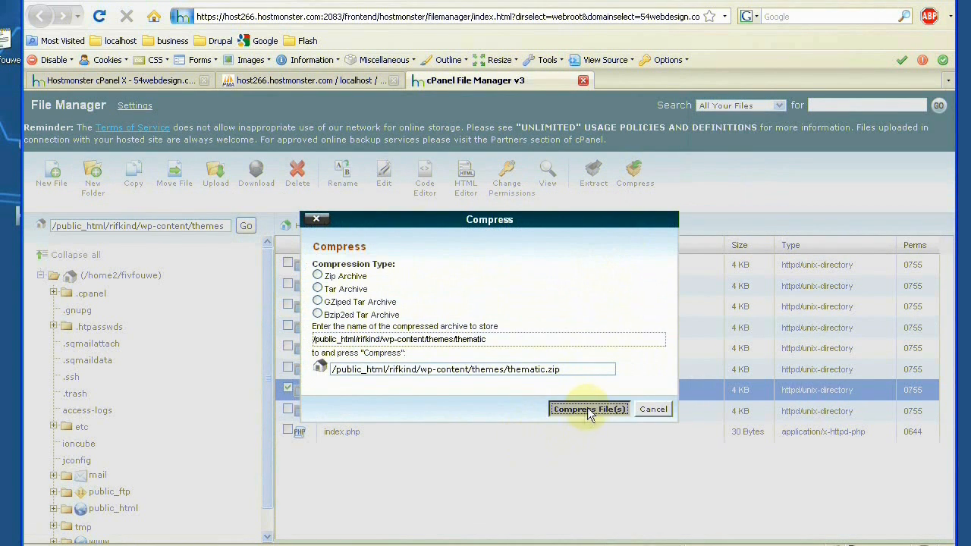
pyautogui.click(589, 409)
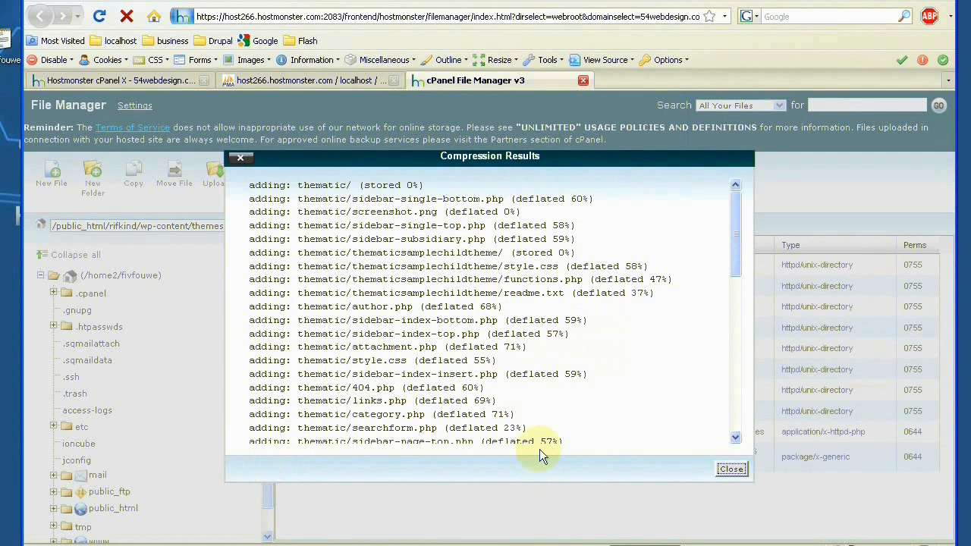
pyautogui.click(731, 468)
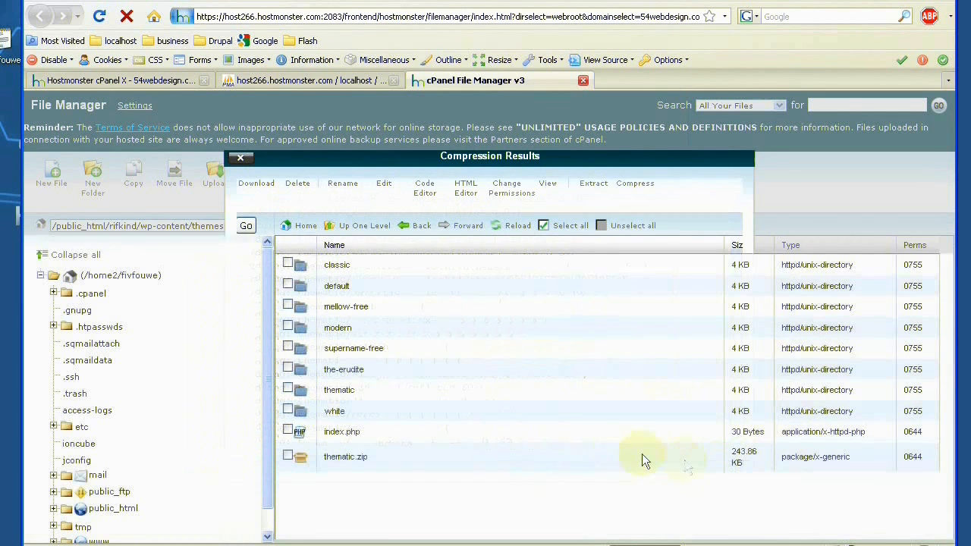
pyautogui.click(240, 157)
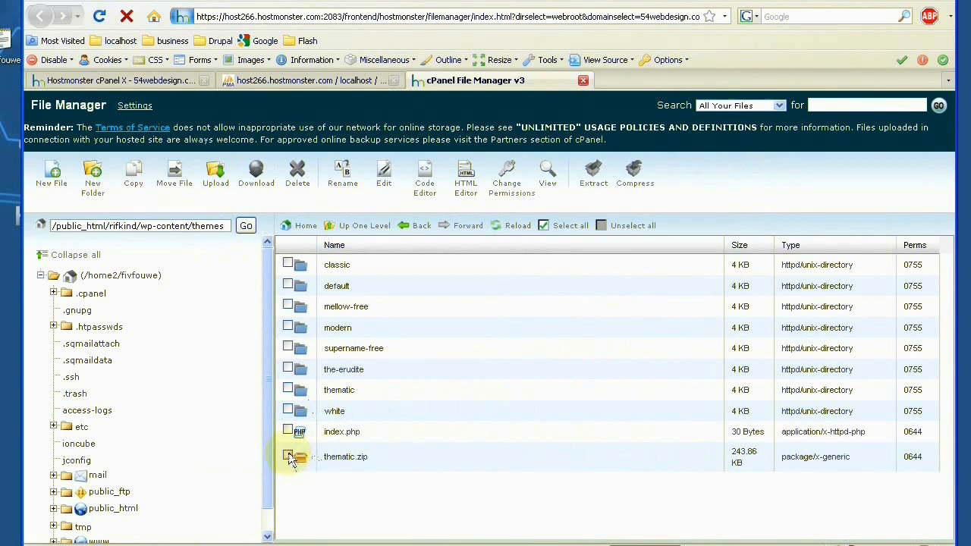
pyautogui.click(288, 455)
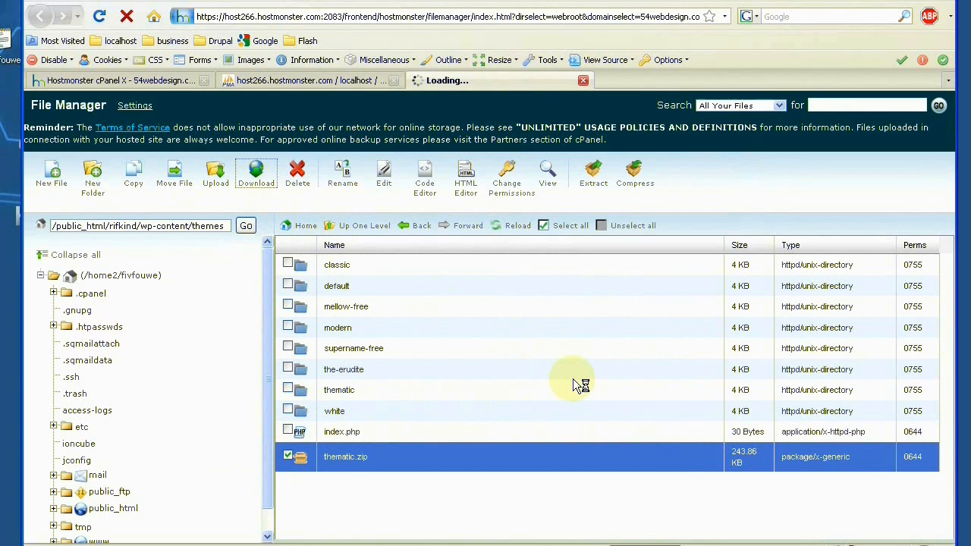
pyautogui.click(255, 173)
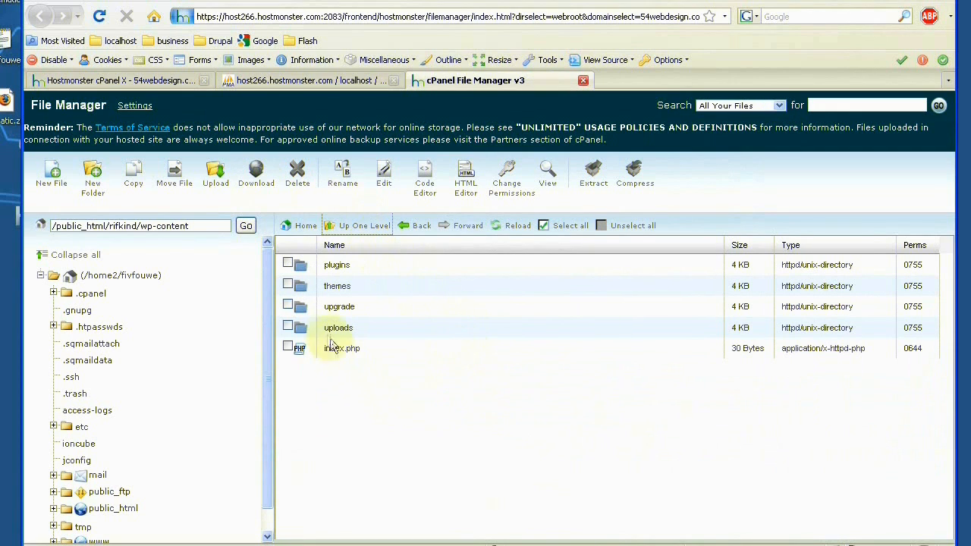
# - Inside wp-content/uploads, compress the 2010 folder into a 2010.zip archive
pyautogui.click(288, 327)
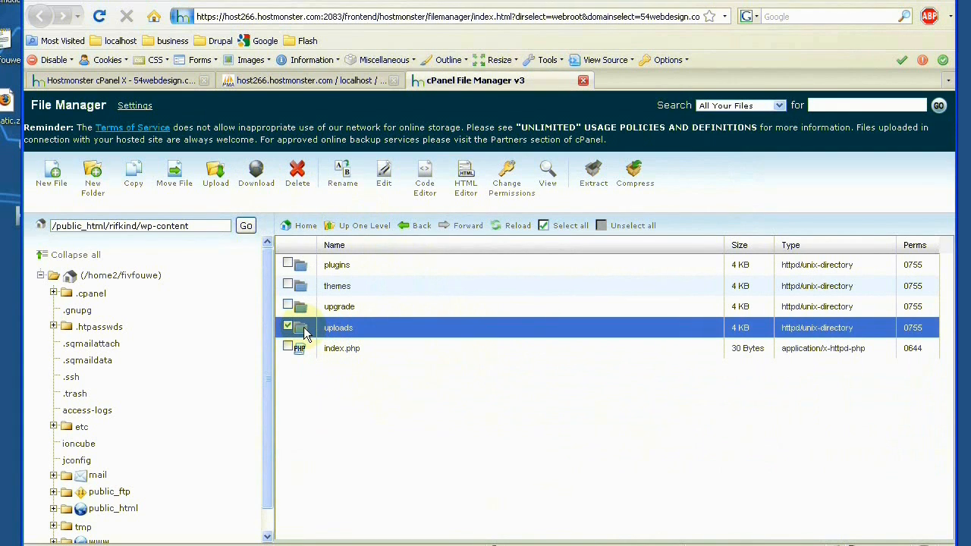
pyautogui.doubleClick(338, 328)
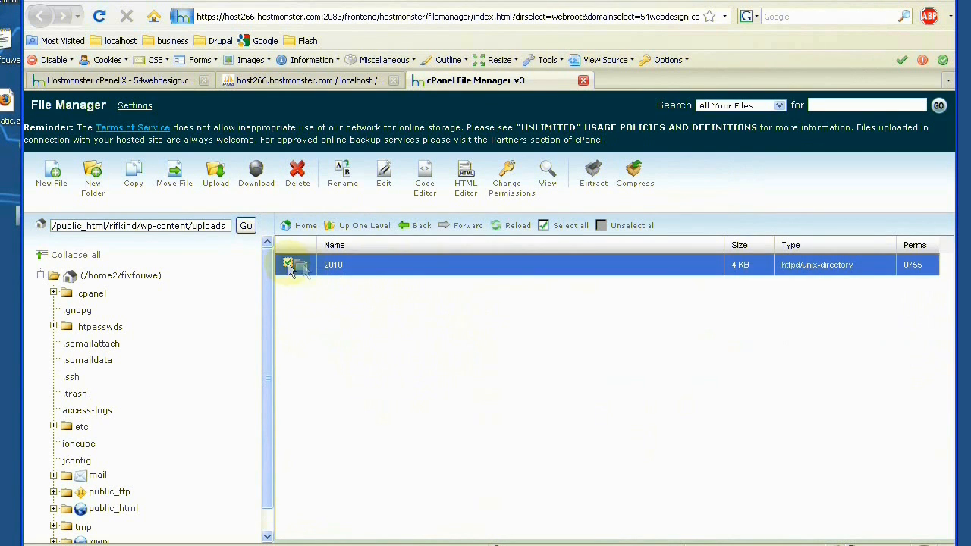
pyautogui.click(634, 175)
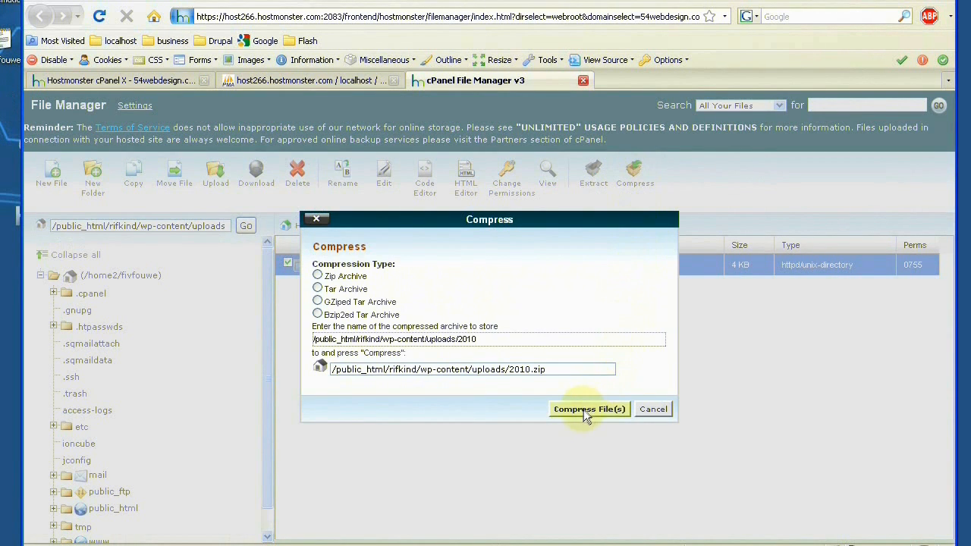
pyautogui.click(588, 410)
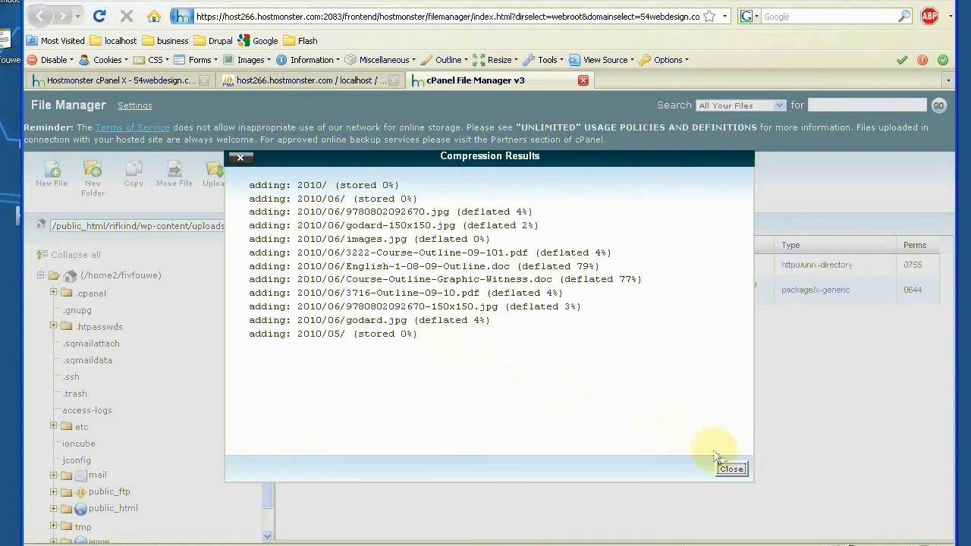
pyautogui.click(731, 467)
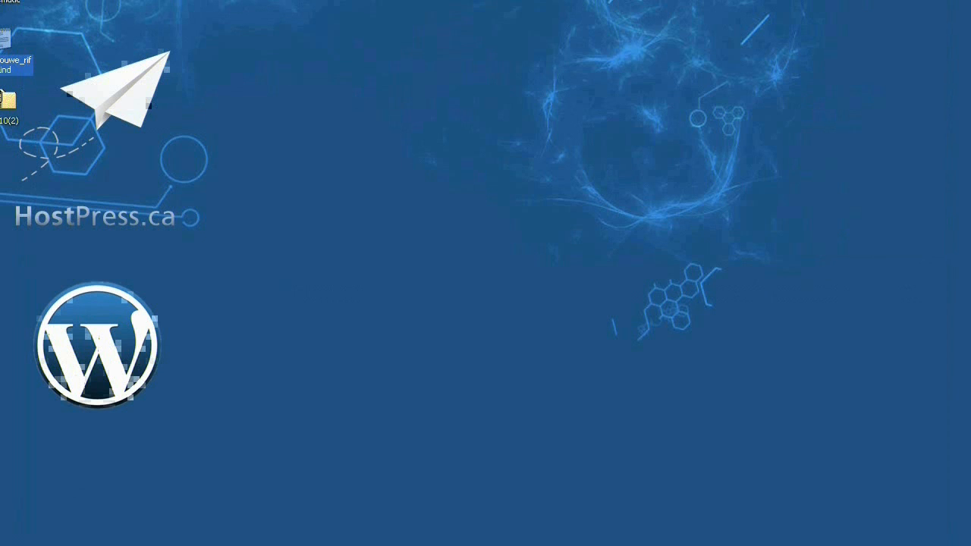
pyautogui.moveTo(479, 190)
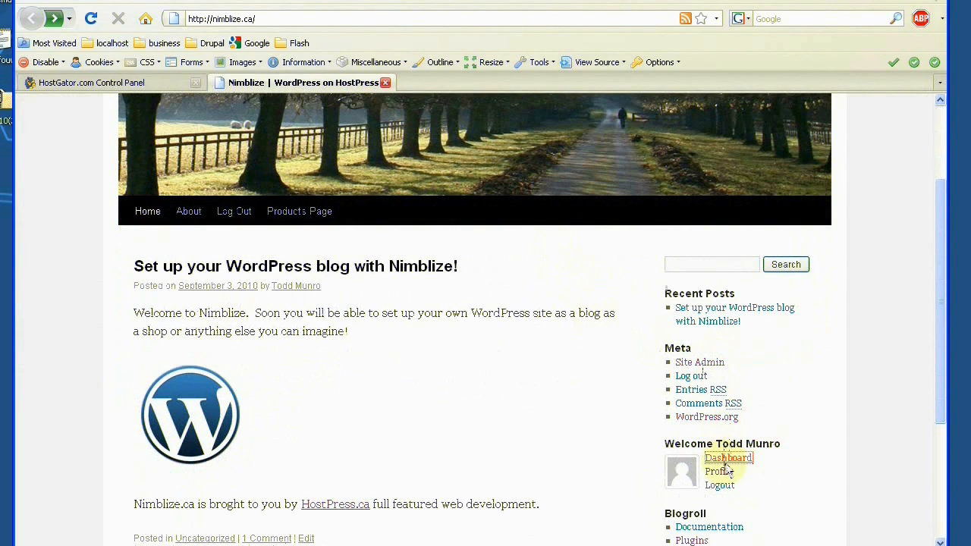
# - Go to the network Super Admin Sites page and reach the Add Site form
pyautogui.click(728, 458)
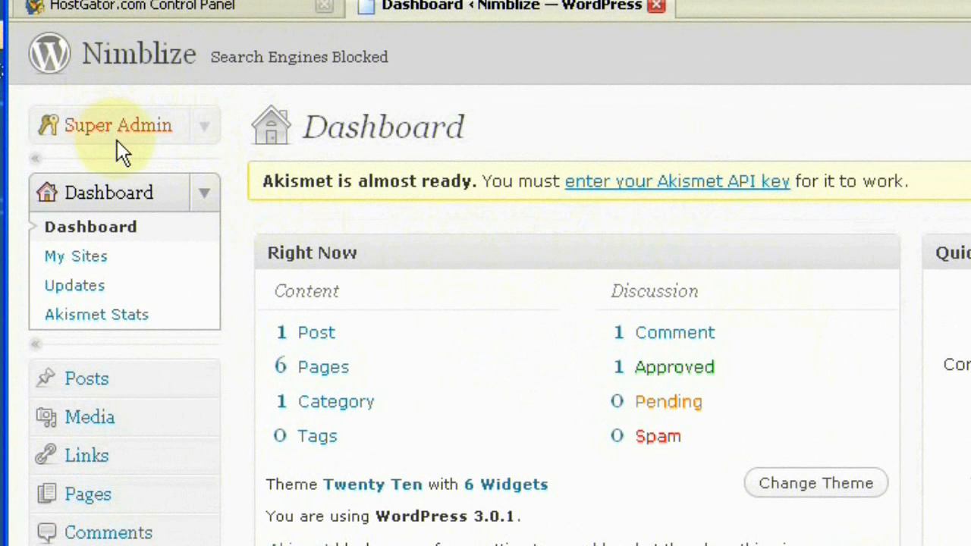
pyautogui.moveTo(114, 139)
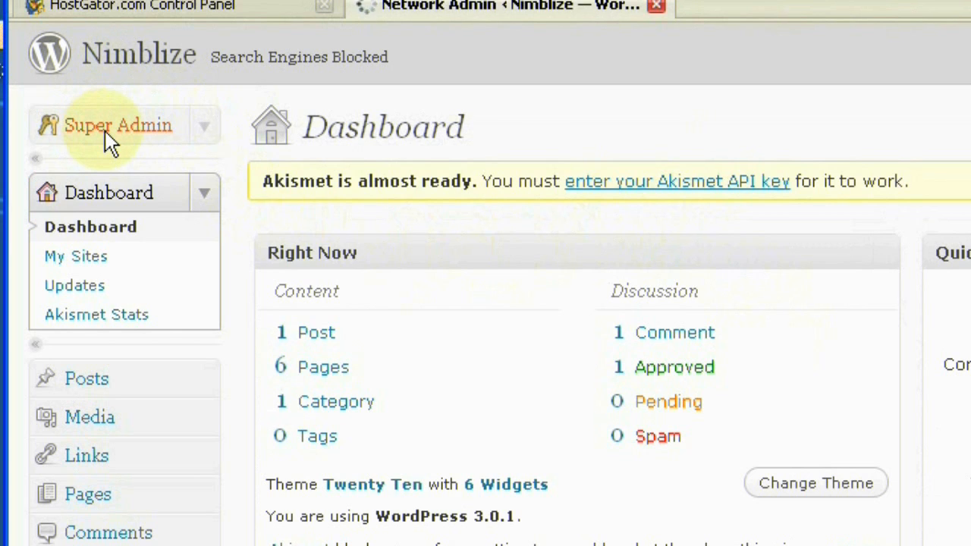
pyautogui.click(118, 125)
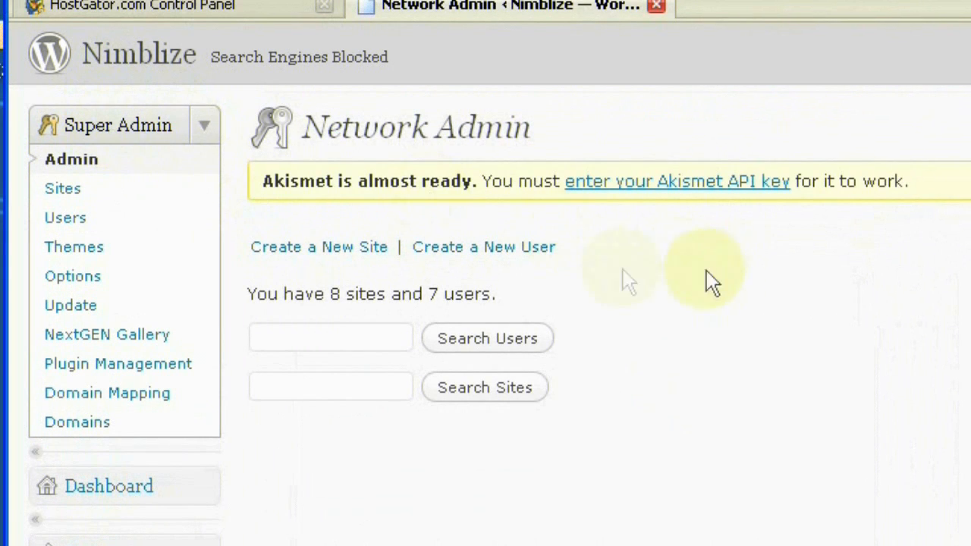
pyautogui.click(319, 246)
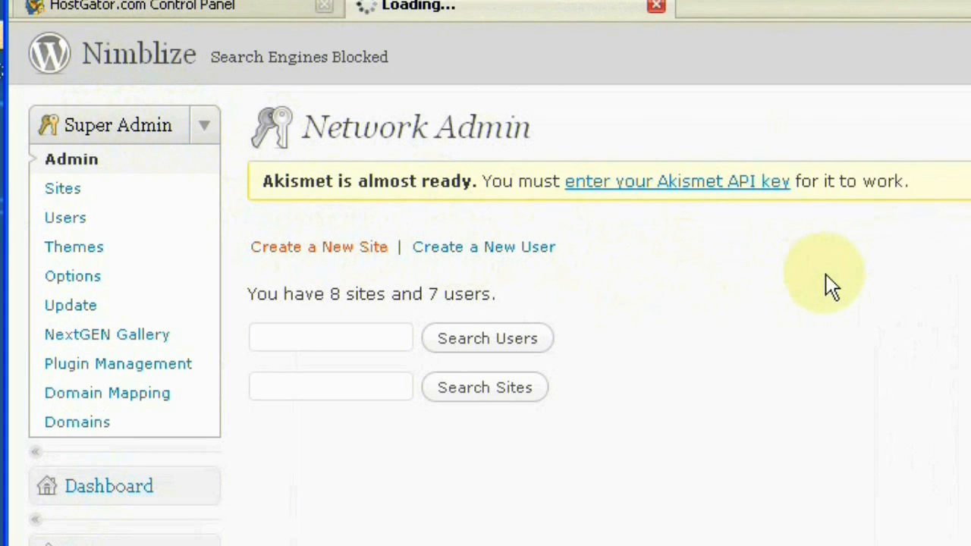
pyautogui.click(62, 188)
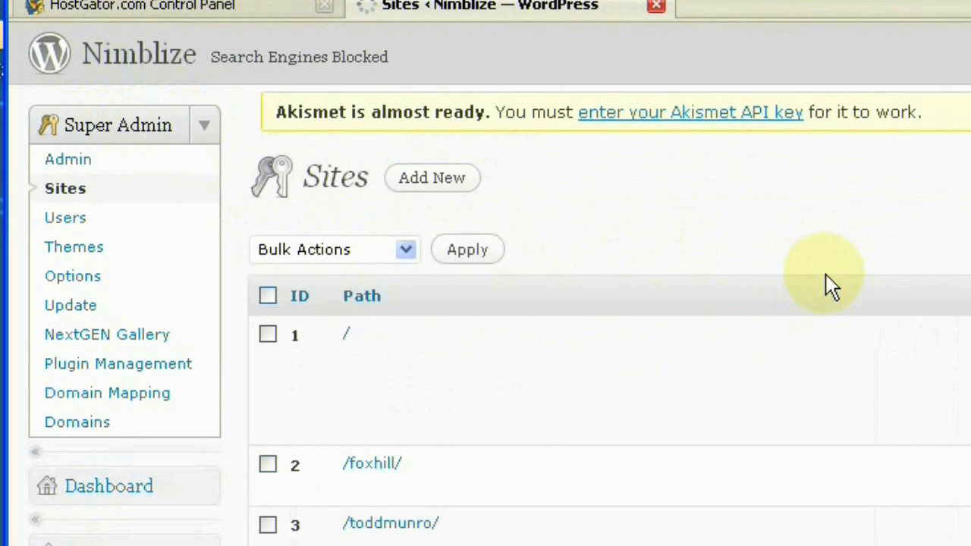
pyautogui.scroll(-3)
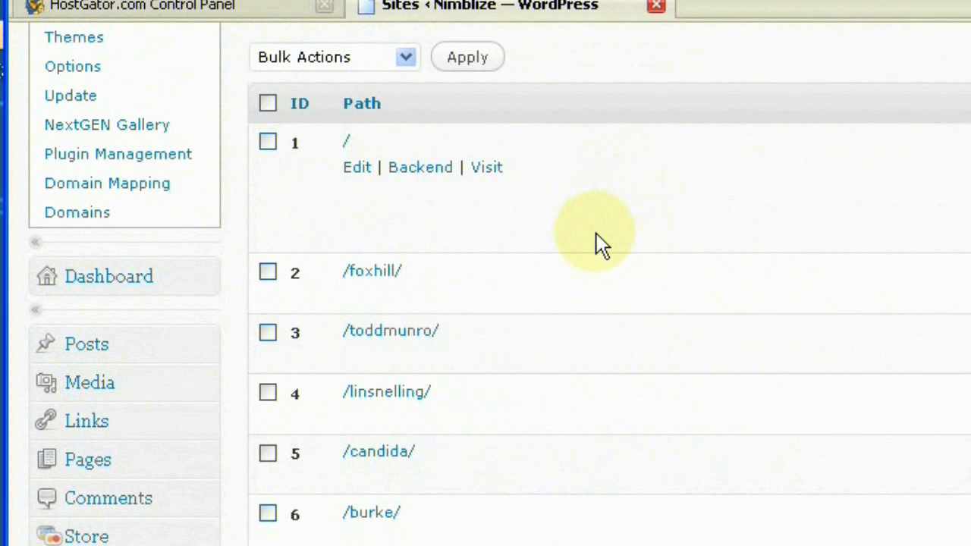
pyautogui.moveTo(598, 318)
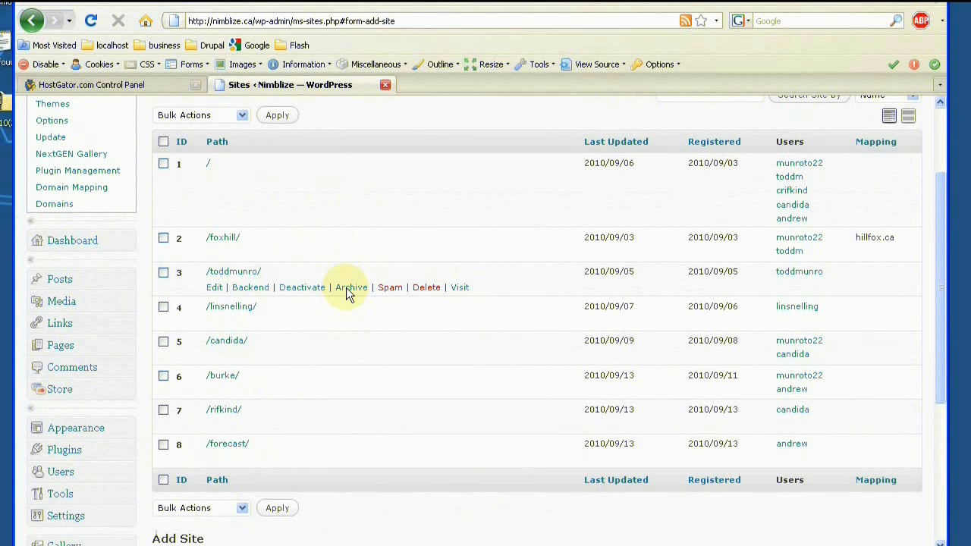
pyautogui.scroll(-3)
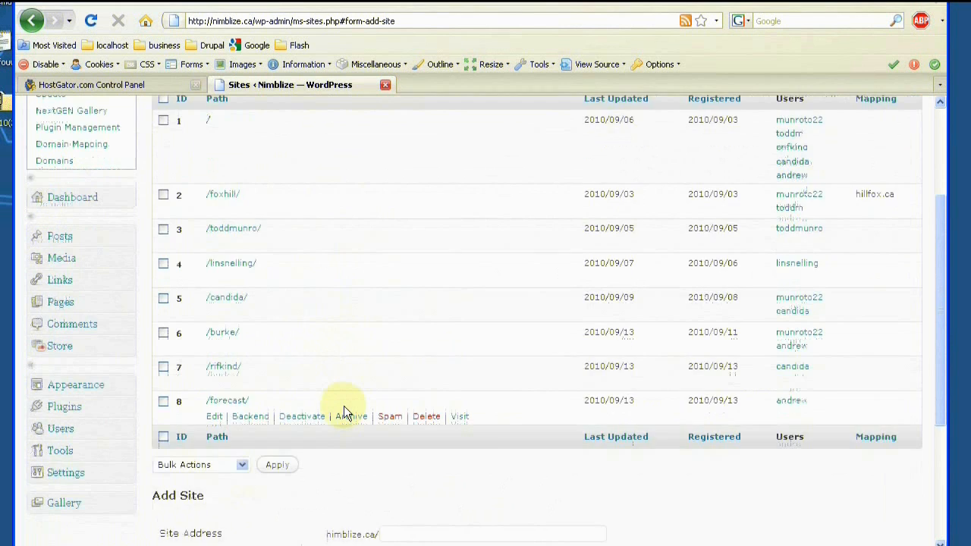
pyautogui.scroll(-3)
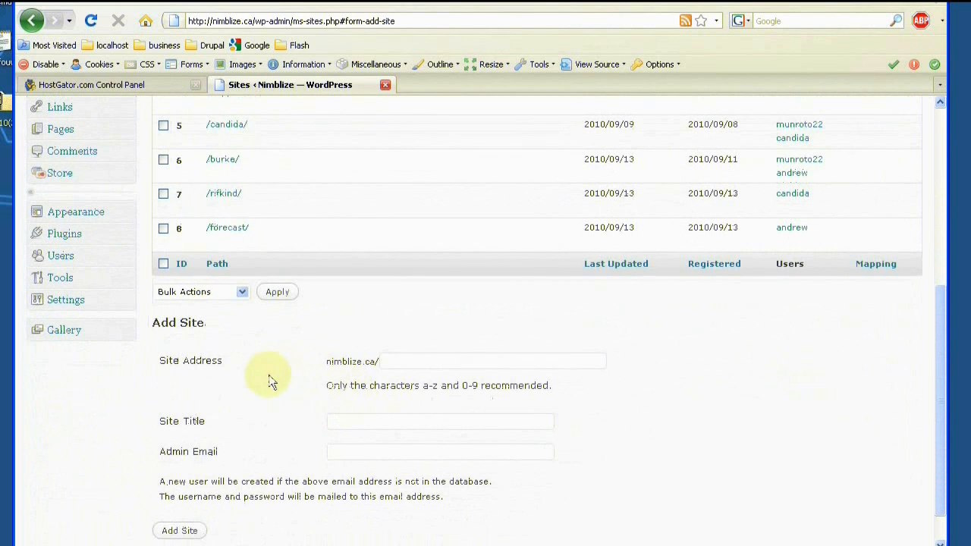
# - Fill the new site with address rifkindc, title Rifkind and the admin email, and submit it
pyautogui.write('H')
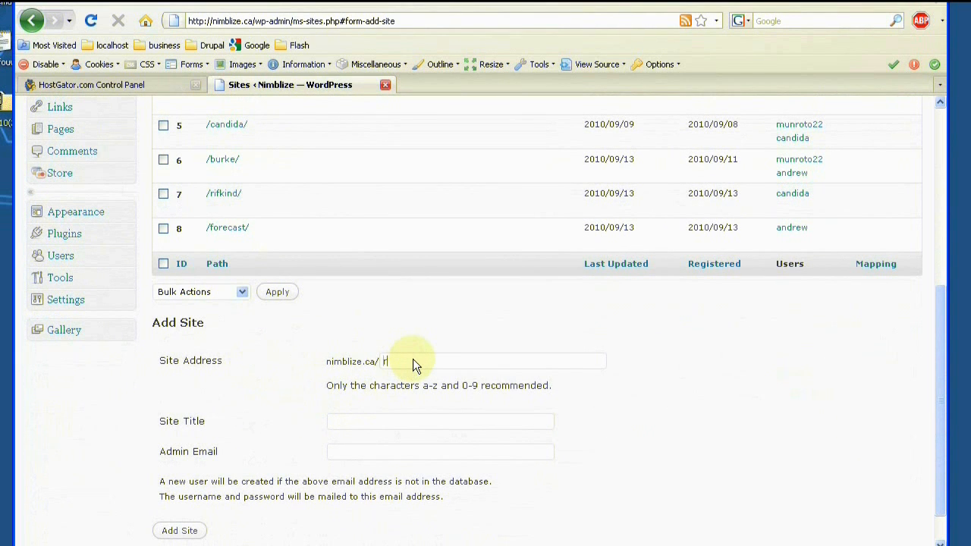
pyautogui.write('rifkindc')
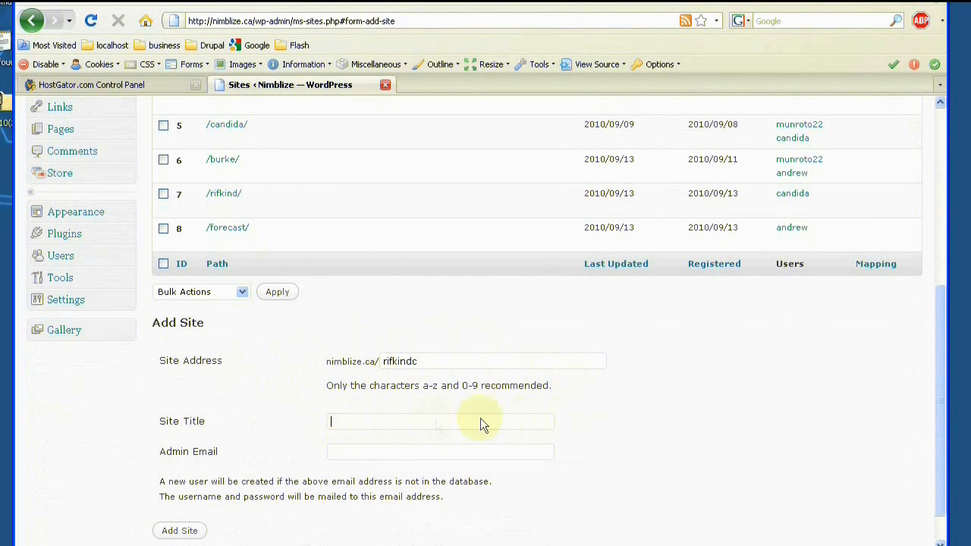
pyautogui.write('Rif')
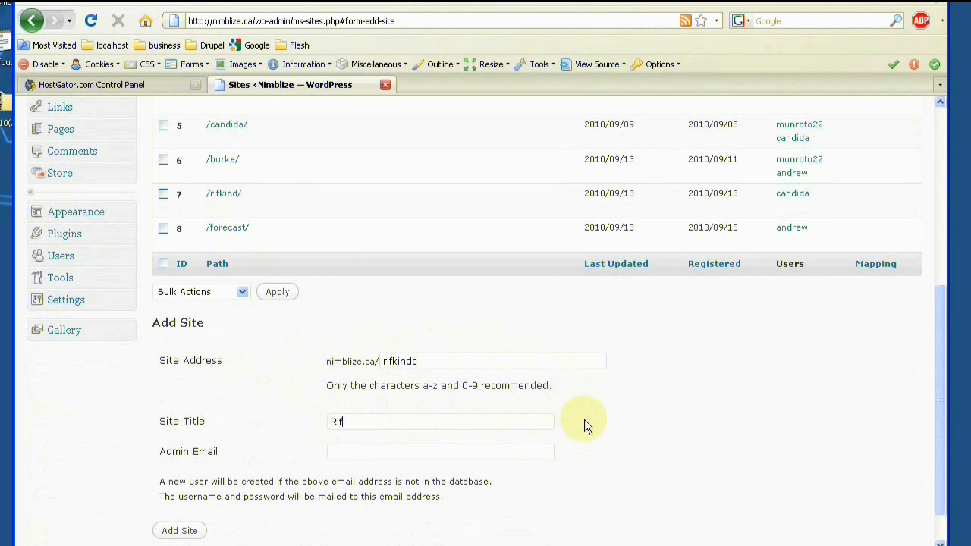
pyautogui.write('kind')
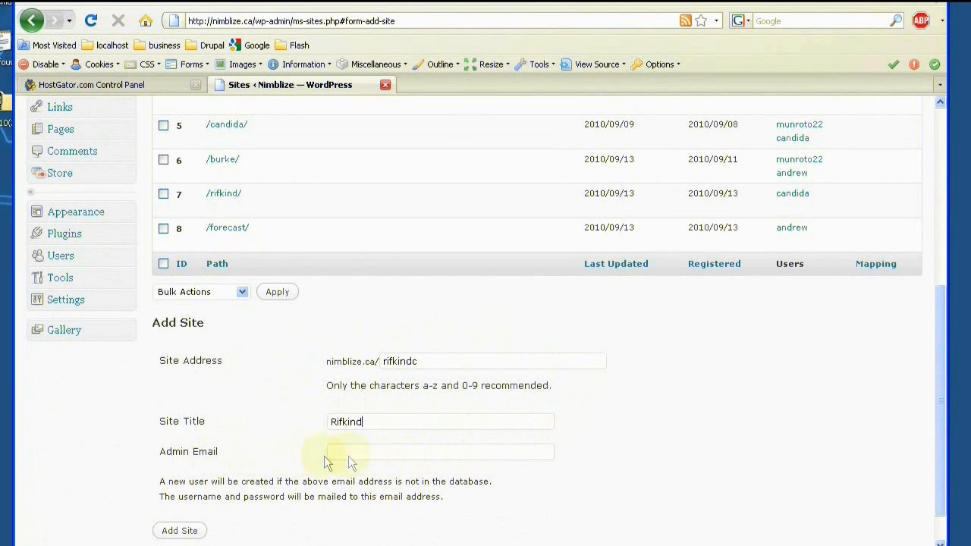
pyautogui.moveTo(346, 461)
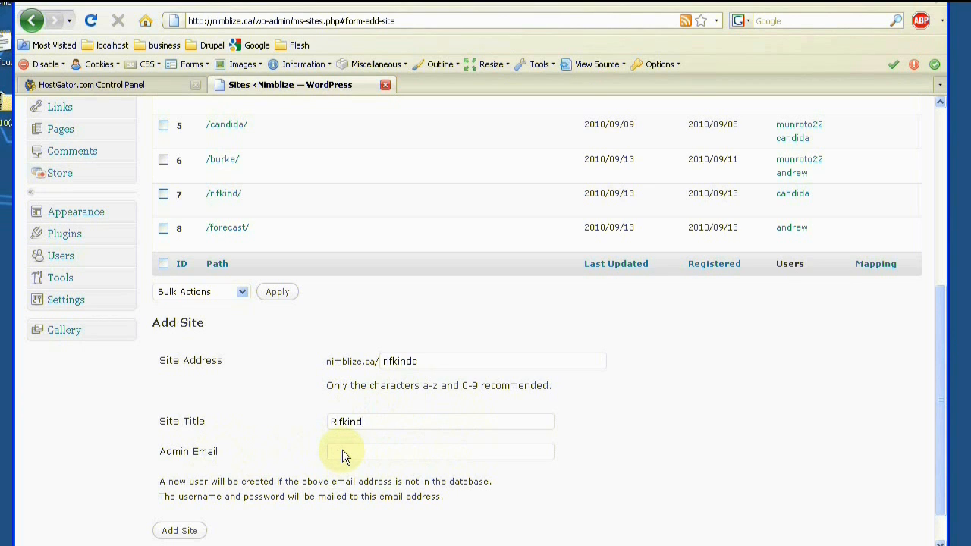
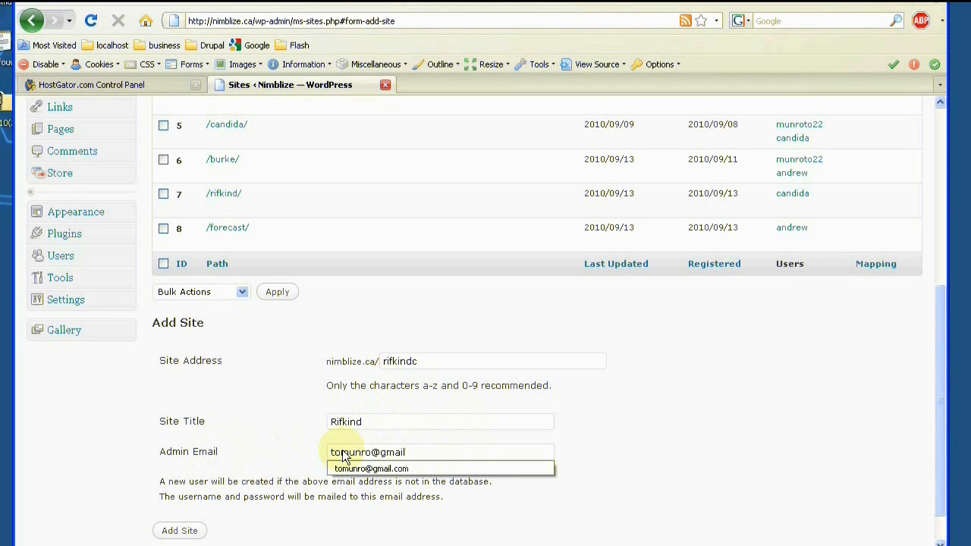
pyautogui.click(372, 467)
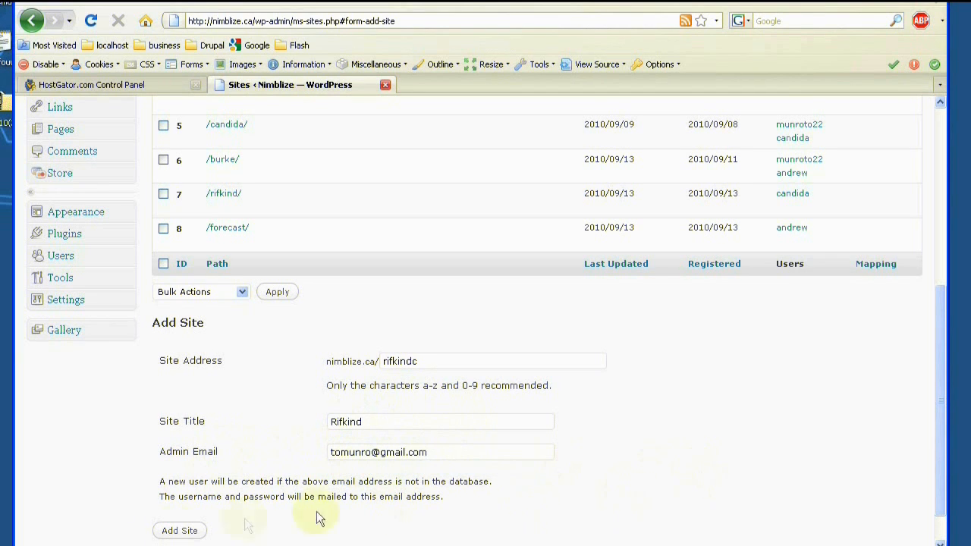
pyautogui.click(179, 531)
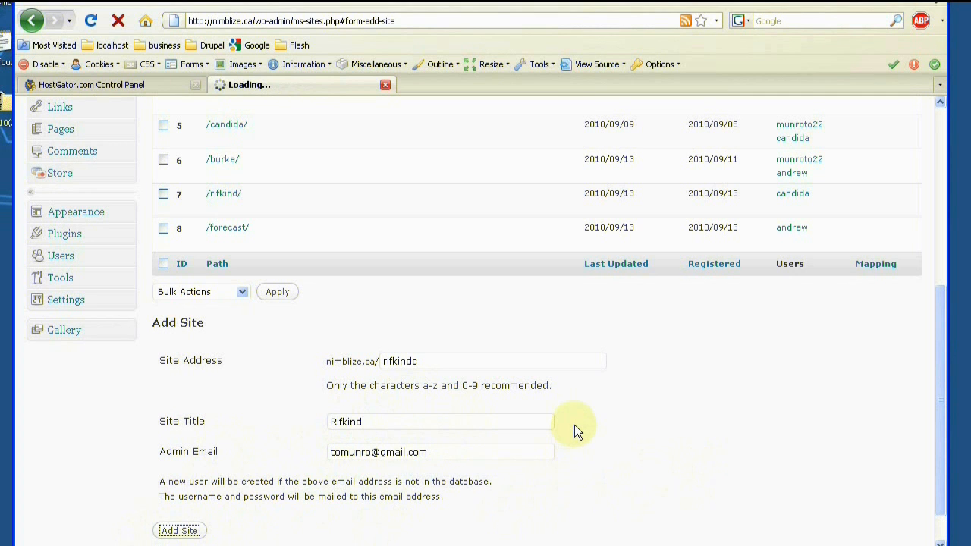
# - Check the Sites table for the new /rifkindc/ entry with ID 9
pyautogui.click(179, 531)
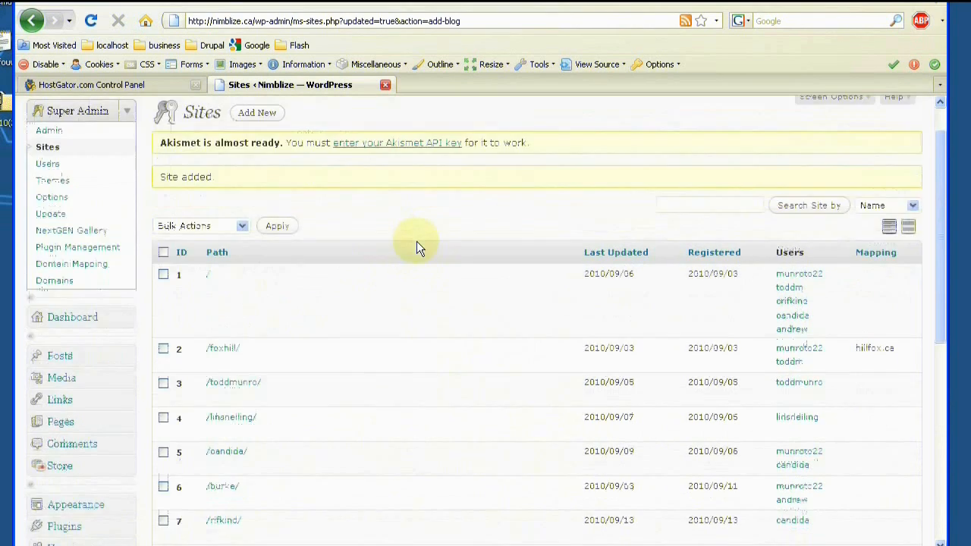
pyautogui.scroll(-3)
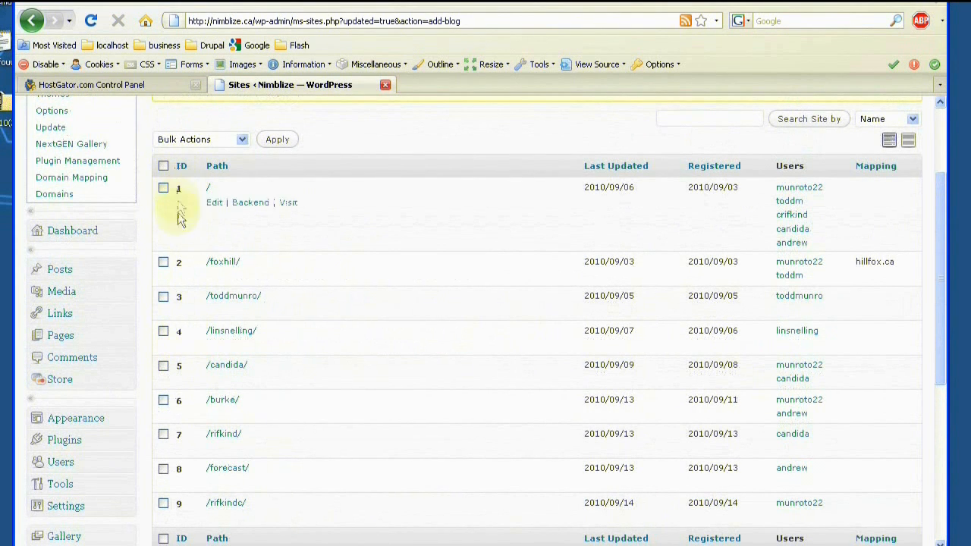
pyautogui.scroll(-3)
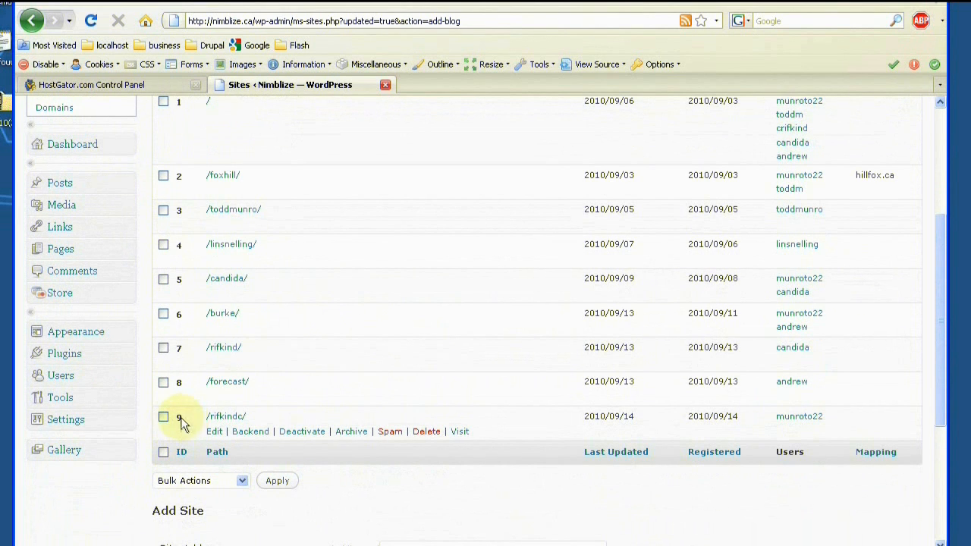
pyautogui.moveTo(176, 428)
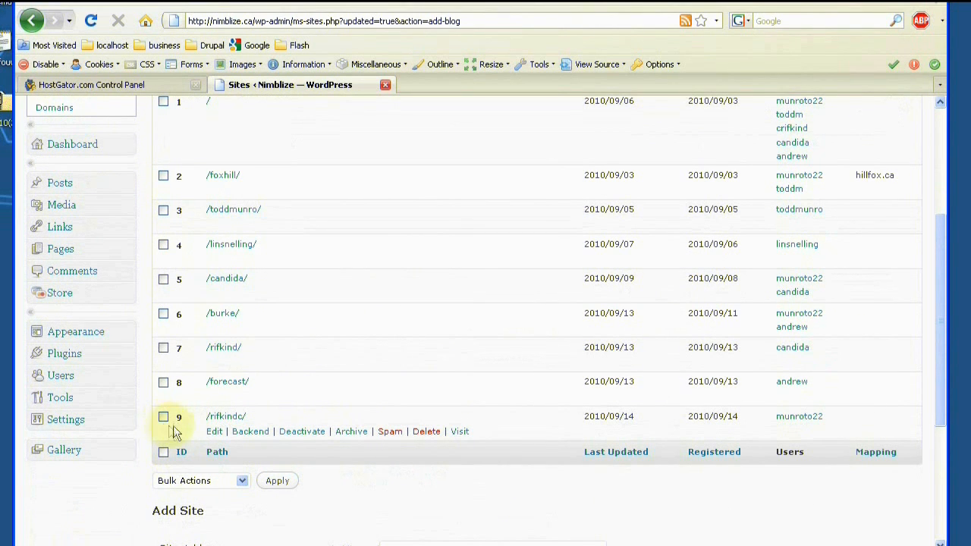
pyautogui.moveTo(189, 428)
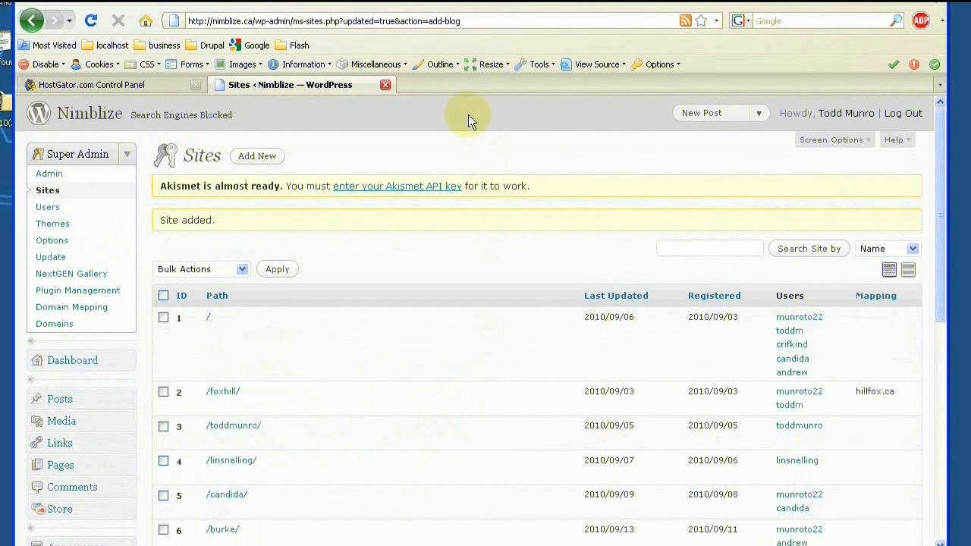
# - From the HostGator cPanel, launch phpMyAdmin on nimblize_MUWP and look through its table list for muwp_9 tables
pyautogui.click(99, 85)
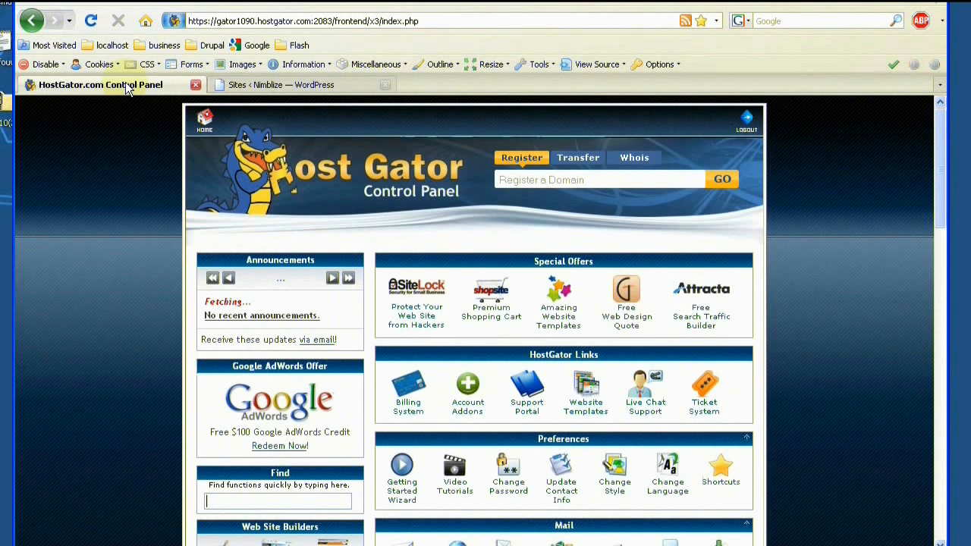
pyautogui.scroll(-3)
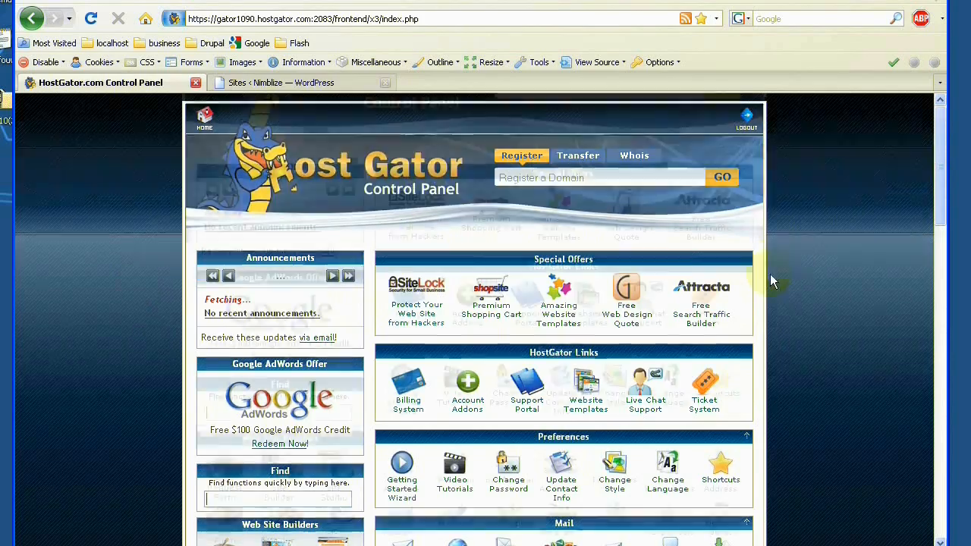
pyautogui.scroll(-3)
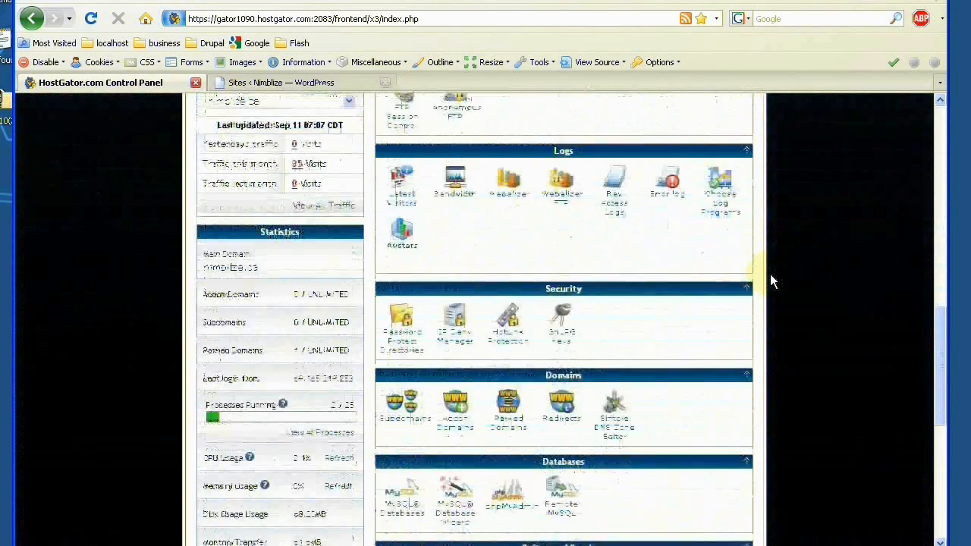
pyautogui.scroll(-3)
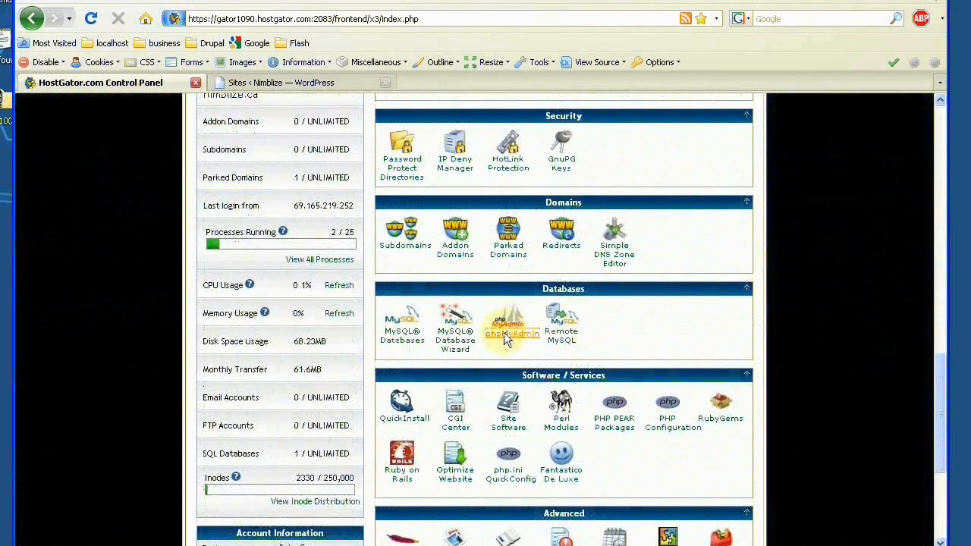
pyautogui.click(509, 318)
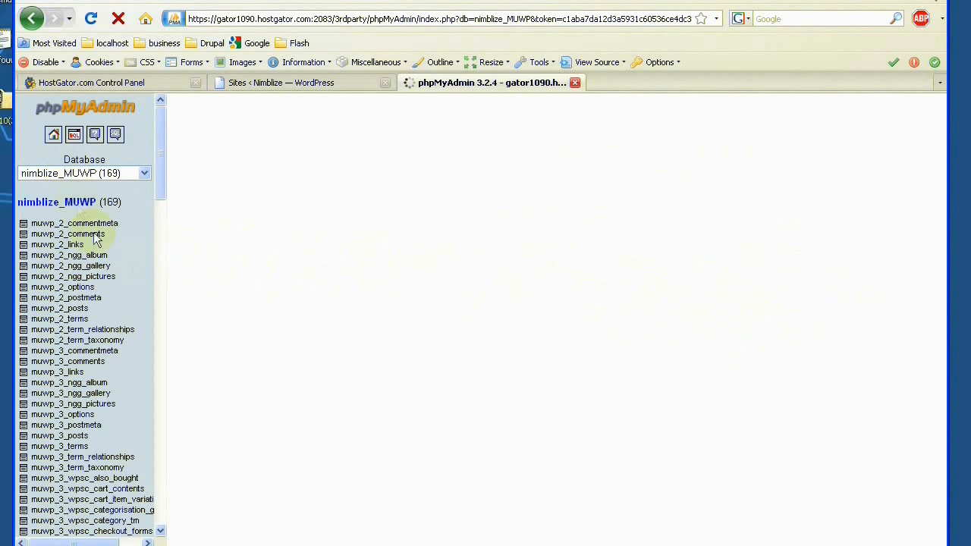
pyautogui.scroll(-3)
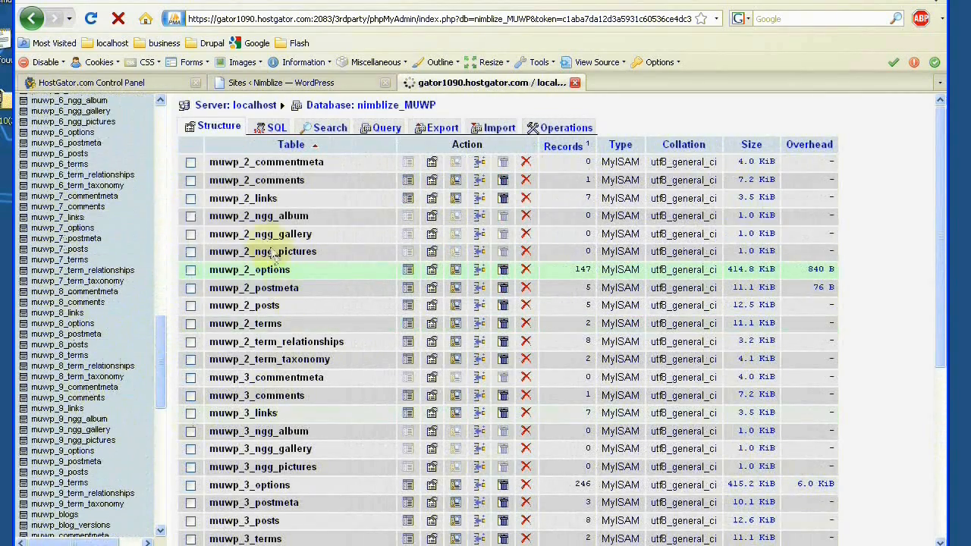
pyautogui.scroll(-3)
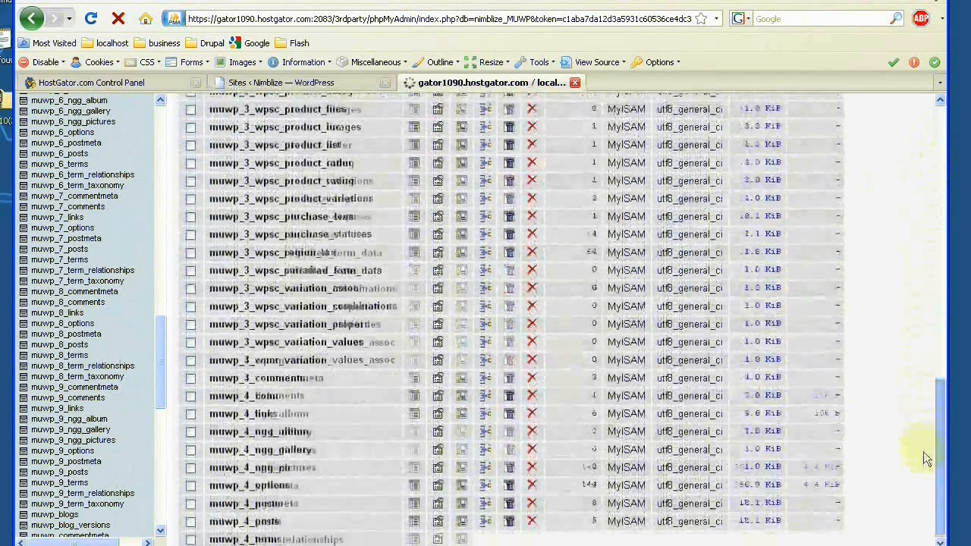
pyautogui.scroll(-3)
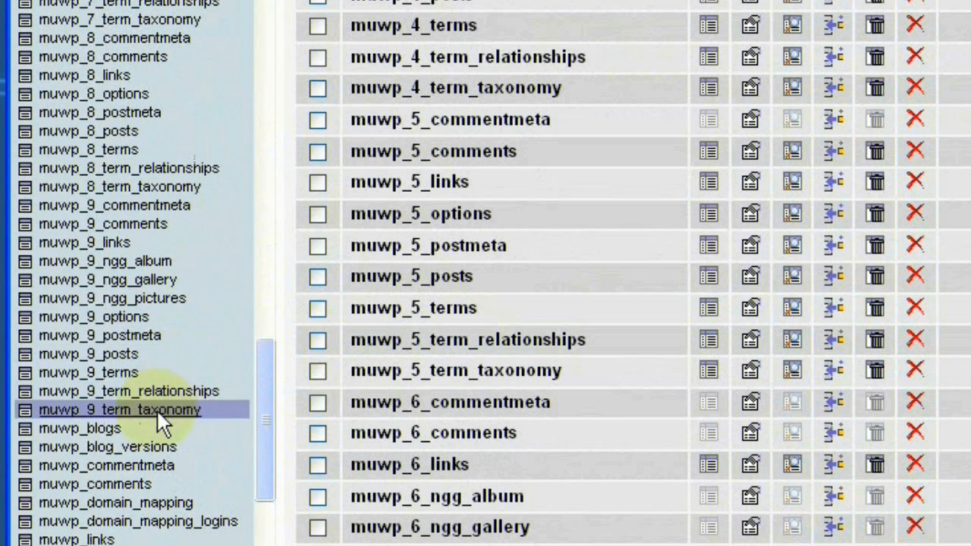
pyautogui.moveTo(134, 422)
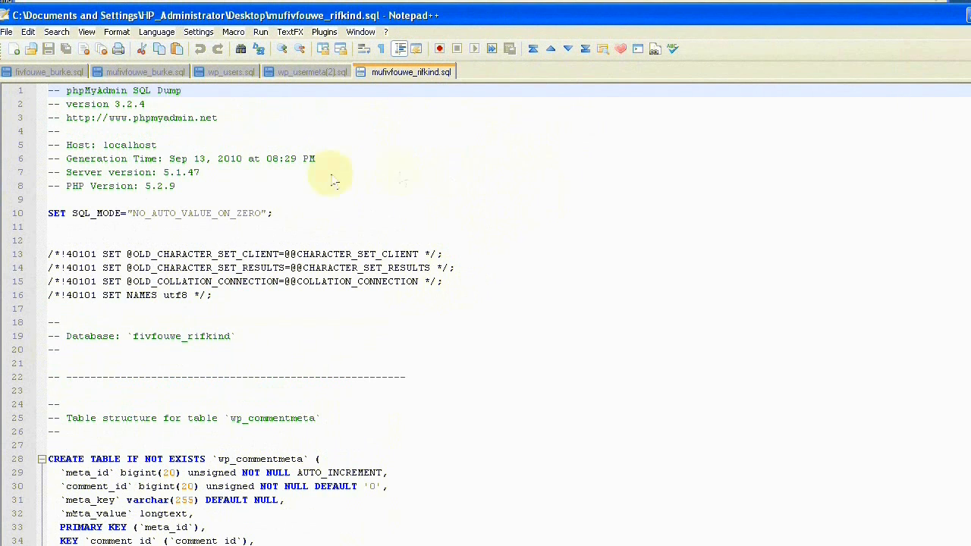
pyautogui.moveTo(412, 200)
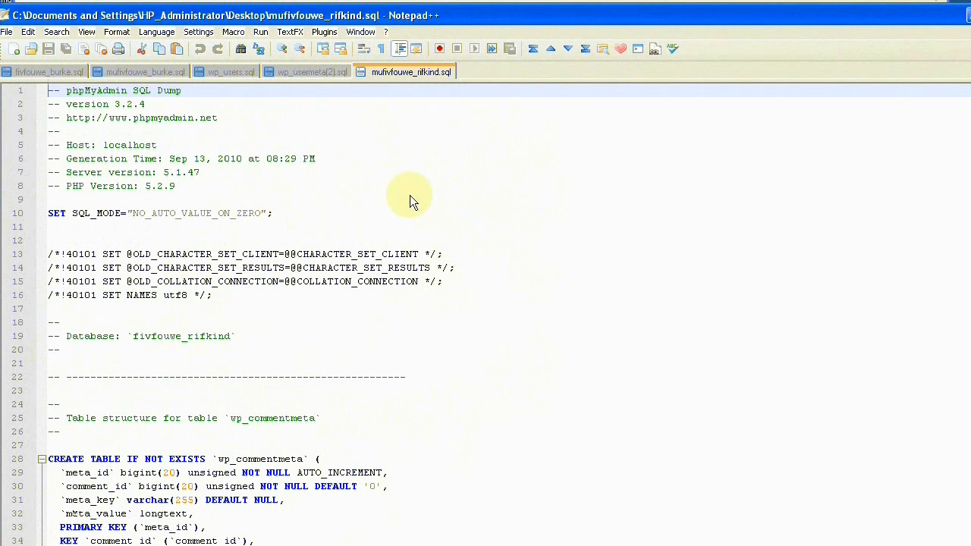
# - Scroll the exported SQL dump to the first CREATE TABLE statement with the wp_ prefix
pyautogui.scroll(-3)
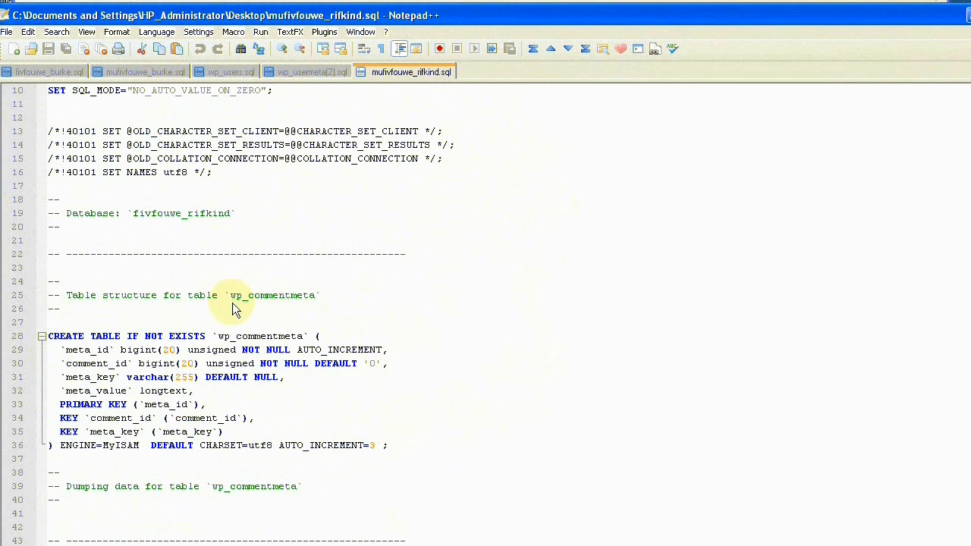
pyautogui.moveTo(244, 314)
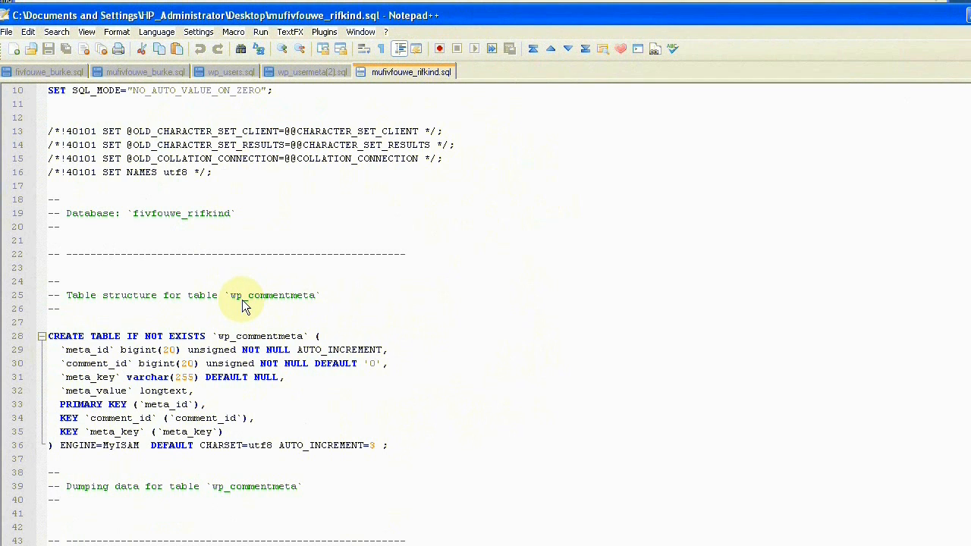
pyautogui.moveTo(117, 48)
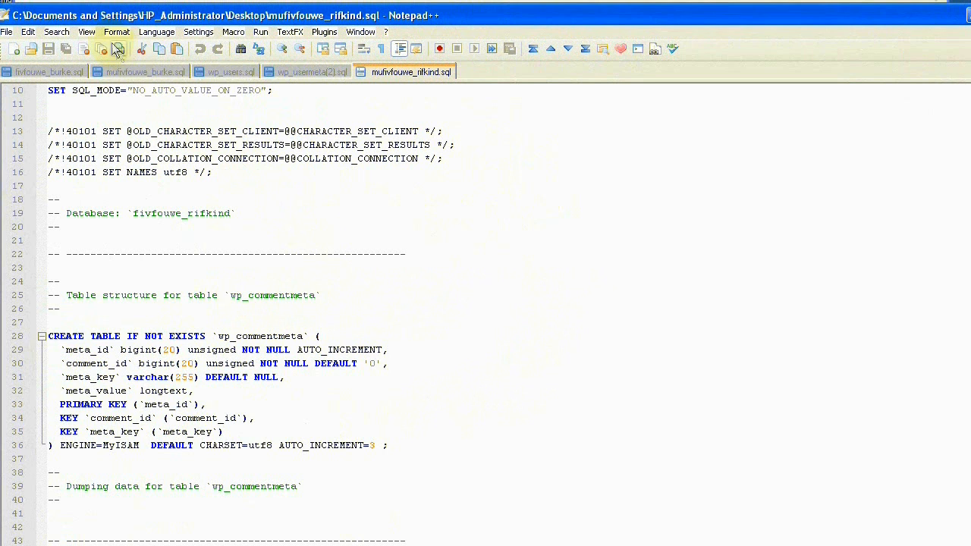
# - Replace every wp_ with muwp_9_ across the dump (78 occurrences) and save the file
pyautogui.click(56, 30)
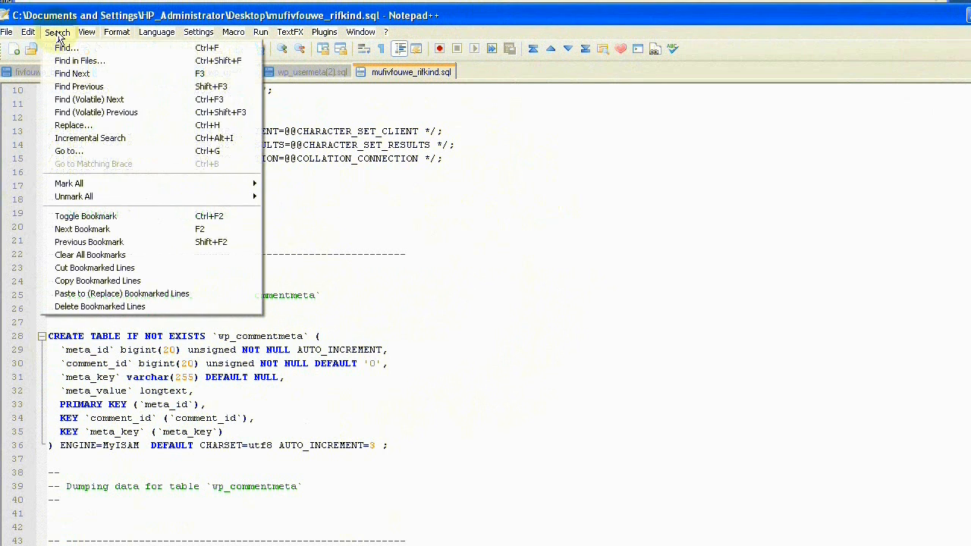
pyautogui.click(73, 125)
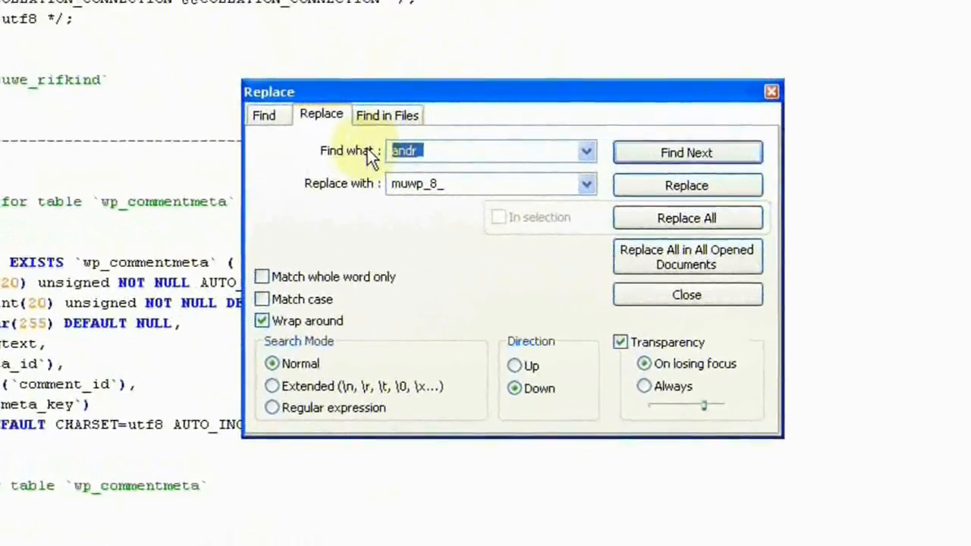
pyautogui.write('wp_')
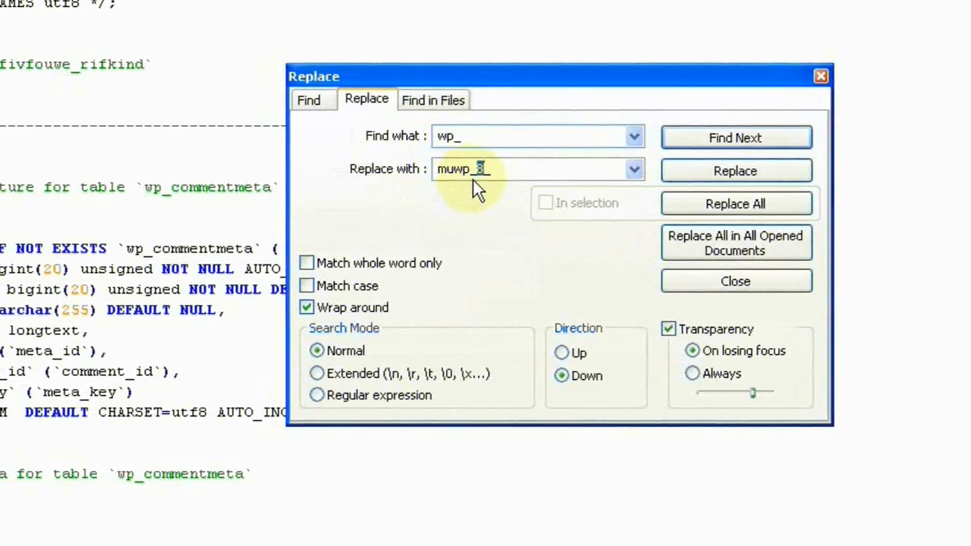
pyautogui.write('9')
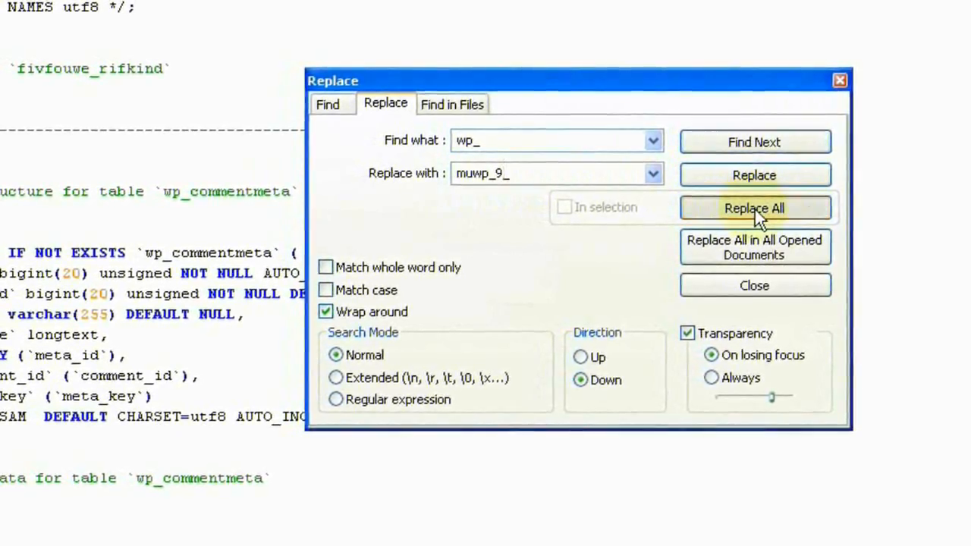
pyautogui.click(754, 208)
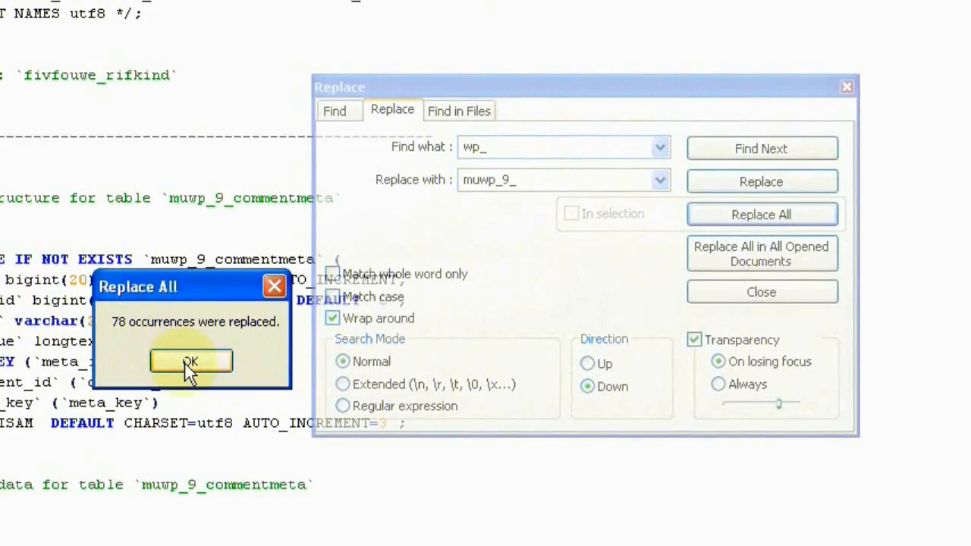
pyautogui.click(191, 361)
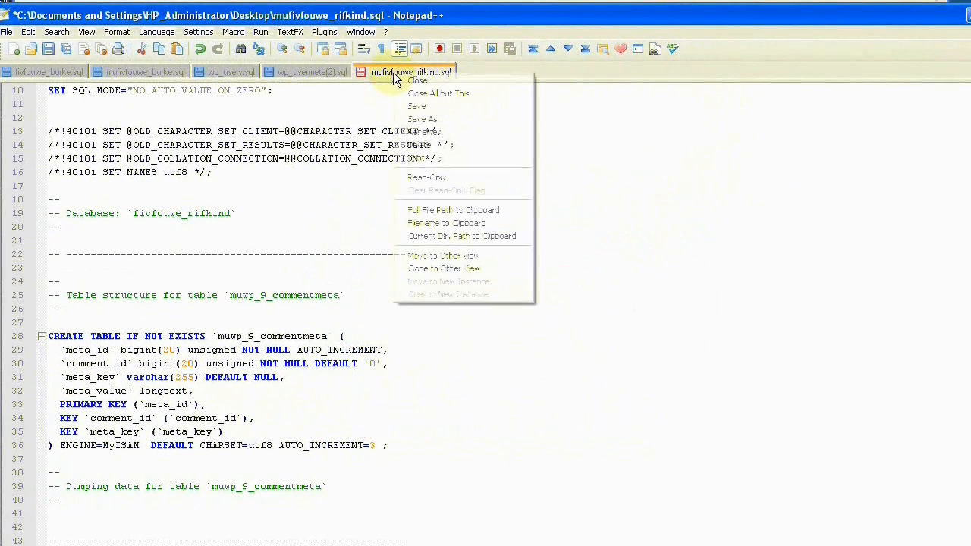
pyautogui.click(158, 255)
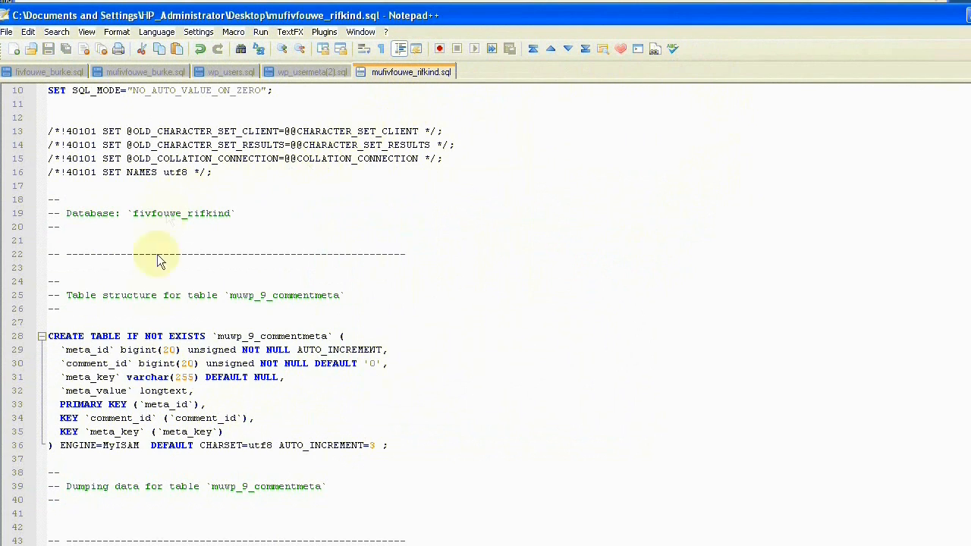
pyautogui.moveTo(237, 311)
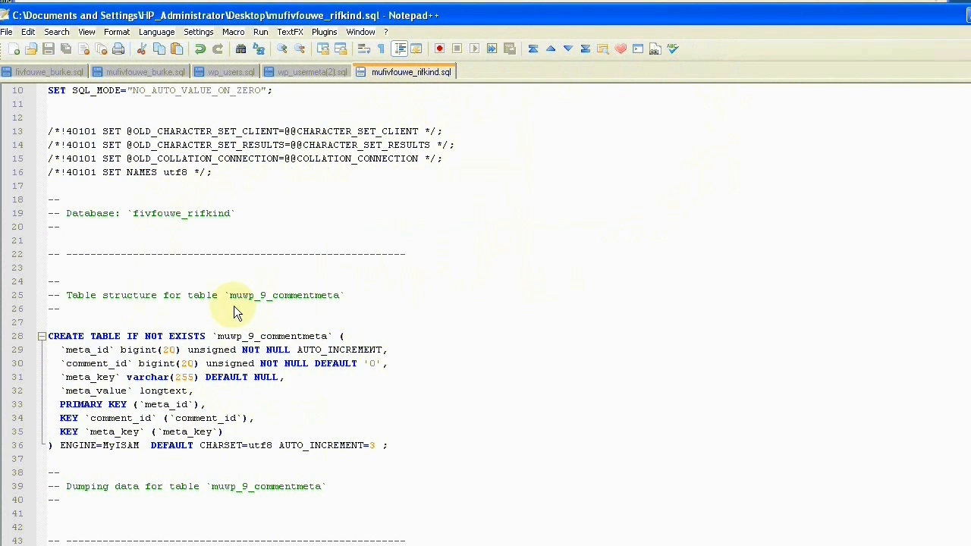
pyautogui.moveTo(491, 295)
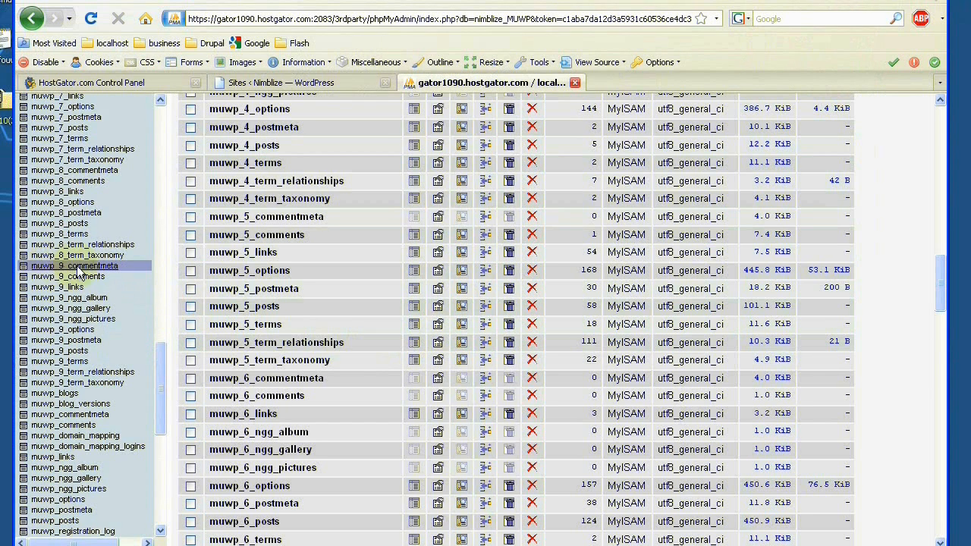
pyautogui.moveTo(75, 382)
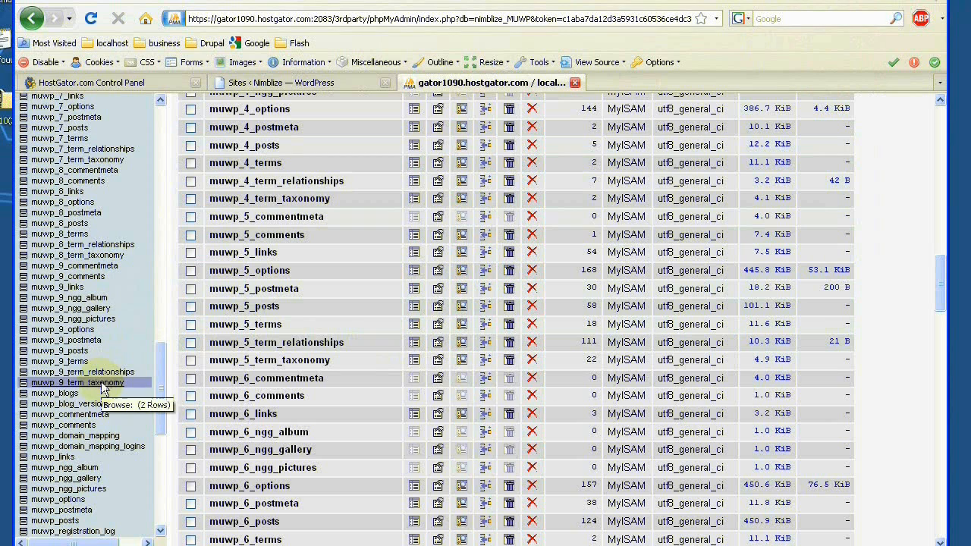
pyautogui.moveTo(76, 266)
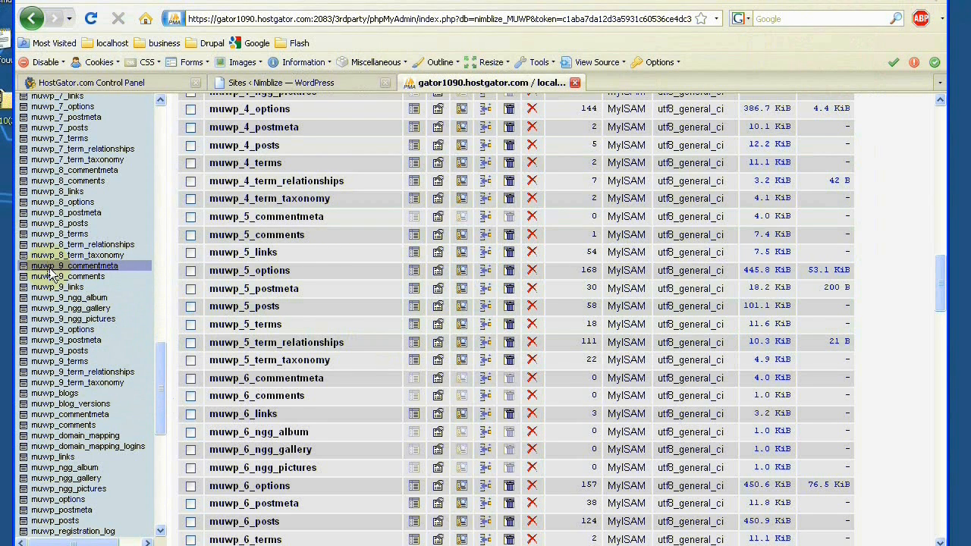
pyautogui.moveTo(53, 270)
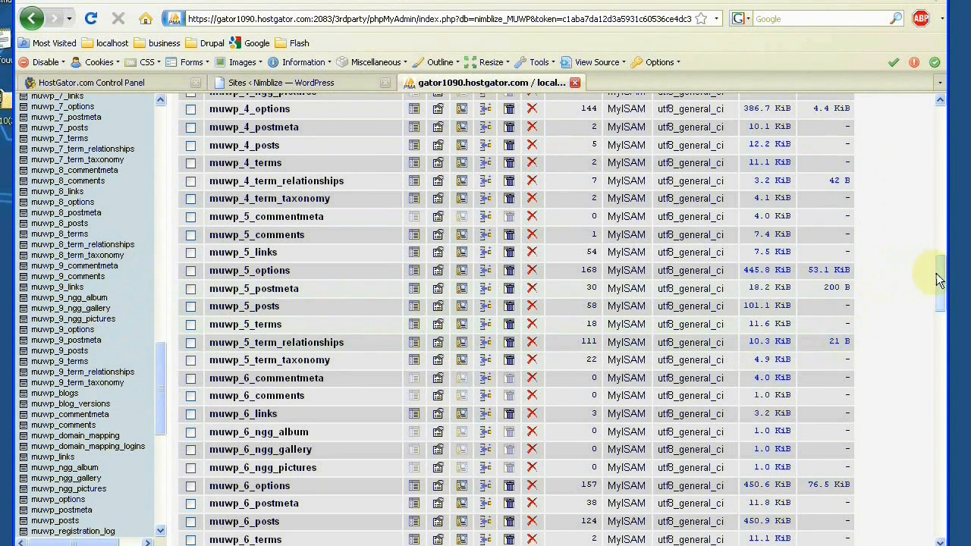
# - Scroll down the nimblize_MUWP table list toward the remaining muwp_9 tables
pyautogui.scroll(-3)
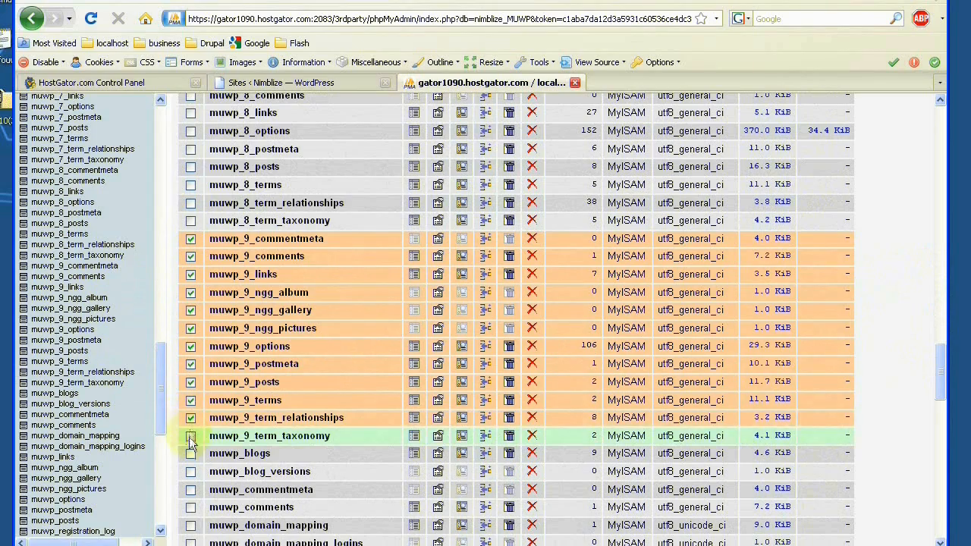
# - Drop all ticked muwp_9 tables including term_taxonomy, confirming with Yes, leaving 157 tables
pyautogui.click(191, 435)
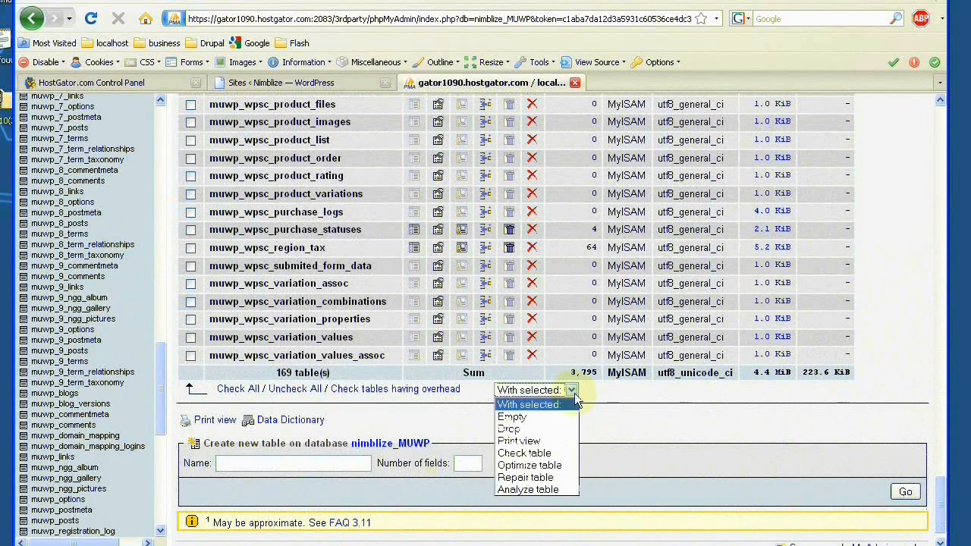
pyautogui.click(508, 427)
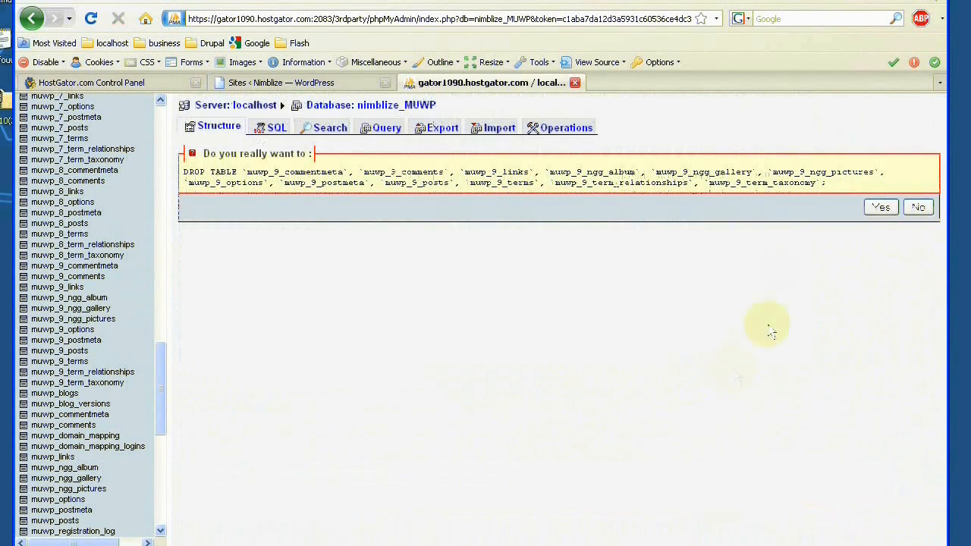
pyautogui.click(880, 206)
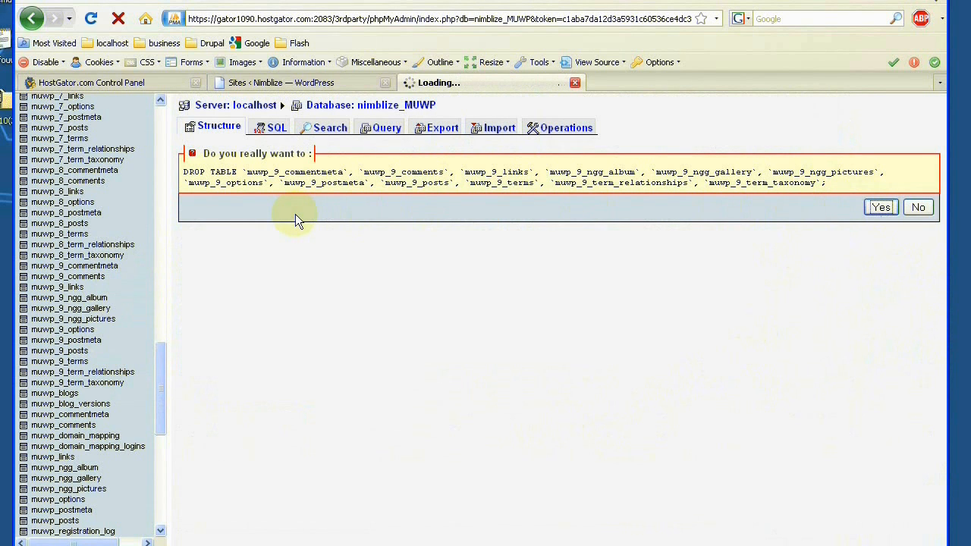
pyautogui.click(880, 206)
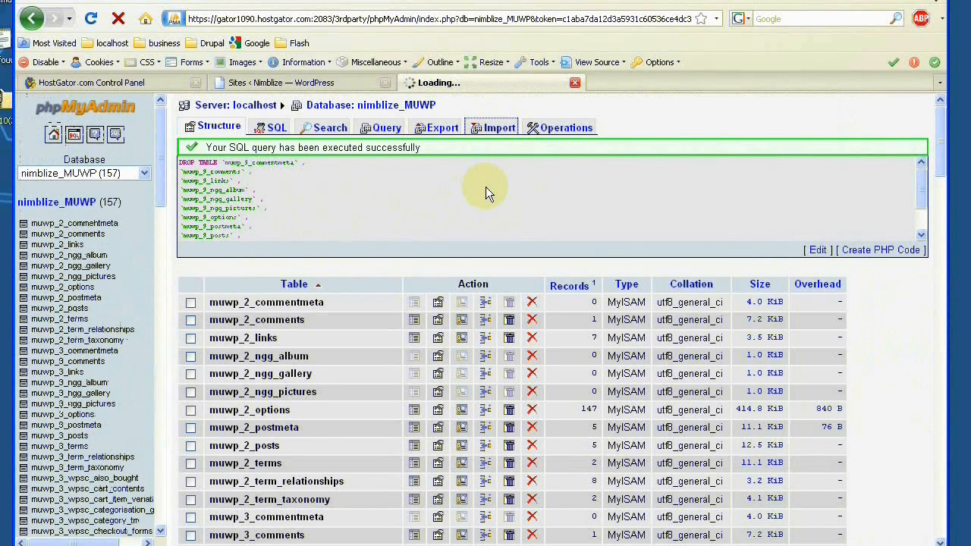
pyautogui.click(498, 127)
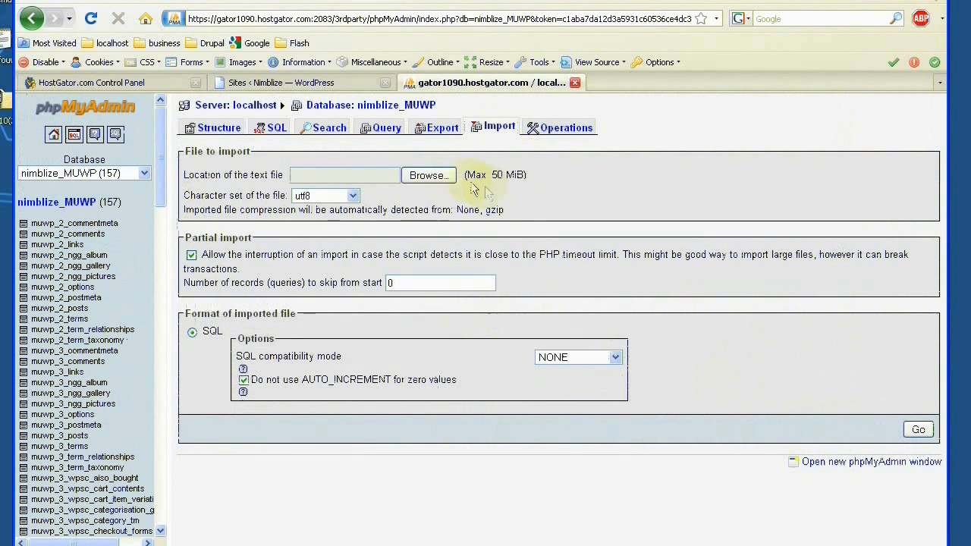
# - Import the old site's SQL export file into nimblize_MUWP, running its 28 queries successfully
pyautogui.click(427, 175)
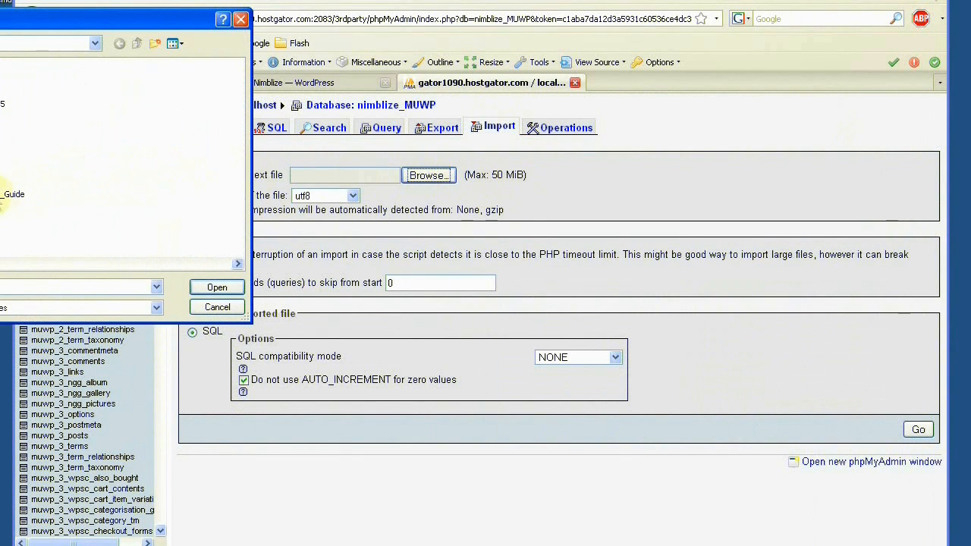
pyautogui.moveTo(231, 261)
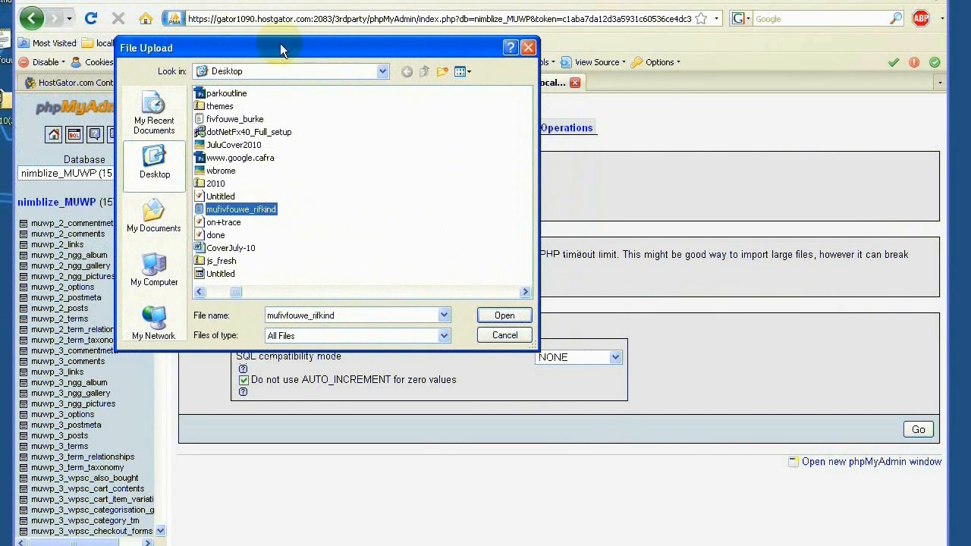
pyautogui.click(504, 314)
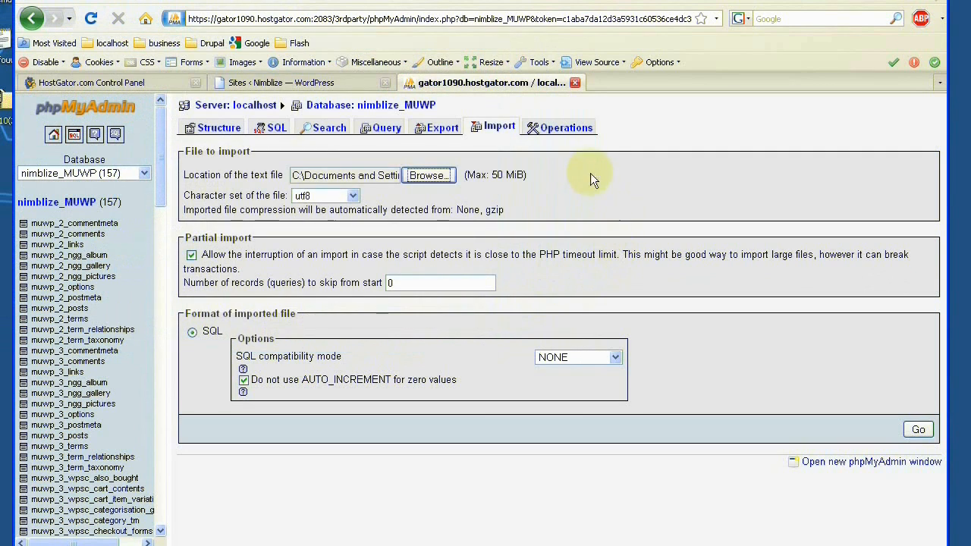
pyautogui.click(918, 429)
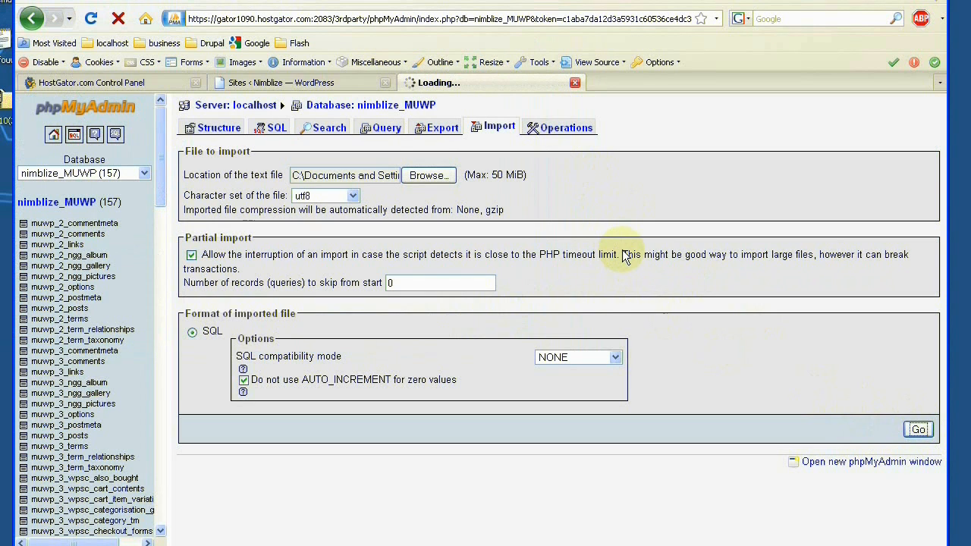
pyautogui.click(918, 430)
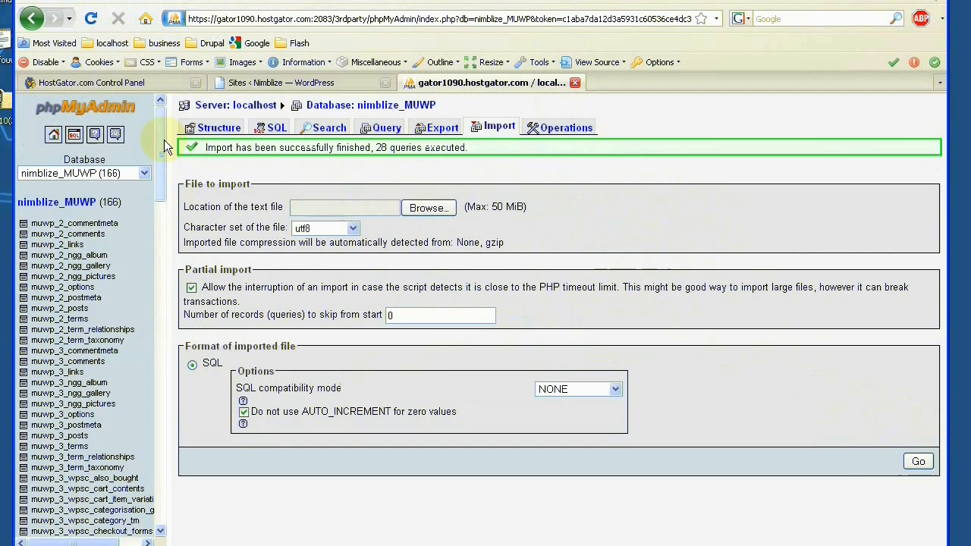
pyautogui.scroll(-3)
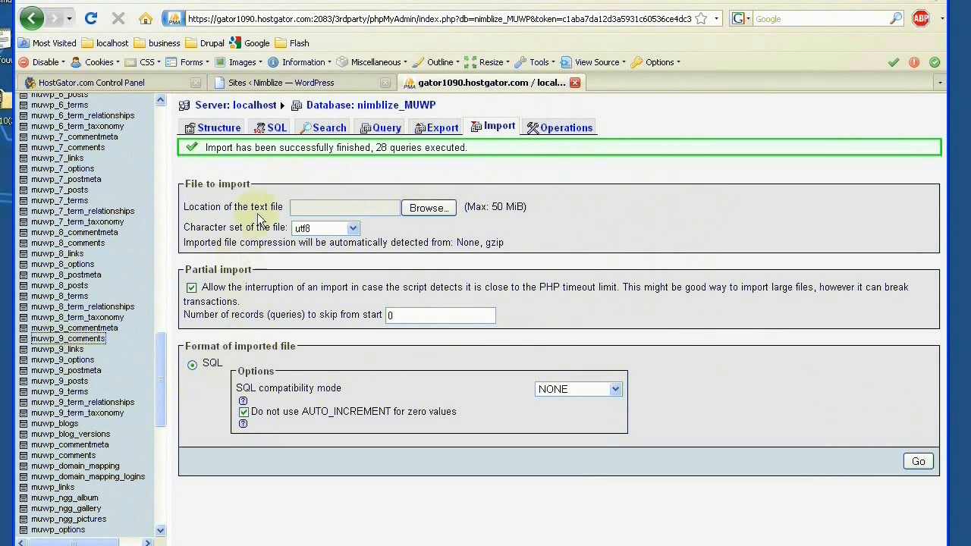
pyautogui.moveTo(346, 331)
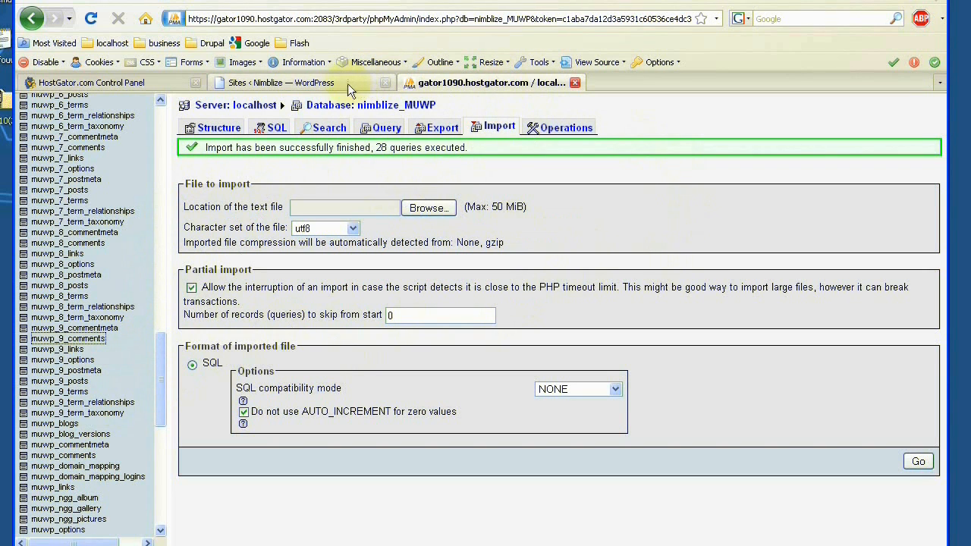
pyautogui.click(288, 82)
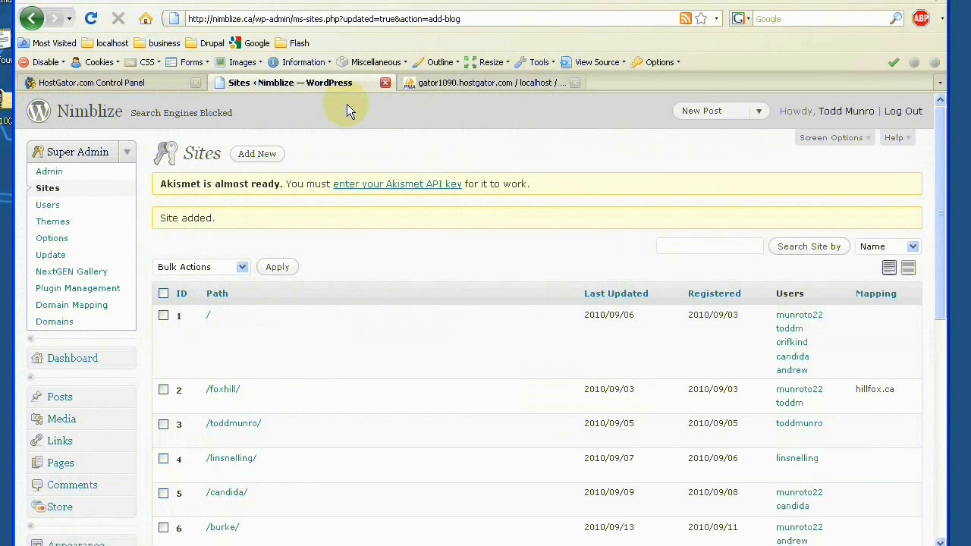
# - Edit site 9 and enable updating siteurl and home to the /rifkindc/ path
pyautogui.scroll(-3)
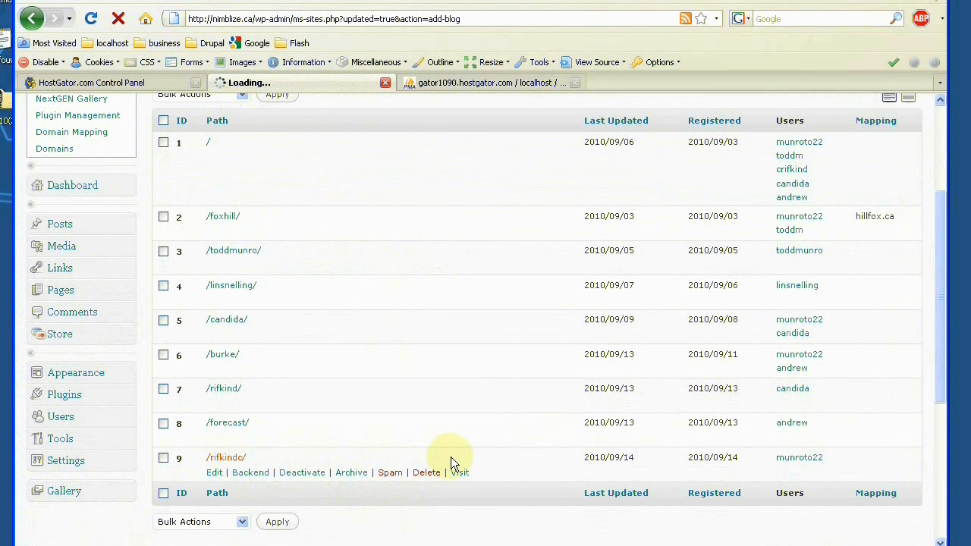
pyautogui.click(214, 472)
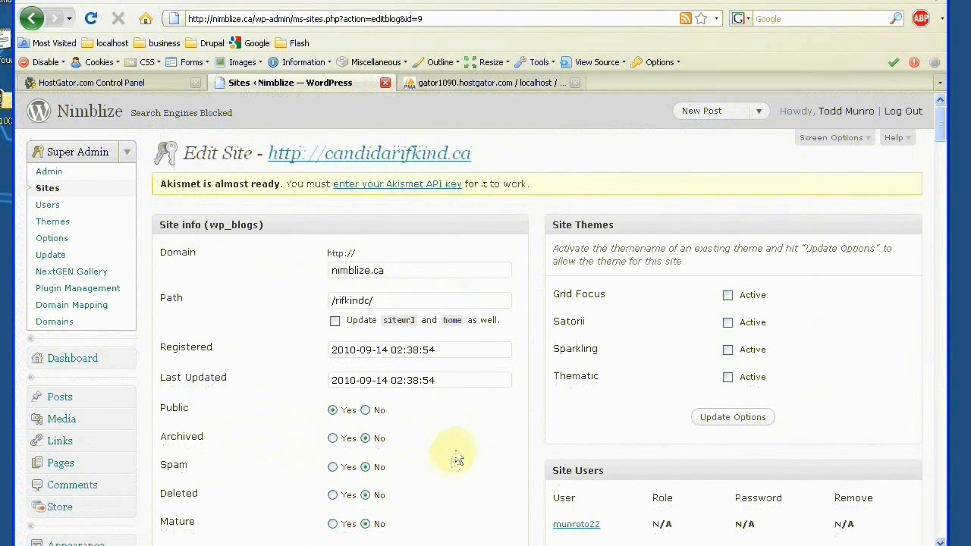
pyautogui.moveTo(370, 153)
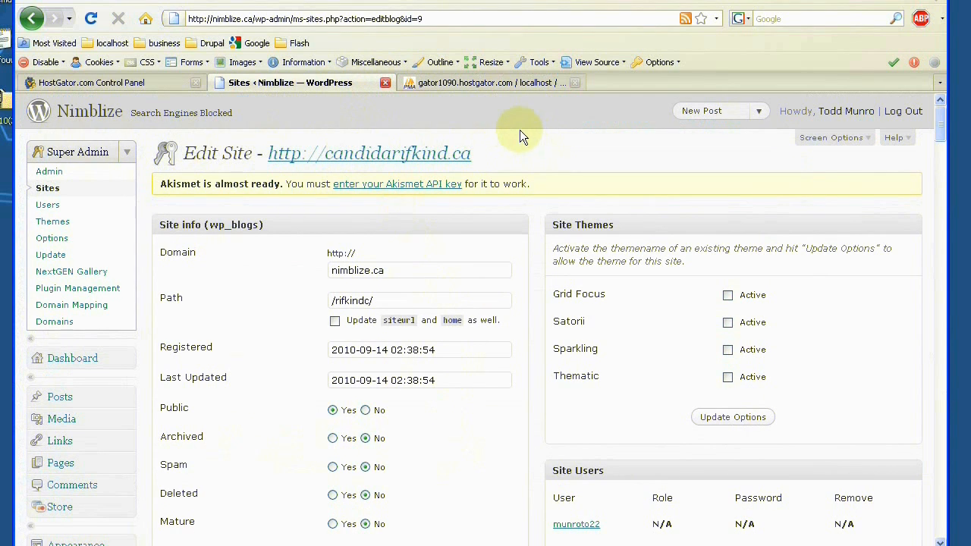
pyautogui.moveTo(415, 158)
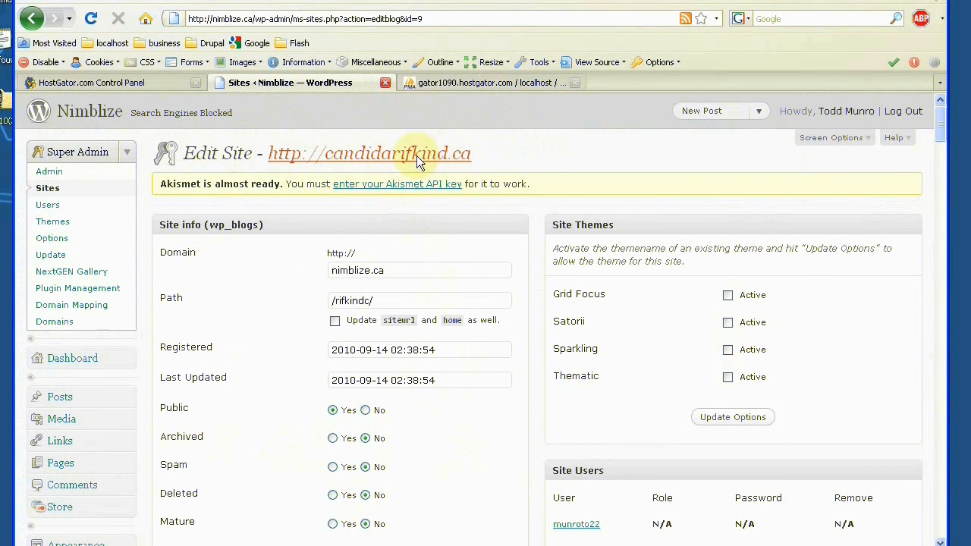
pyautogui.moveTo(407, 213)
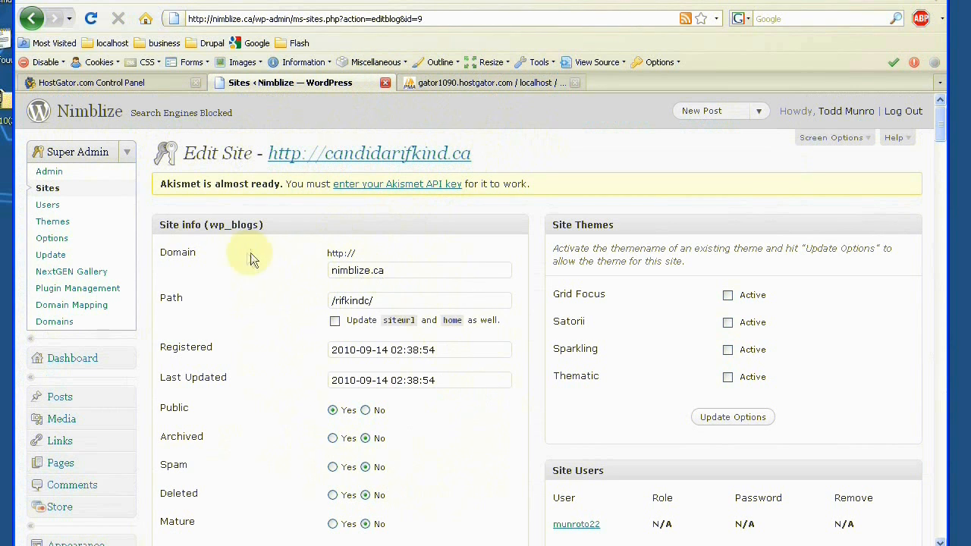
pyautogui.scroll(-3)
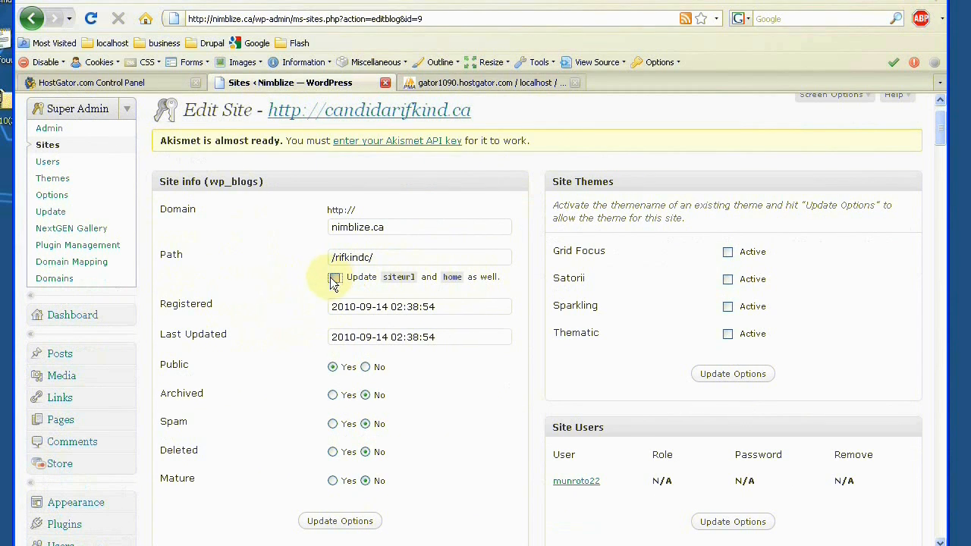
pyautogui.click(335, 276)
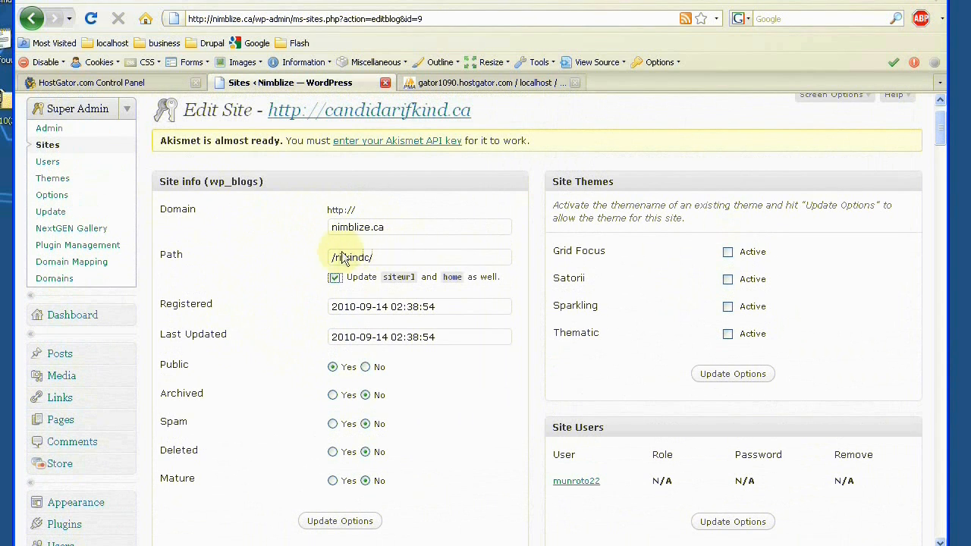
# - Save site 9's options and visit its front page at nimblize.ca/rifkindc
pyautogui.scroll(-3)
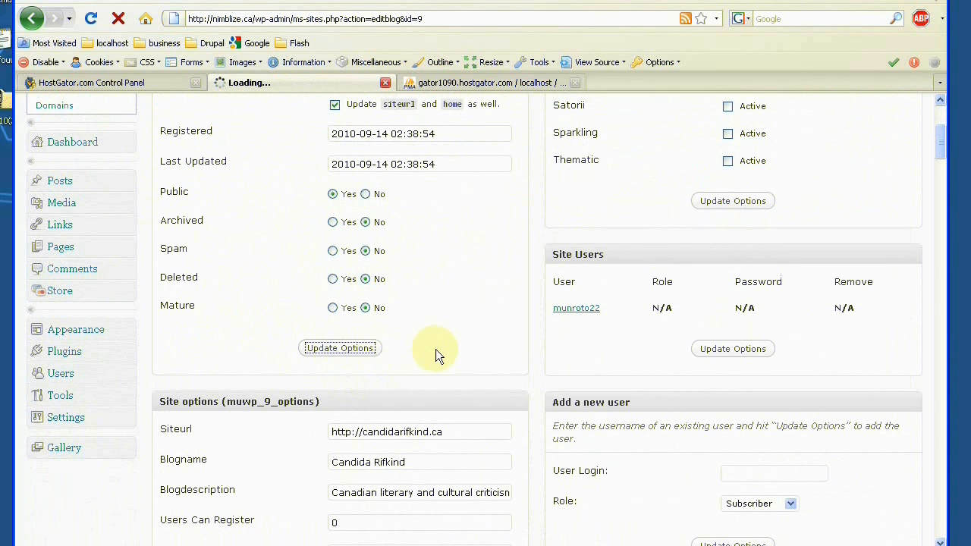
pyautogui.click(340, 348)
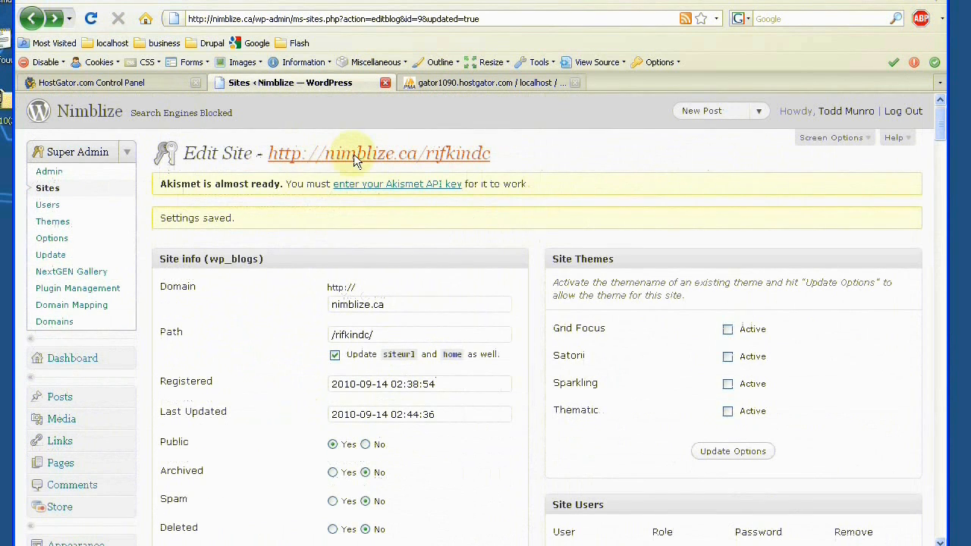
pyautogui.click(379, 152)
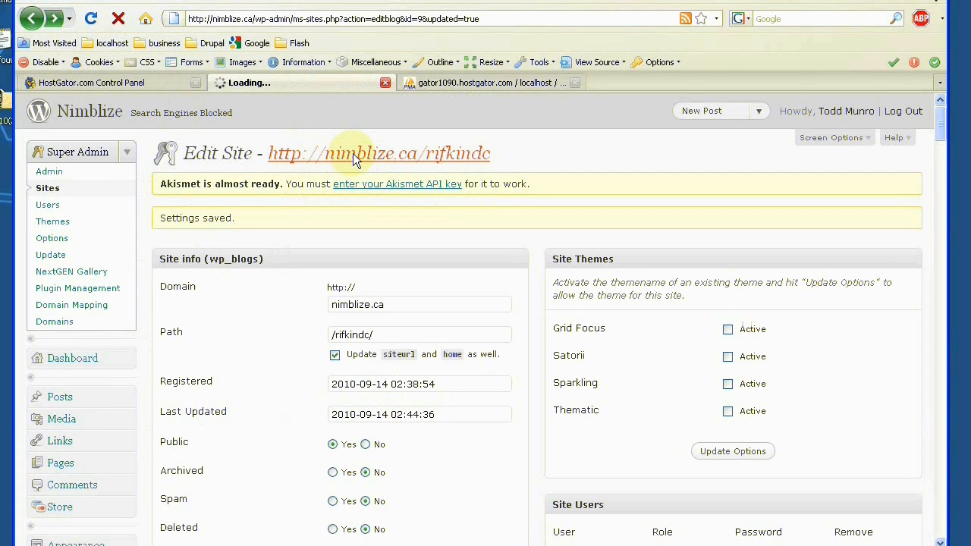
pyautogui.click(379, 152)
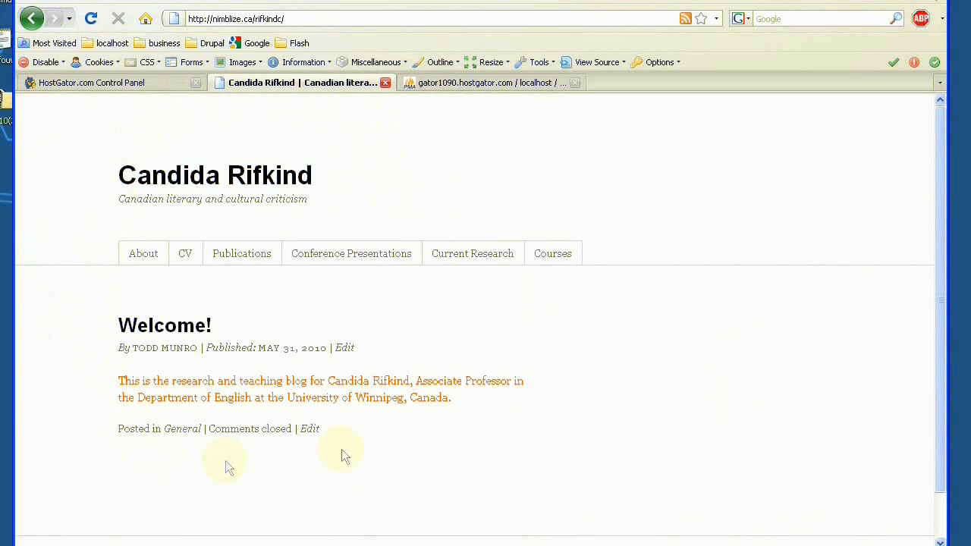
pyautogui.moveTo(455, 174)
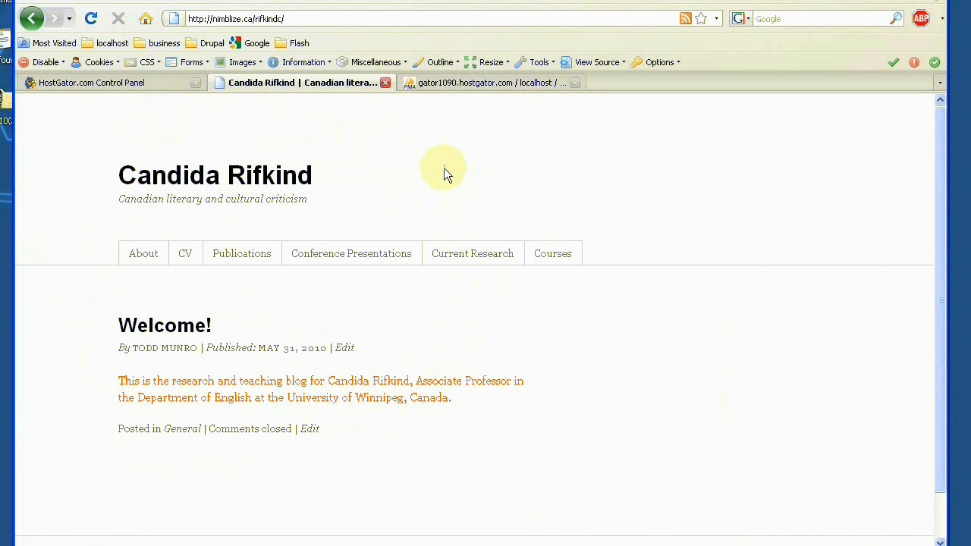
pyautogui.moveTo(372, 182)
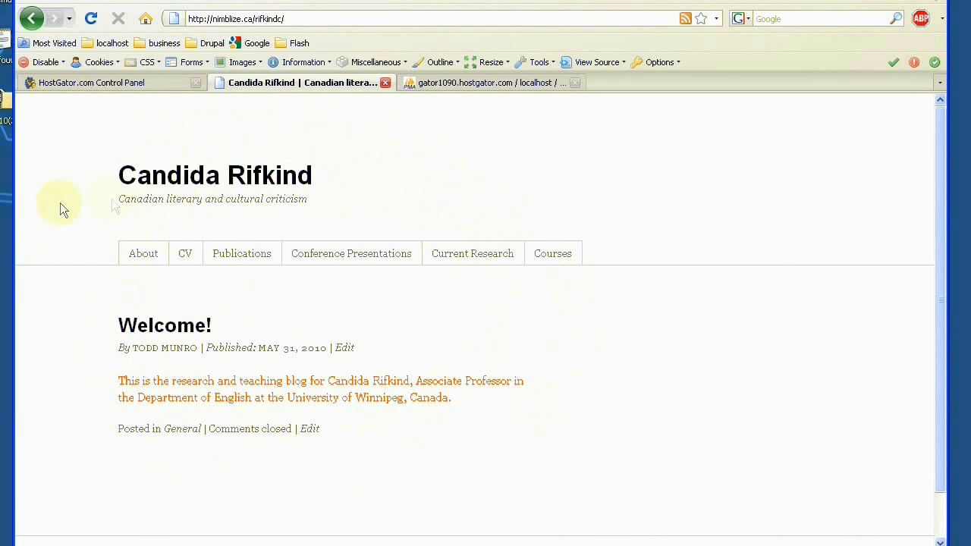
pyautogui.moveTo(410, 167)
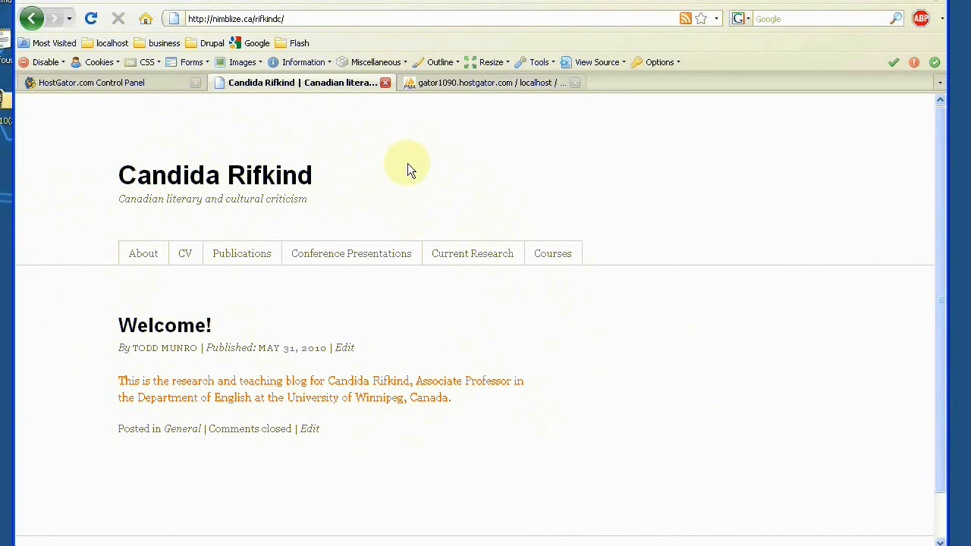
pyautogui.click(242, 253)
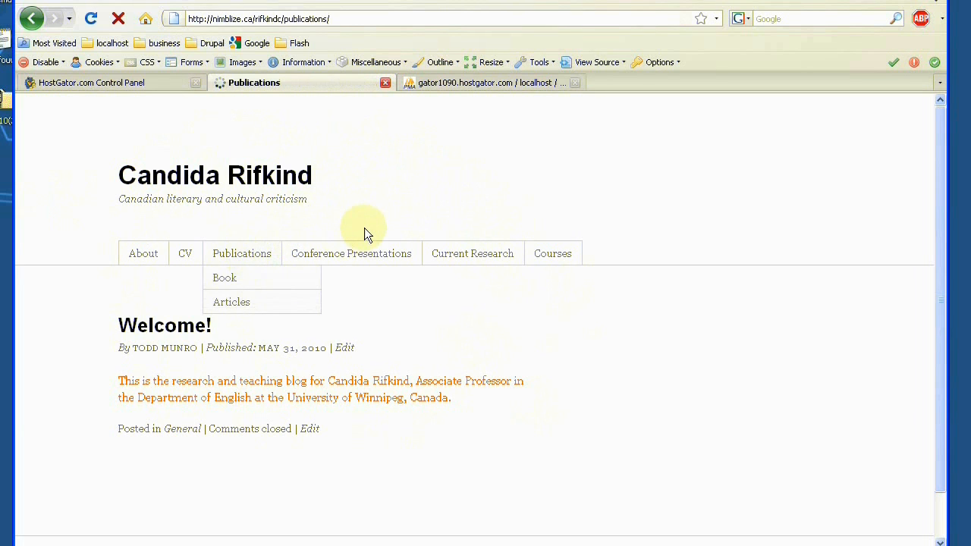
pyautogui.click(241, 253)
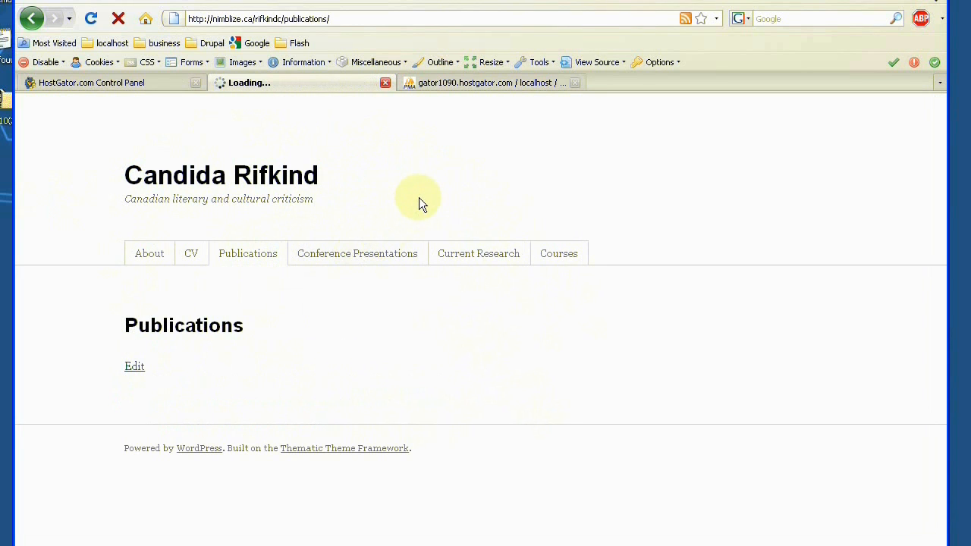
pyautogui.click(357, 254)
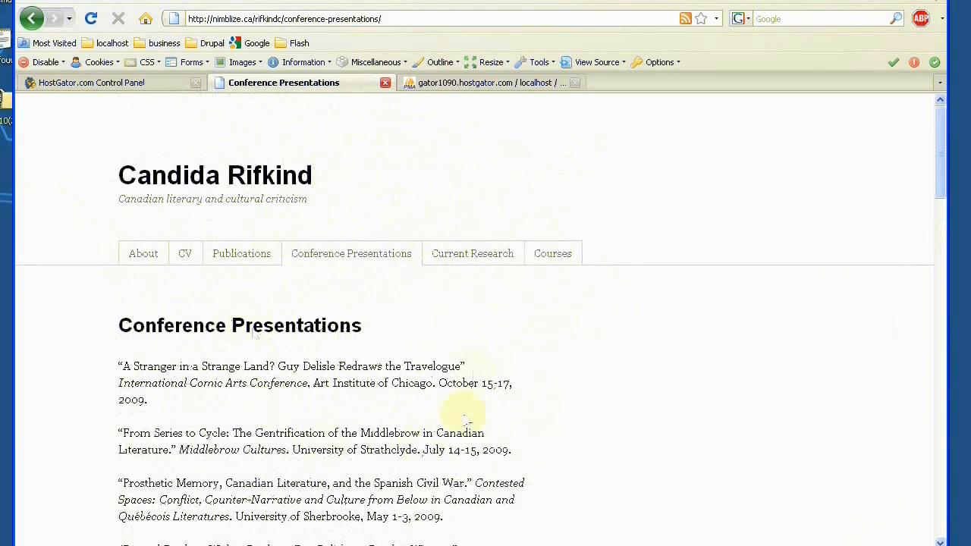
pyautogui.moveTo(467, 240)
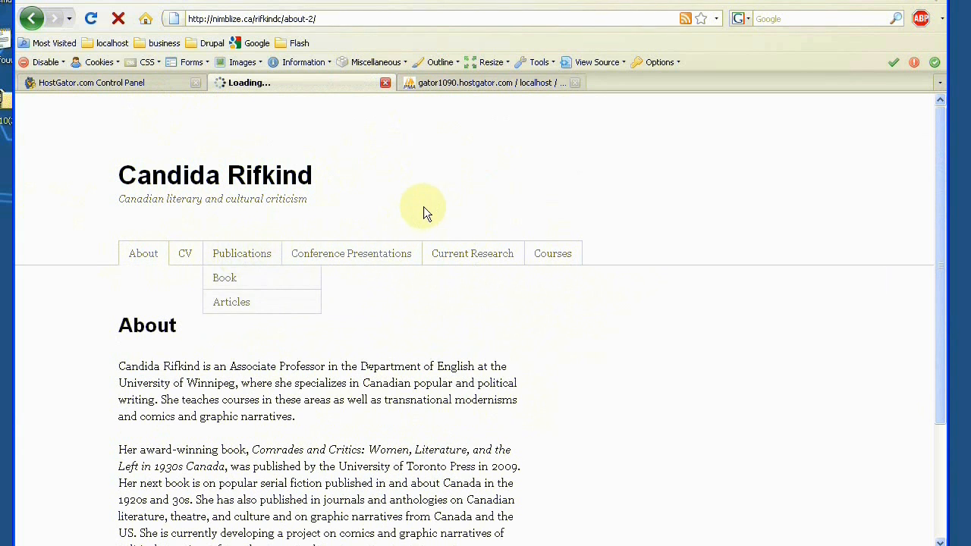
pyautogui.click(241, 253)
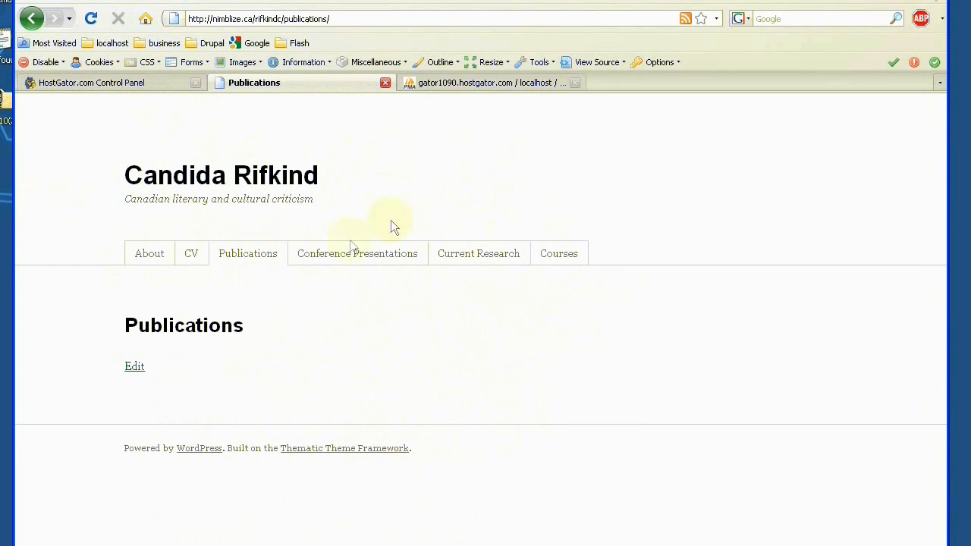
pyautogui.click(91, 82)
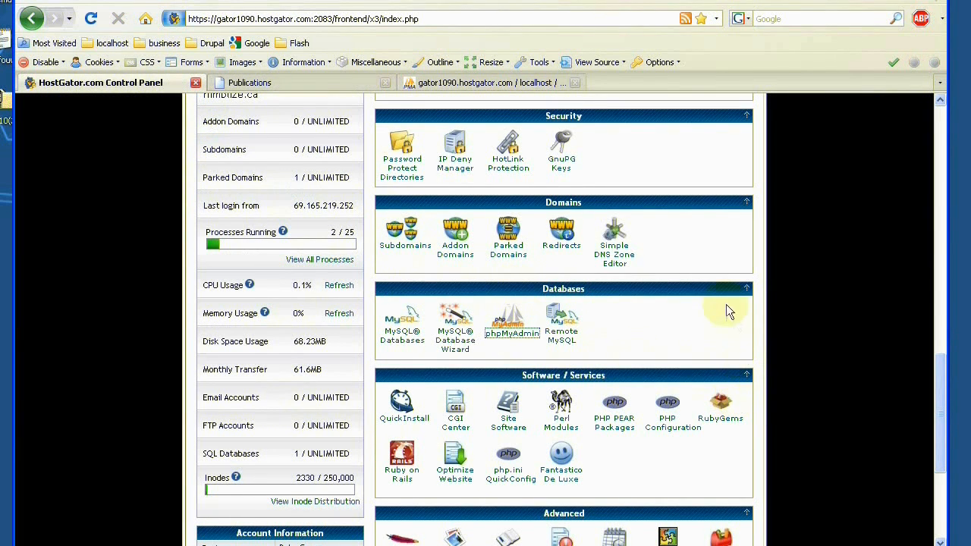
pyautogui.moveTo(719, 311)
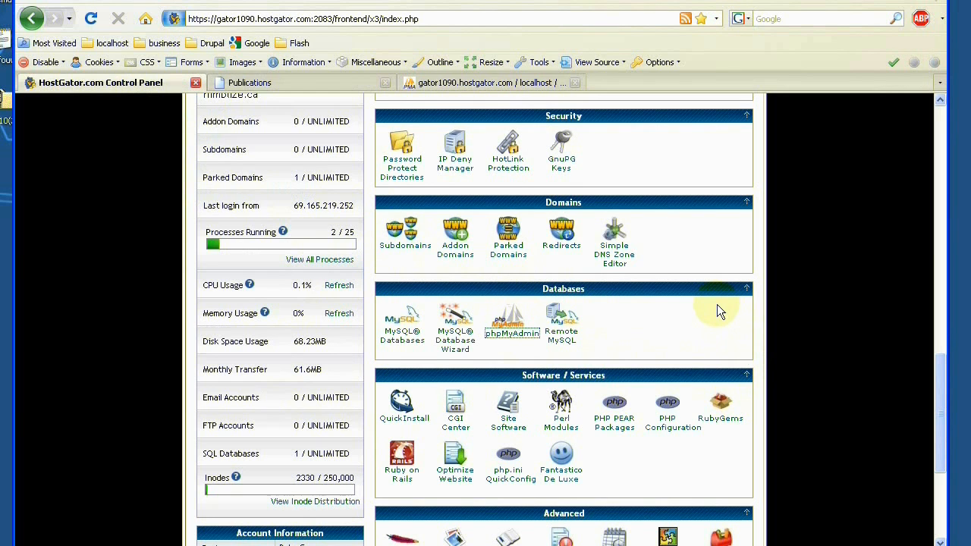
pyautogui.moveTo(681, 337)
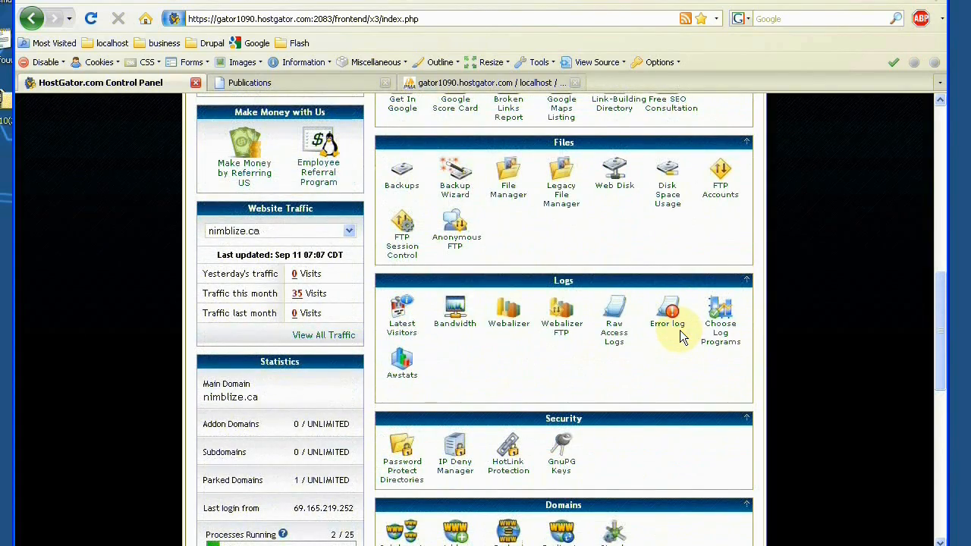
# - Launch File Manager from the cPanel Files section
pyautogui.scroll(3)
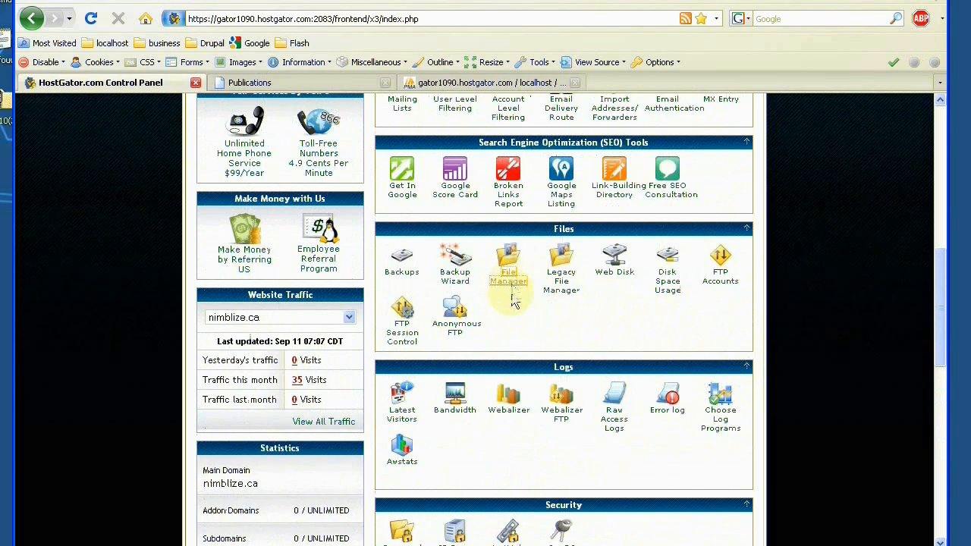
pyautogui.click(508, 261)
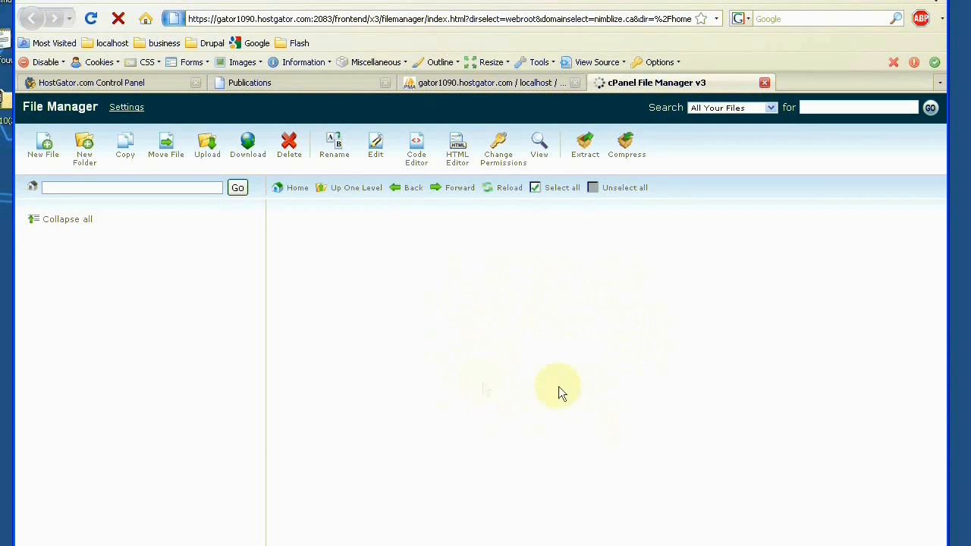
pyautogui.moveTo(599, 383)
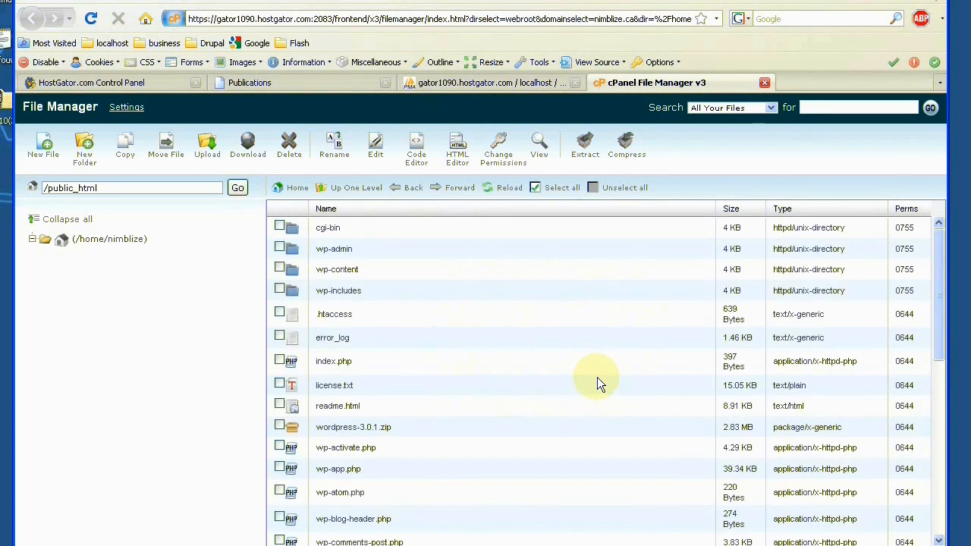
# - Navigate into public_html/wp-content/blogs.dir in File Manager
pyautogui.click(34, 238)
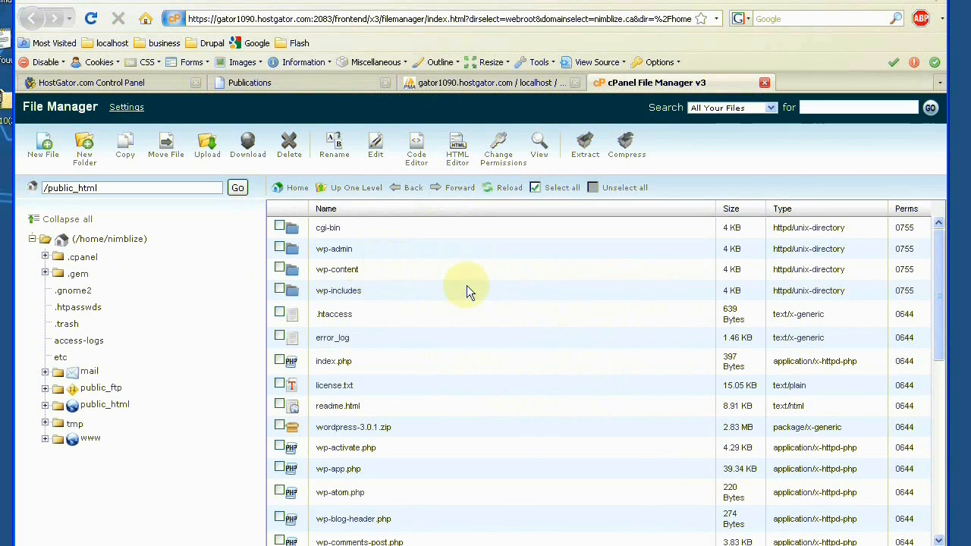
pyautogui.doubleClick(337, 270)
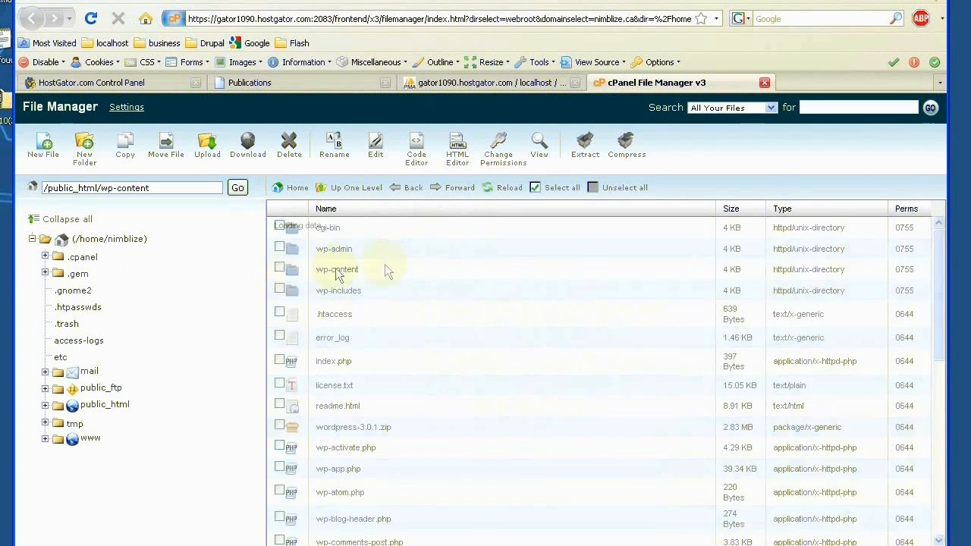
pyautogui.doubleClick(337, 270)
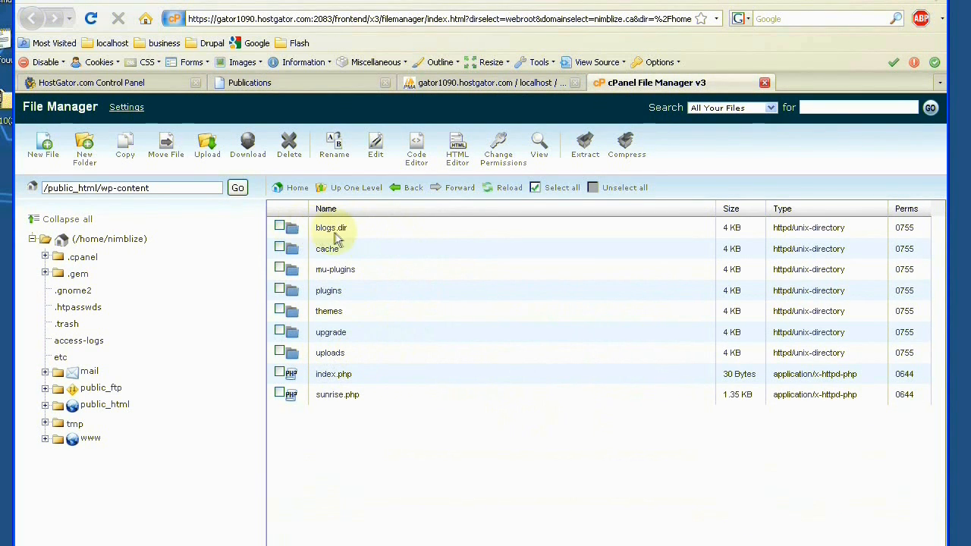
pyautogui.doubleClick(331, 228)
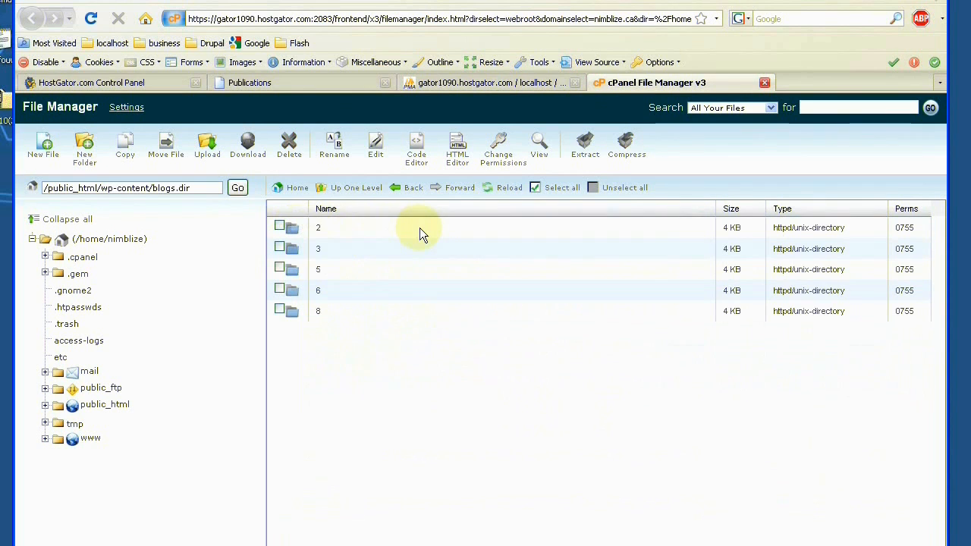
pyautogui.moveTo(356, 310)
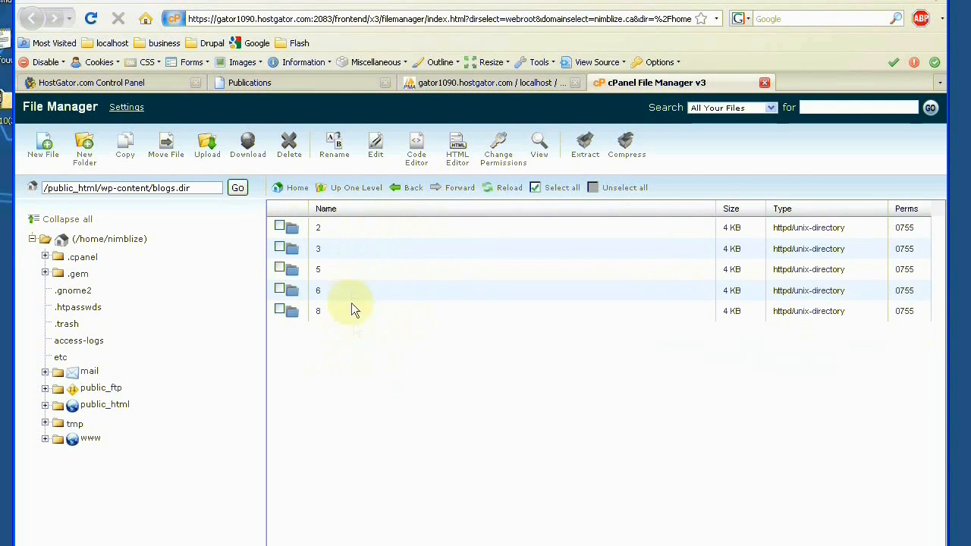
pyautogui.moveTo(321, 321)
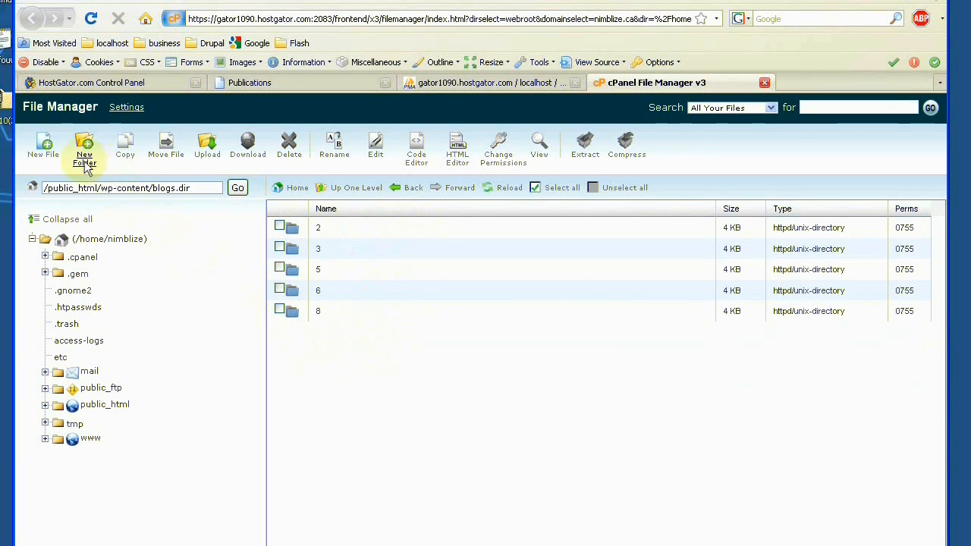
# - Create a new folder named 9 in blogs.dir and enter it
pyautogui.click(85, 144)
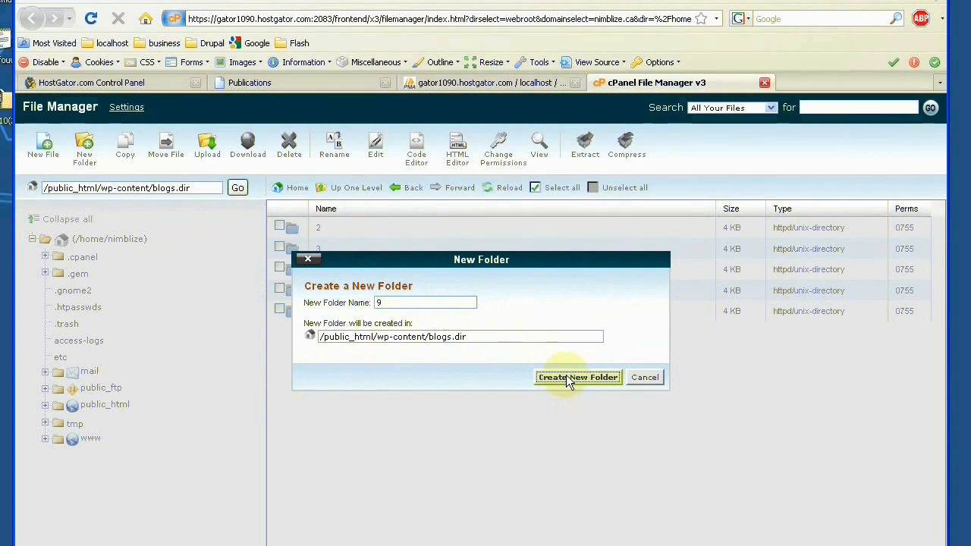
pyautogui.click(578, 376)
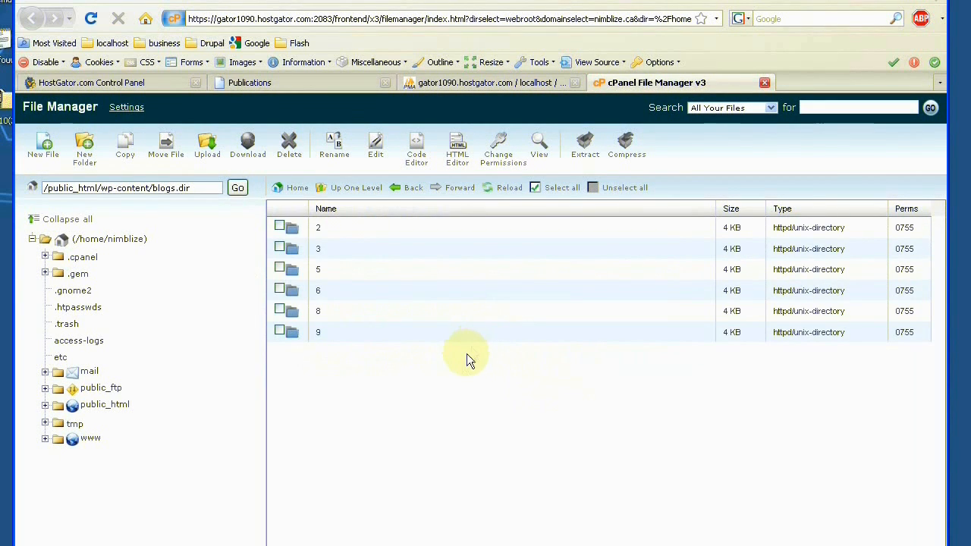
pyautogui.doubleClick(319, 332)
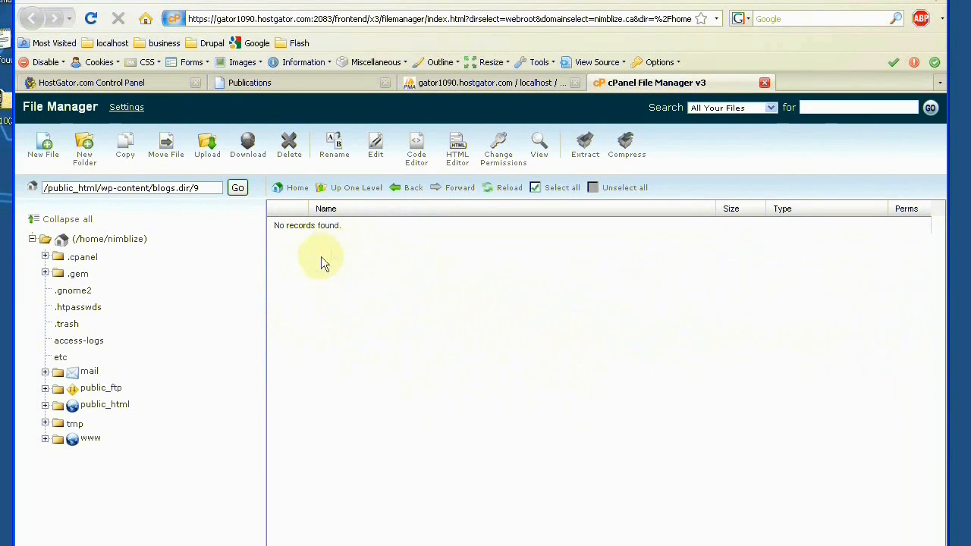
pyautogui.moveTo(85, 149)
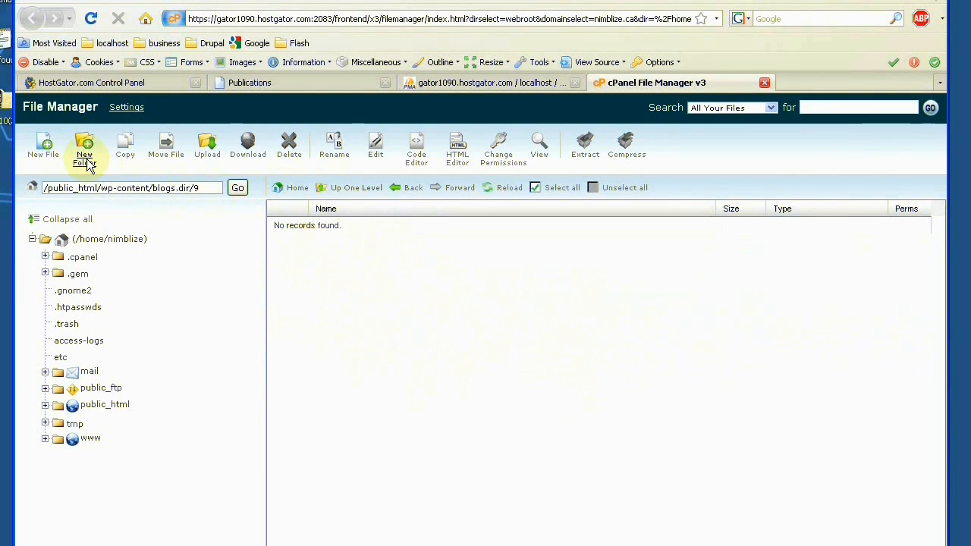
# - Create a subfolder named 'files' inside folder 9
pyautogui.click(84, 144)
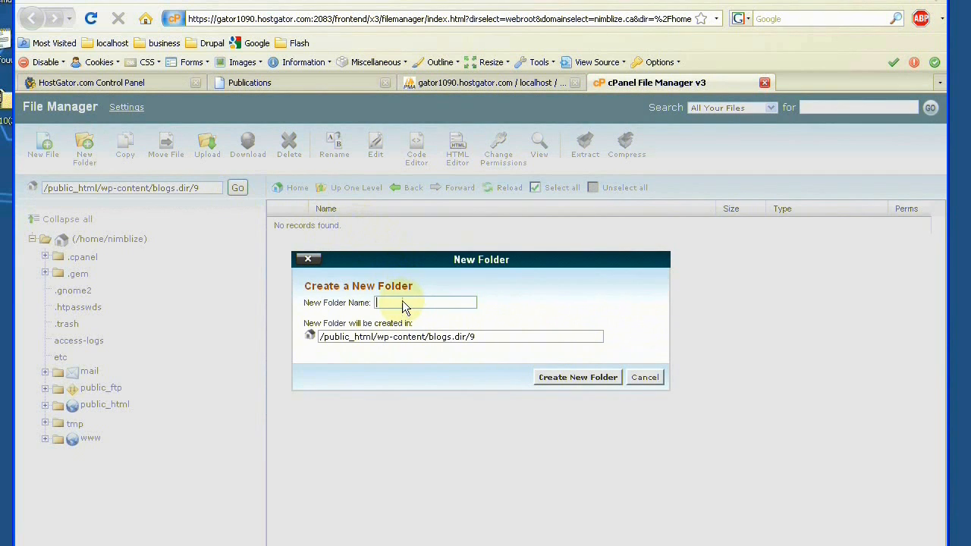
pyautogui.write('fil')
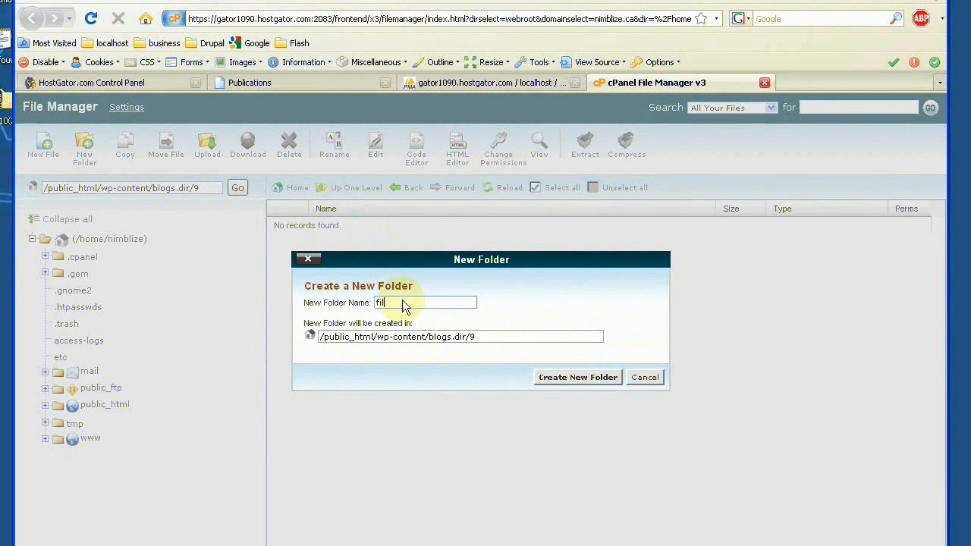
pyautogui.write('e')
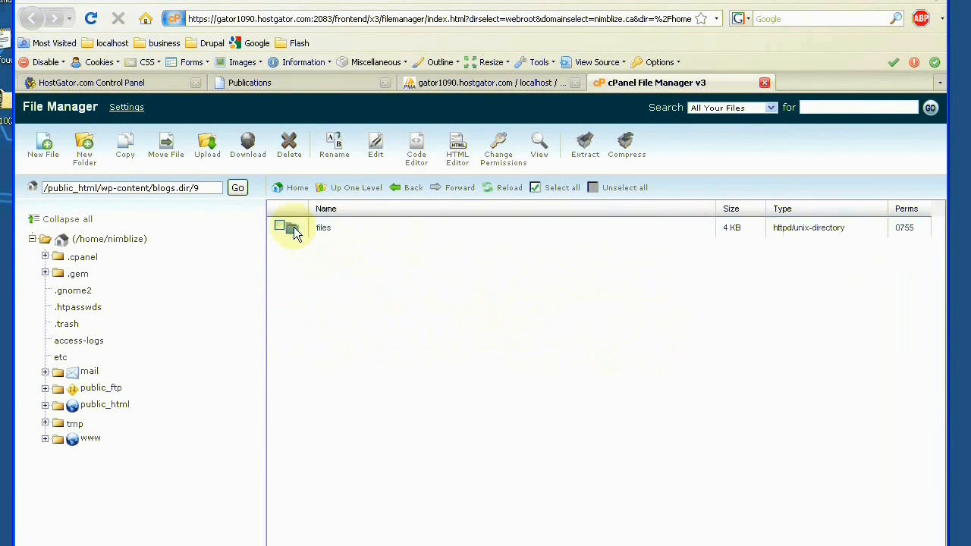
# - Upload the 2010(2).zip archive into blogs.dir/9/files and return to File Manager
pyautogui.doubleClick(323, 228)
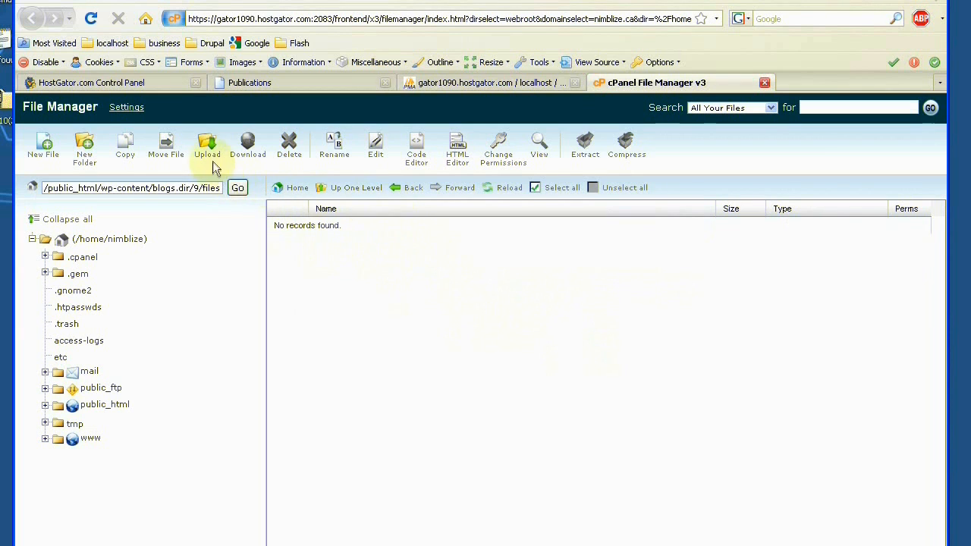
pyautogui.click(207, 144)
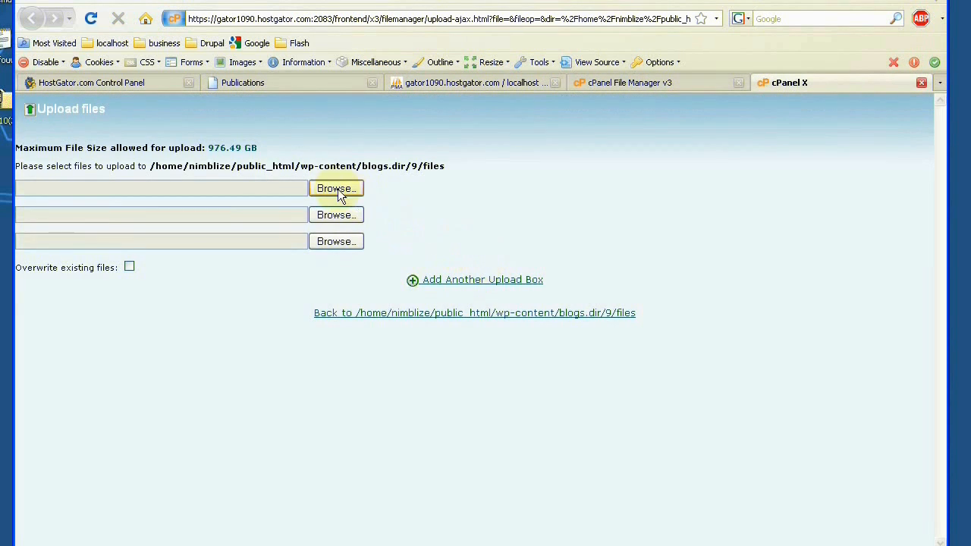
pyautogui.click(335, 188)
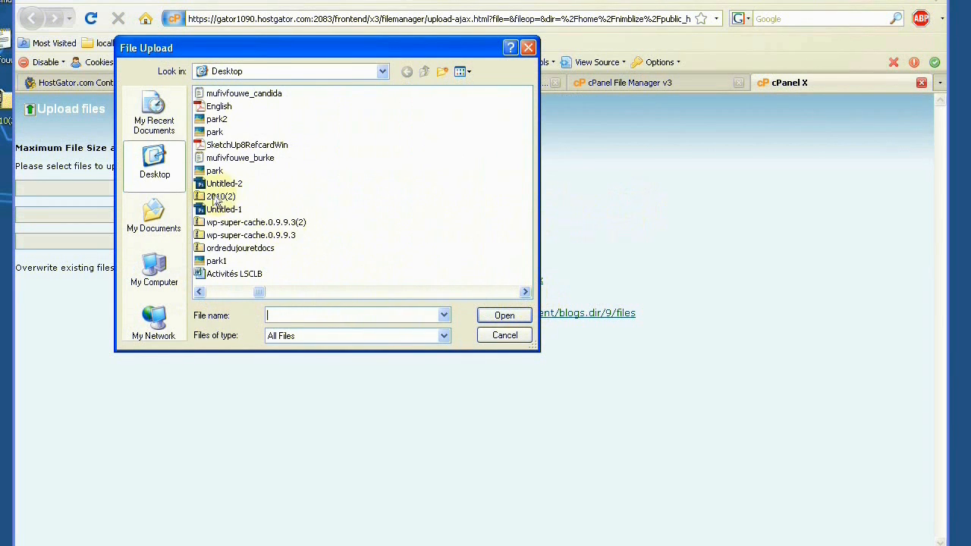
pyautogui.click(504, 314)
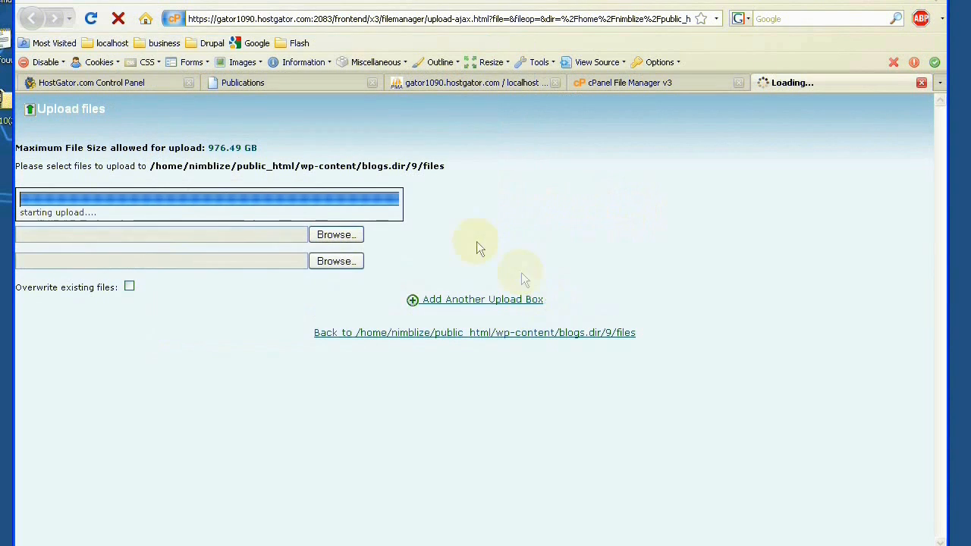
pyautogui.moveTo(455, 210)
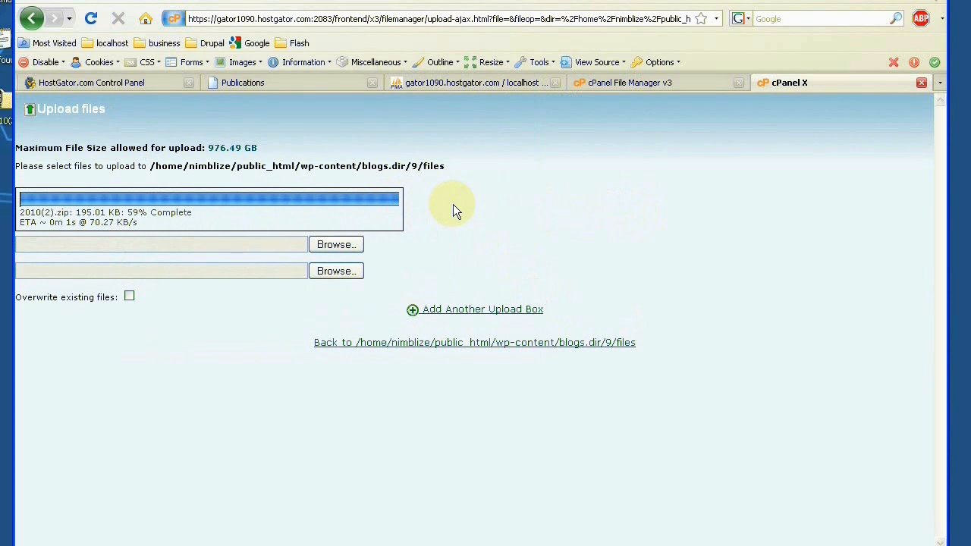
pyautogui.click(636, 82)
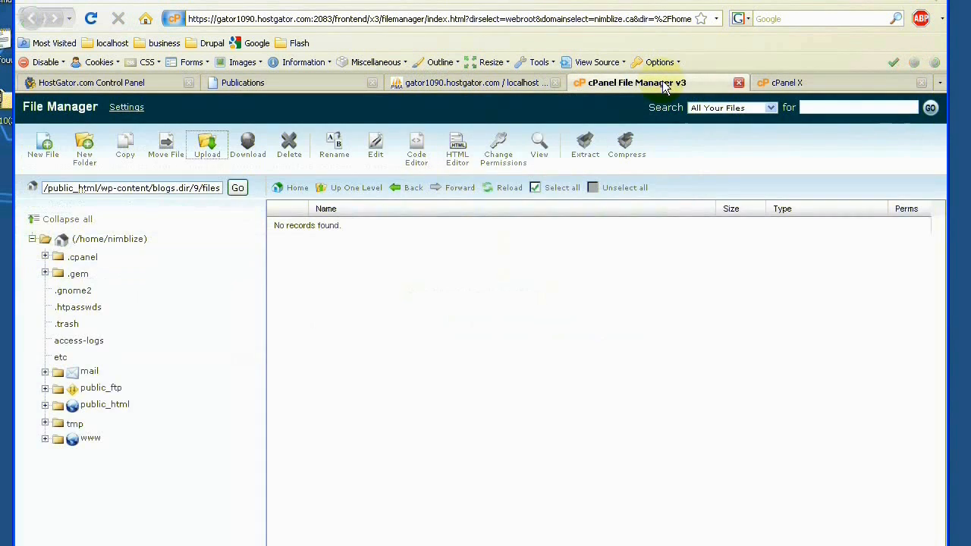
# - Extract 2010(2).zip into the files folder as a 2010 folder of images and documents
pyautogui.click(510, 188)
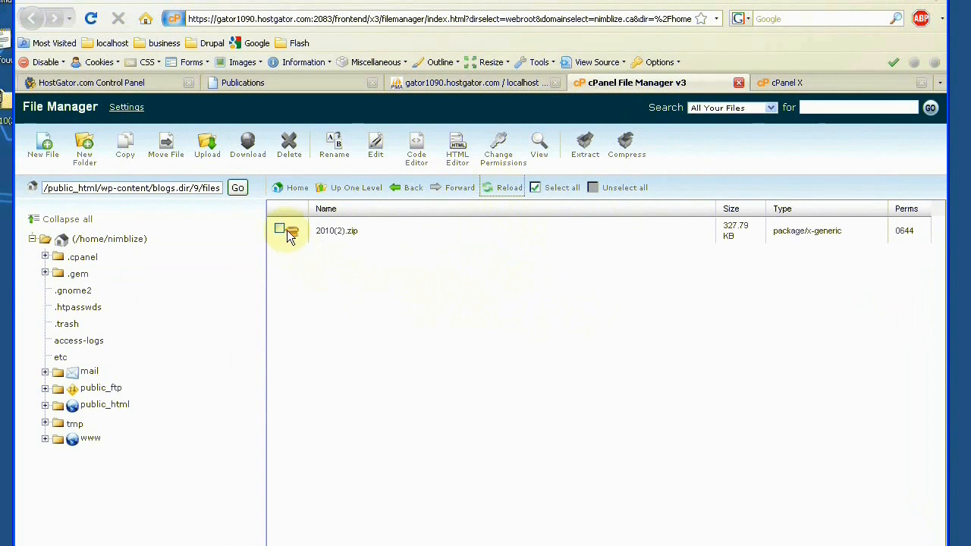
pyautogui.click(279, 229)
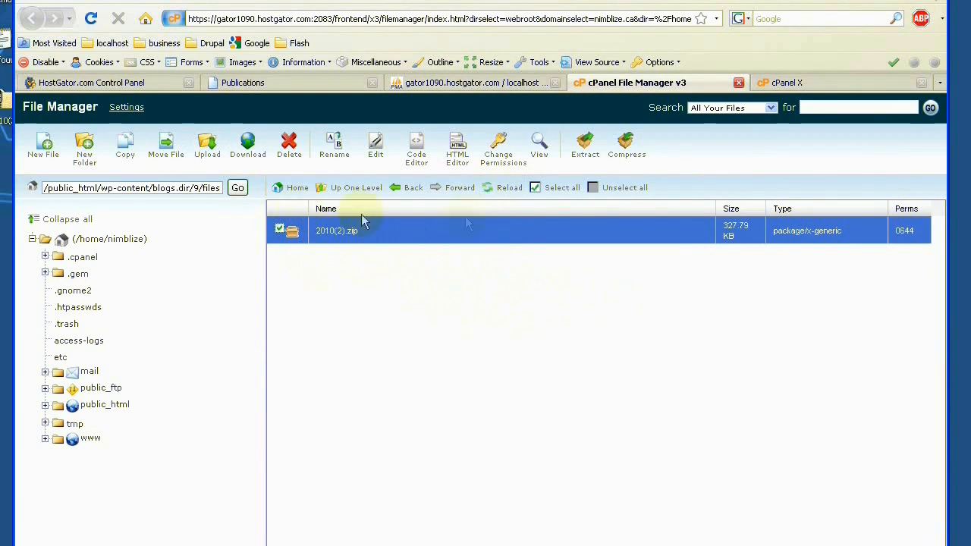
pyautogui.click(585, 144)
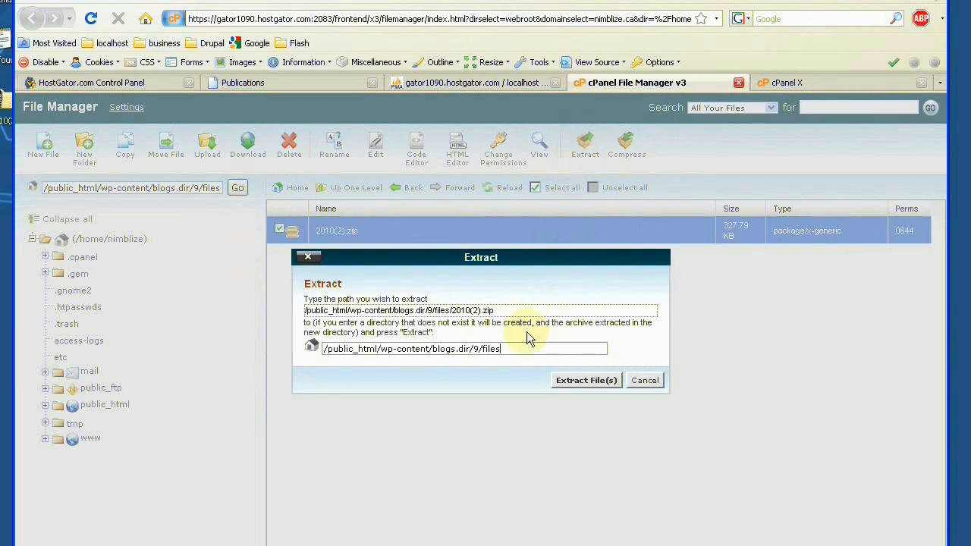
pyautogui.click(586, 379)
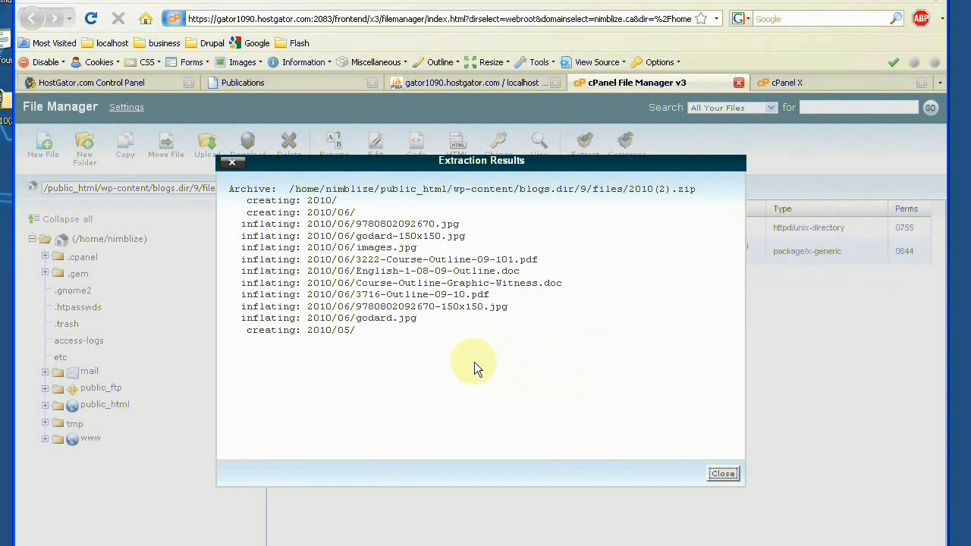
pyautogui.click(722, 473)
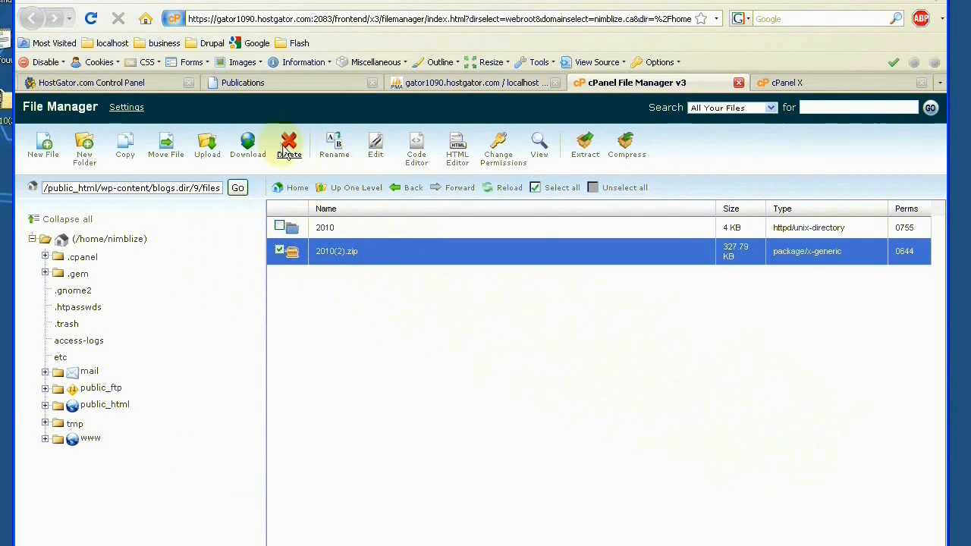
# - Delete the 2010(2).zip archive and return to the site's Publications page
pyautogui.click(288, 144)
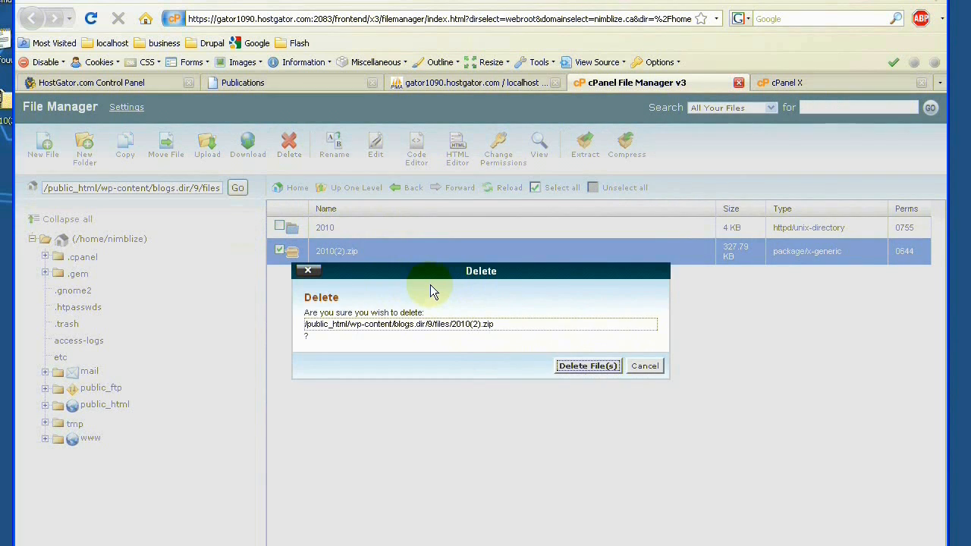
pyautogui.click(588, 365)
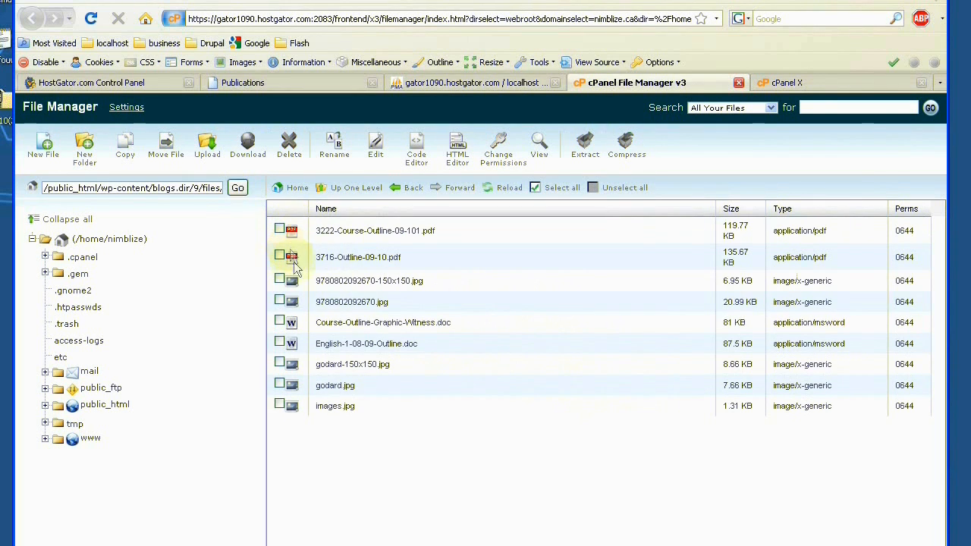
pyautogui.click(413, 188)
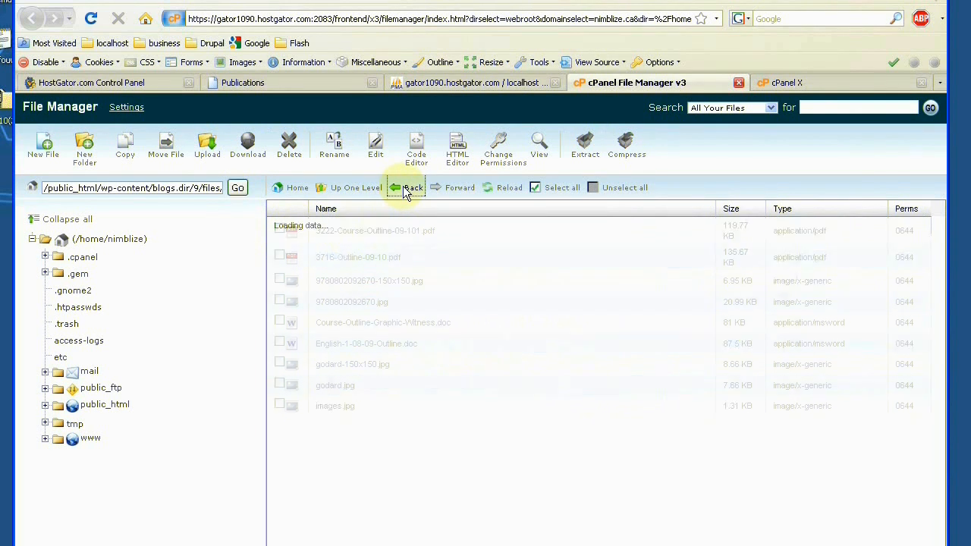
pyautogui.click(413, 188)
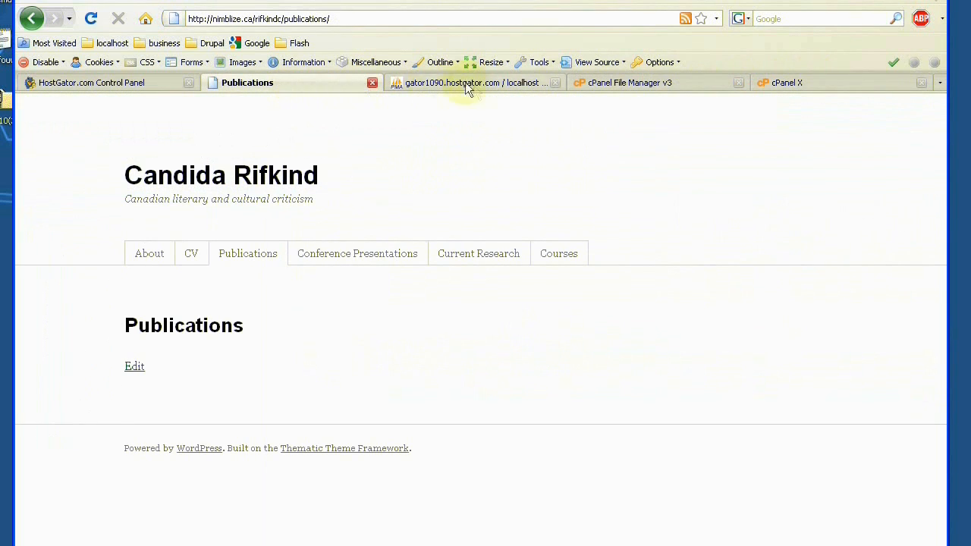
pyautogui.moveTo(149, 103)
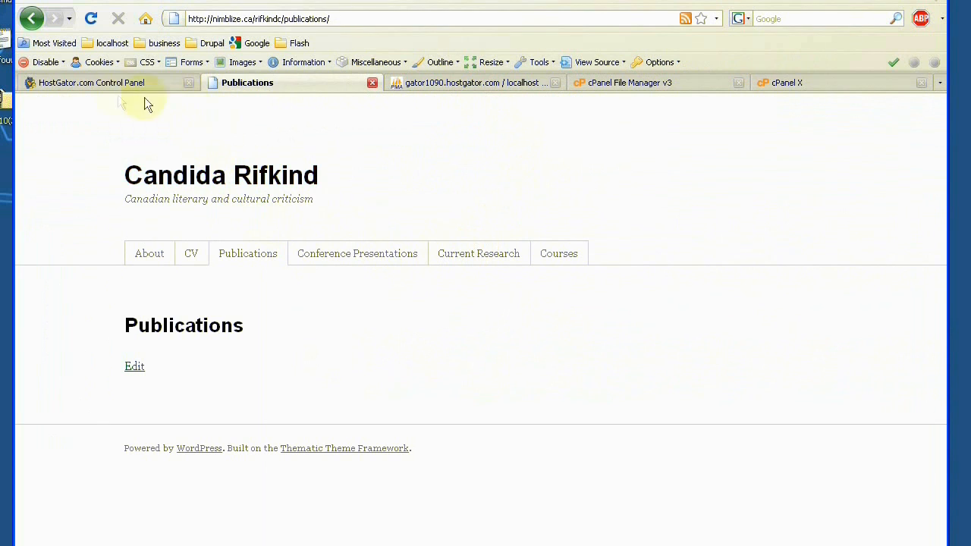
pyautogui.moveTo(489, 197)
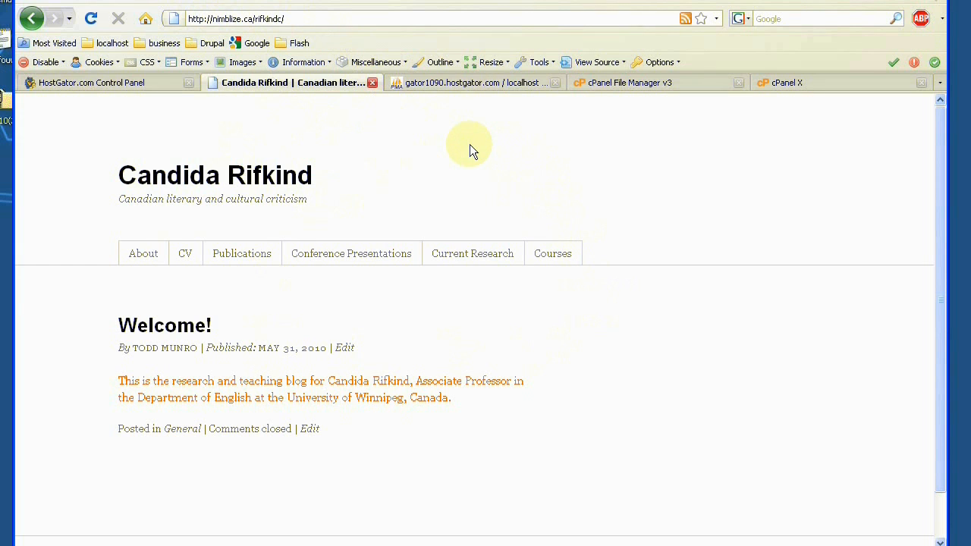
pyautogui.moveTo(317, 349)
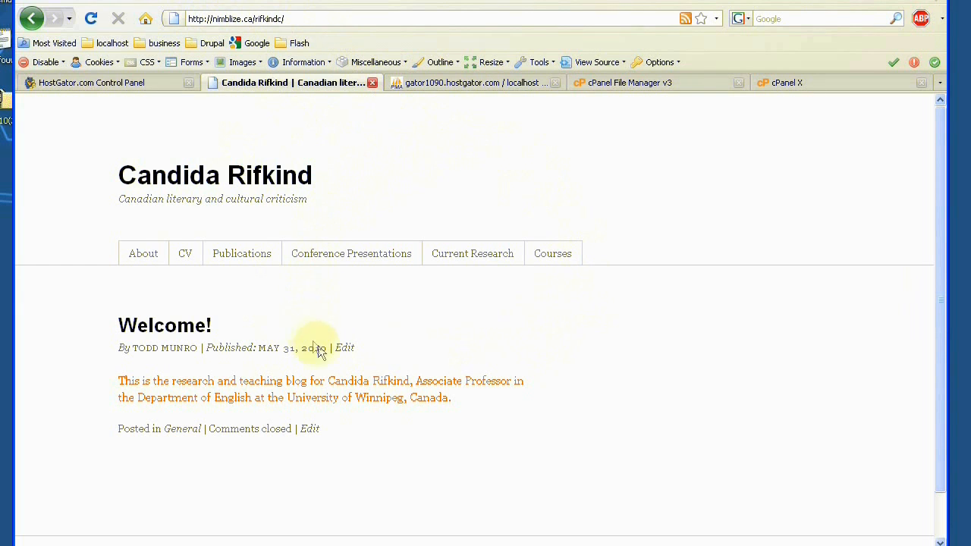
pyautogui.moveTo(482, 129)
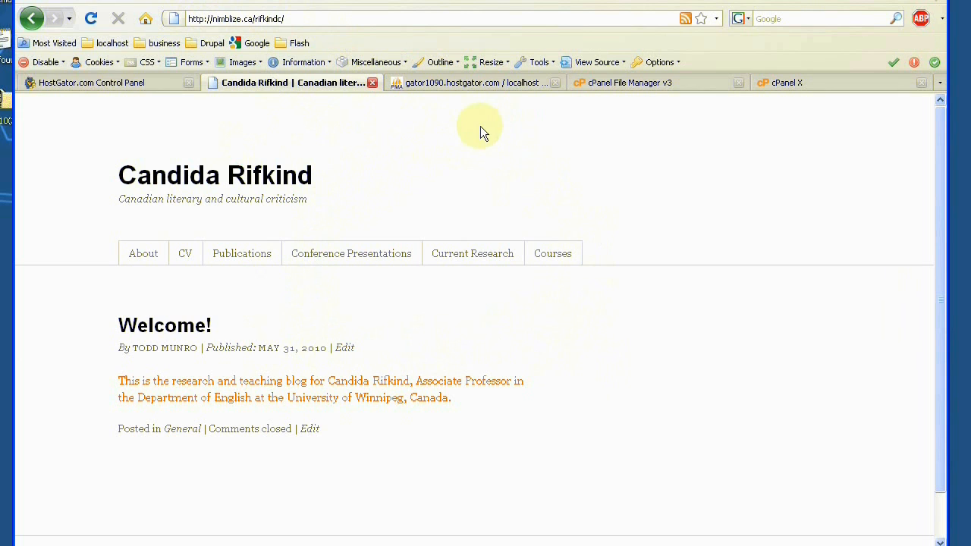
pyautogui.moveTo(315, 91)
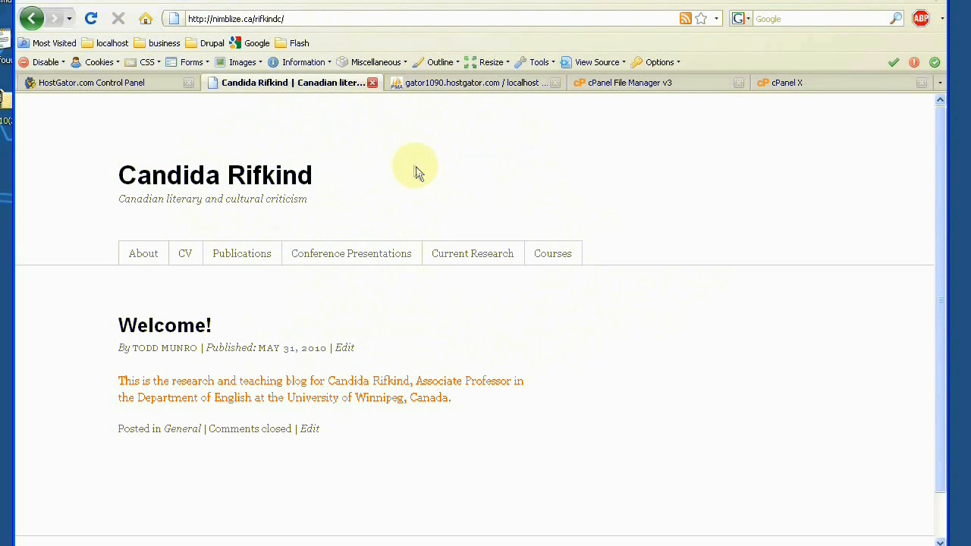
pyautogui.moveTo(543, 194)
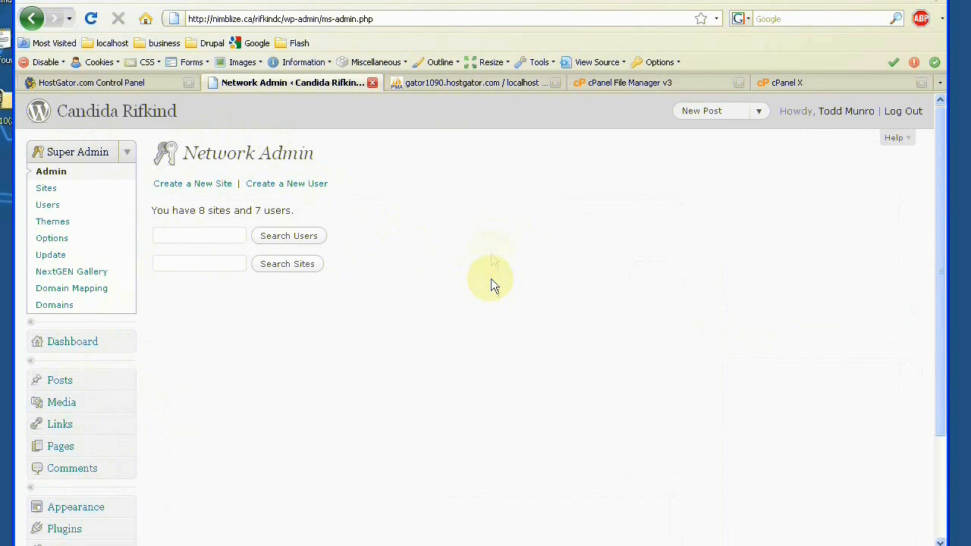
pyautogui.moveTo(428, 368)
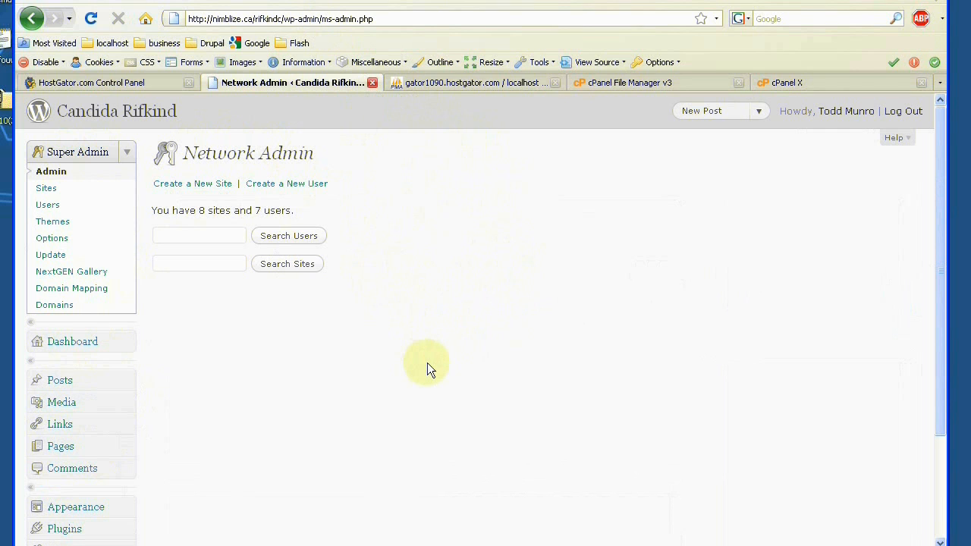
pyautogui.moveTo(301, 125)
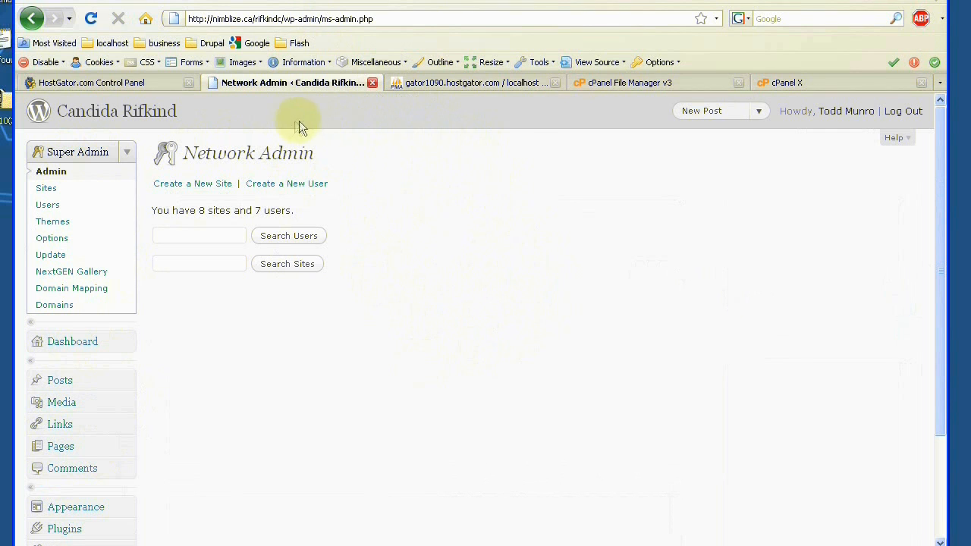
pyautogui.moveTo(292, 123)
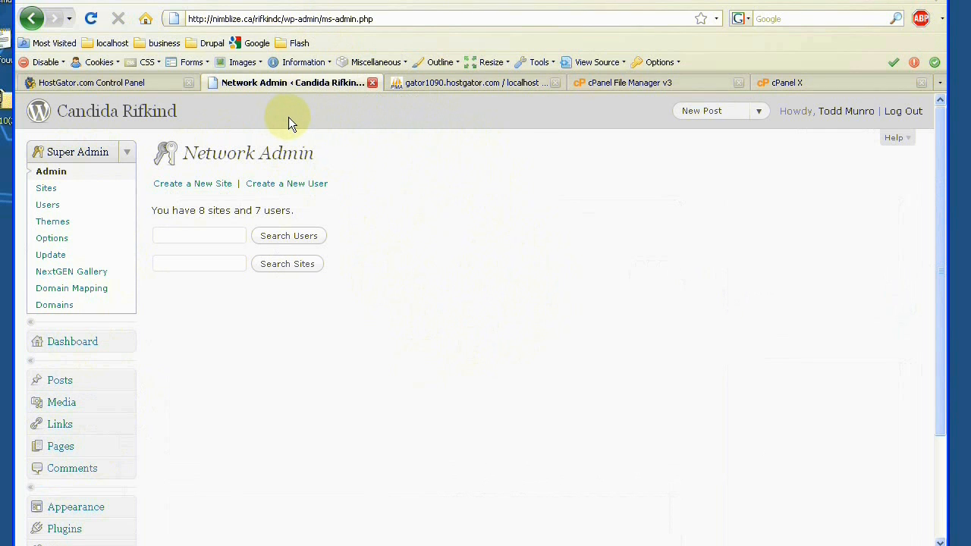
pyautogui.moveTo(409, 364)
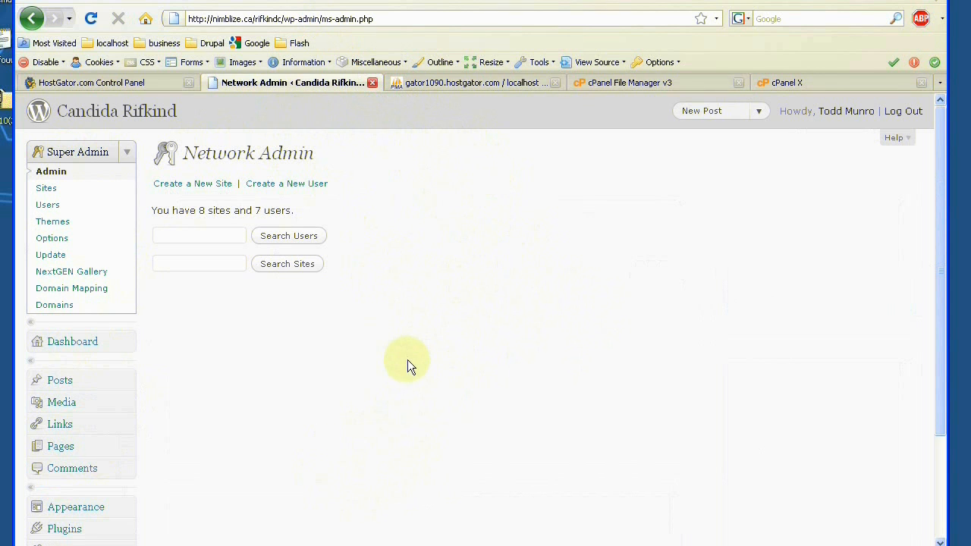
pyautogui.moveTo(446, 336)
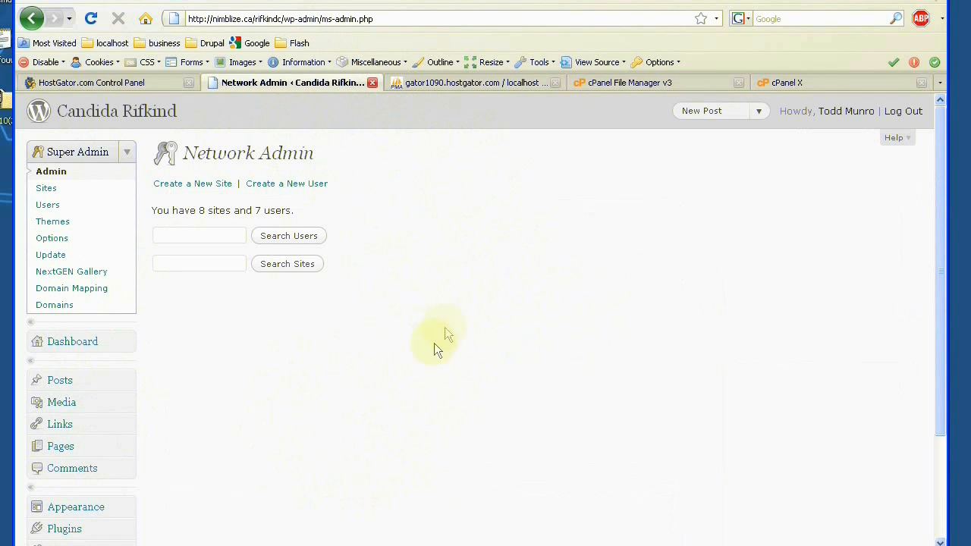
pyautogui.moveTo(48, 204)
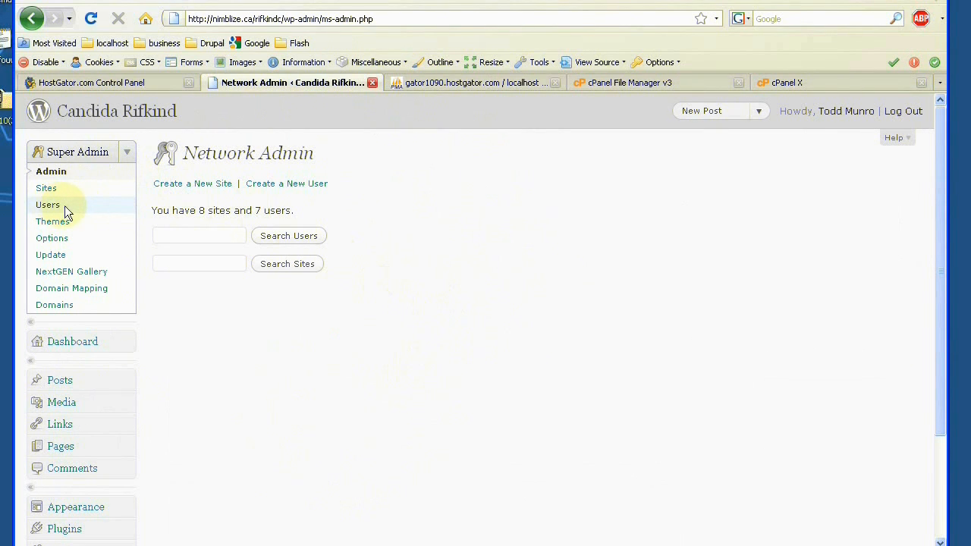
# - Show the rifkindc site's Users list with its single administrator, munroto22
pyautogui.scroll(-3)
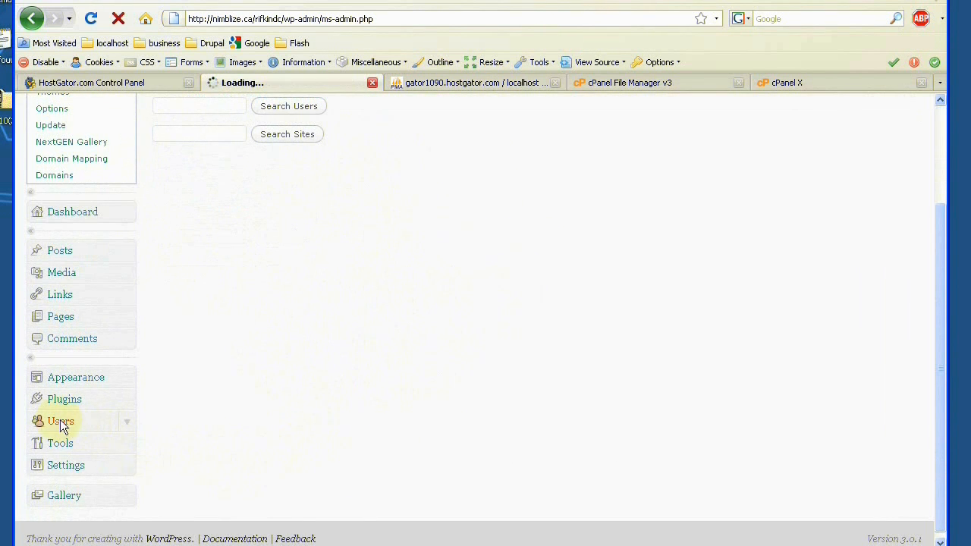
pyautogui.click(61, 422)
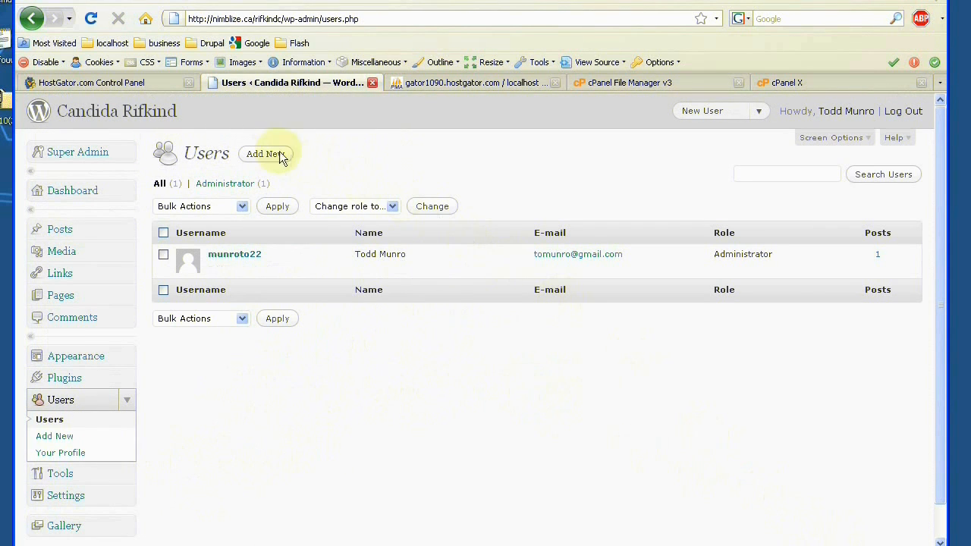
# - Visit the Add New User form, then return via the Super Admin heading to Network Admin
pyautogui.click(265, 154)
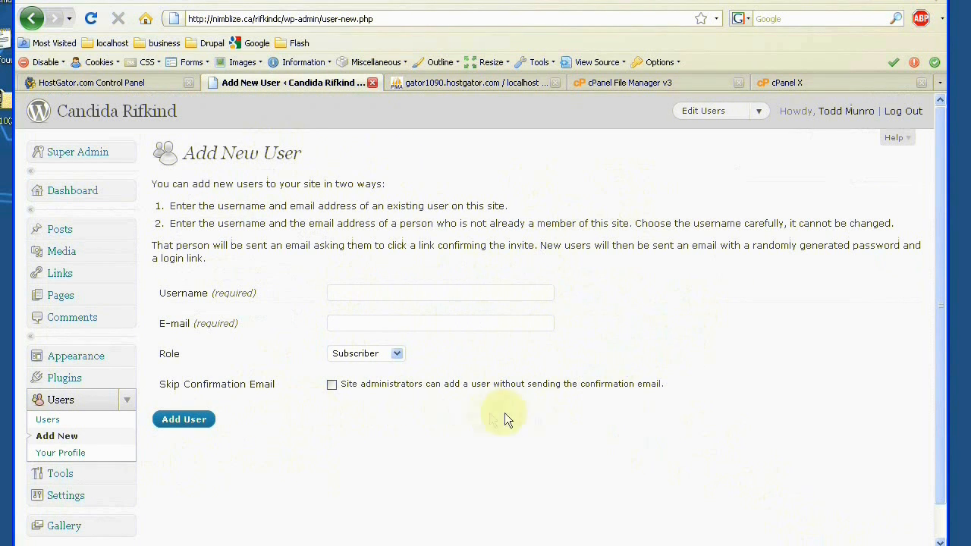
pyautogui.moveTo(558, 179)
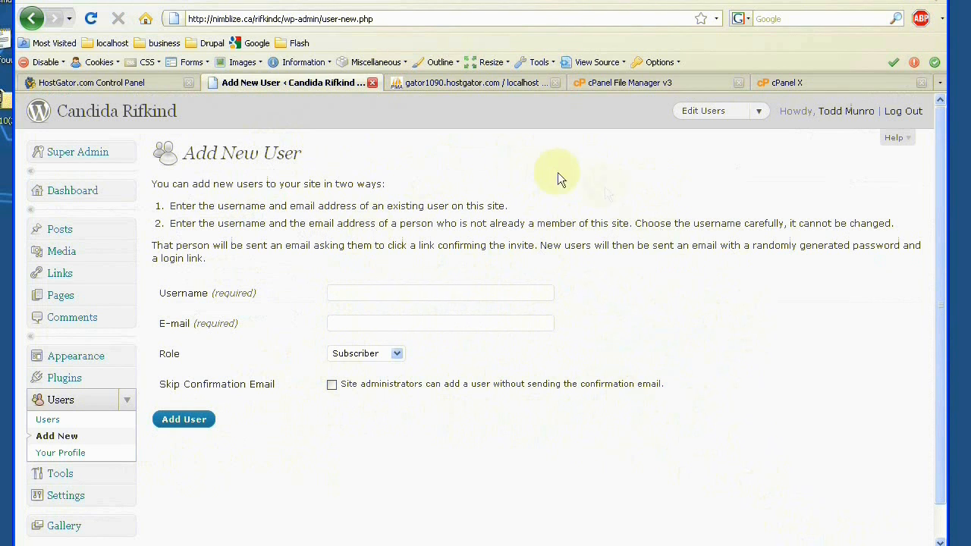
pyautogui.moveTo(272, 188)
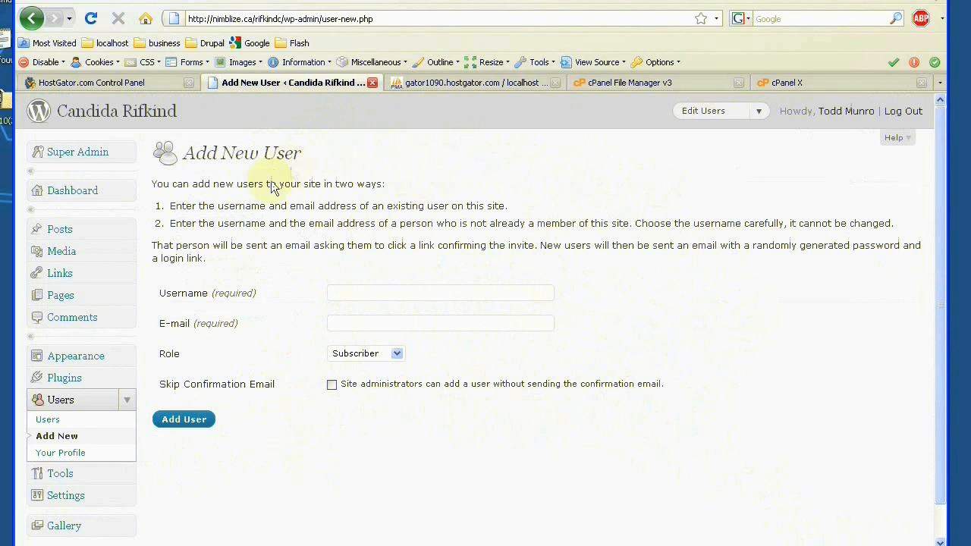
pyautogui.moveTo(361, 145)
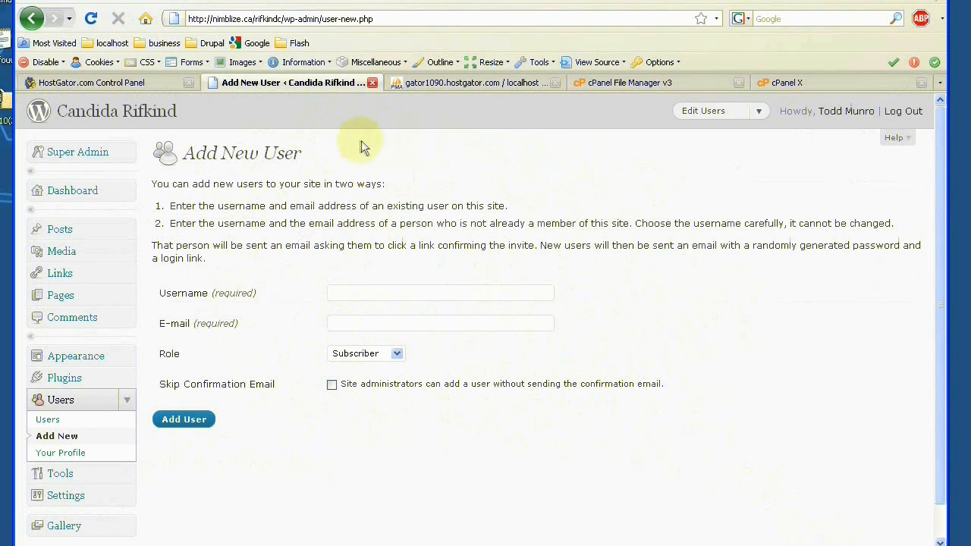
pyautogui.moveTo(79, 151)
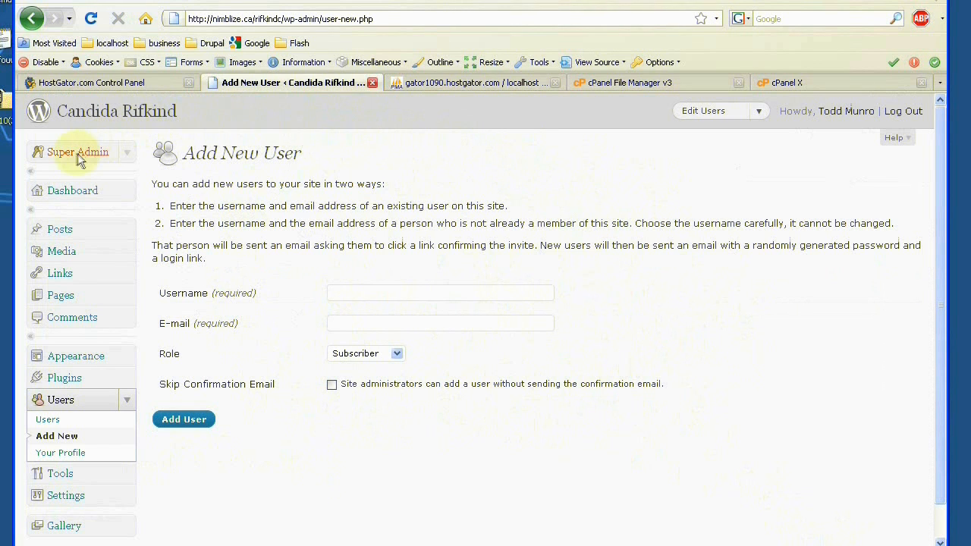
pyautogui.click(77, 152)
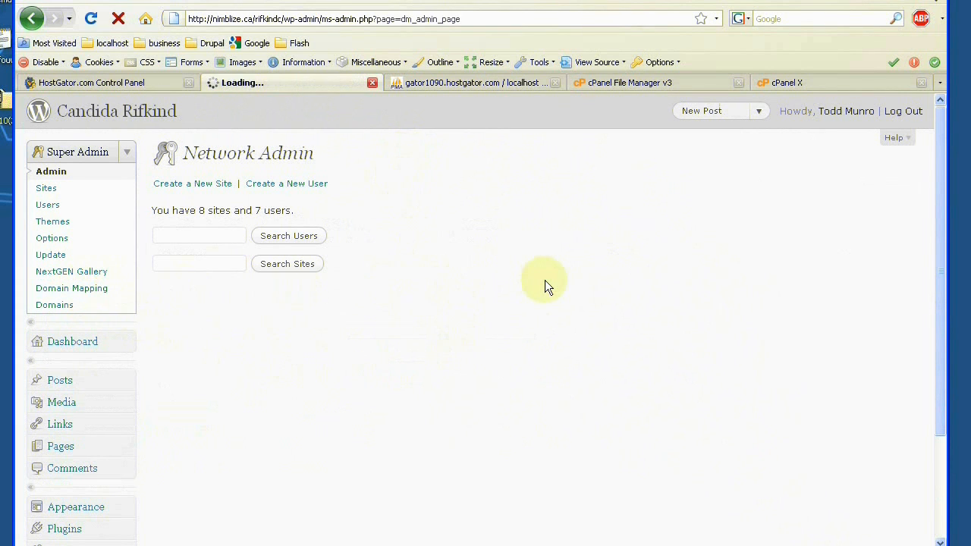
# - Show Domain Mapping Configuration with server IP 174.120.171.123 and all four options checked
pyautogui.click(72, 289)
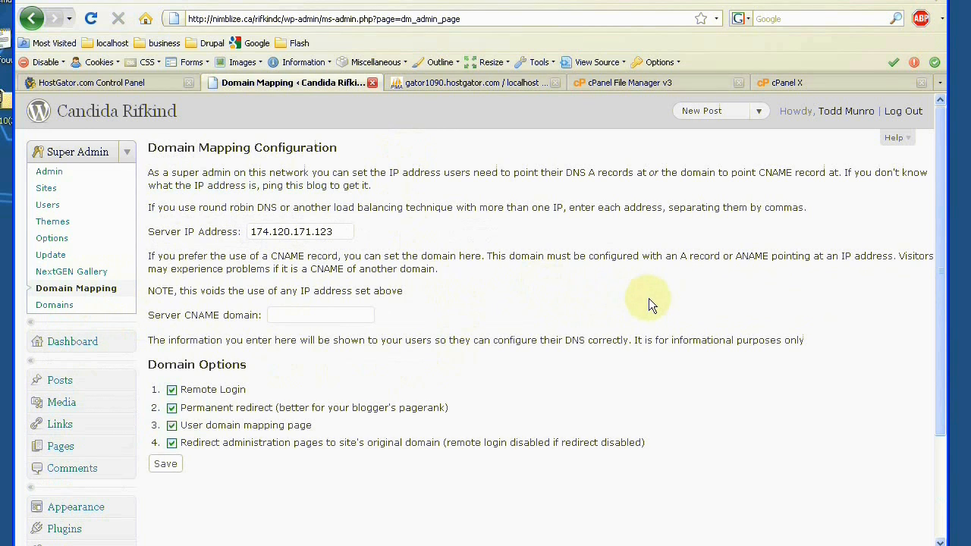
pyautogui.moveTo(576, 392)
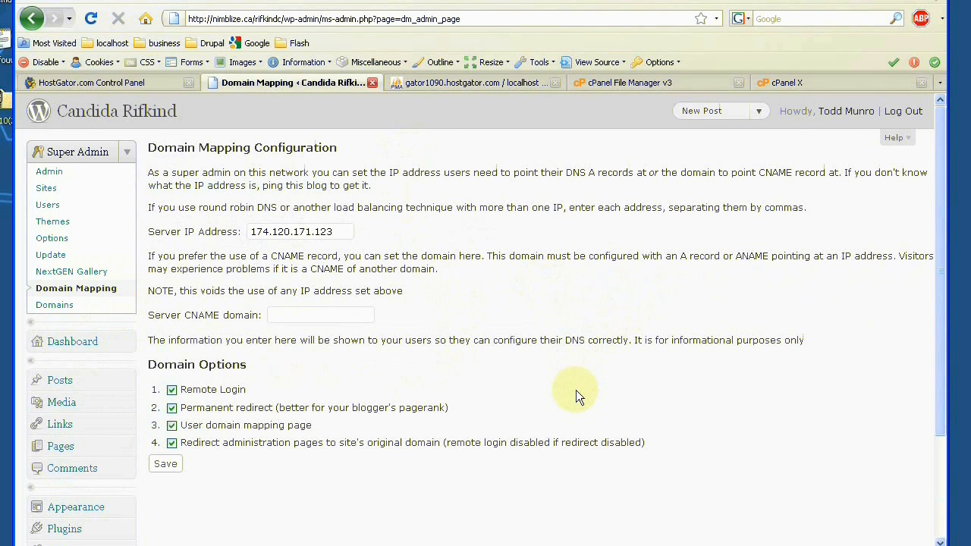
pyautogui.scroll(-3)
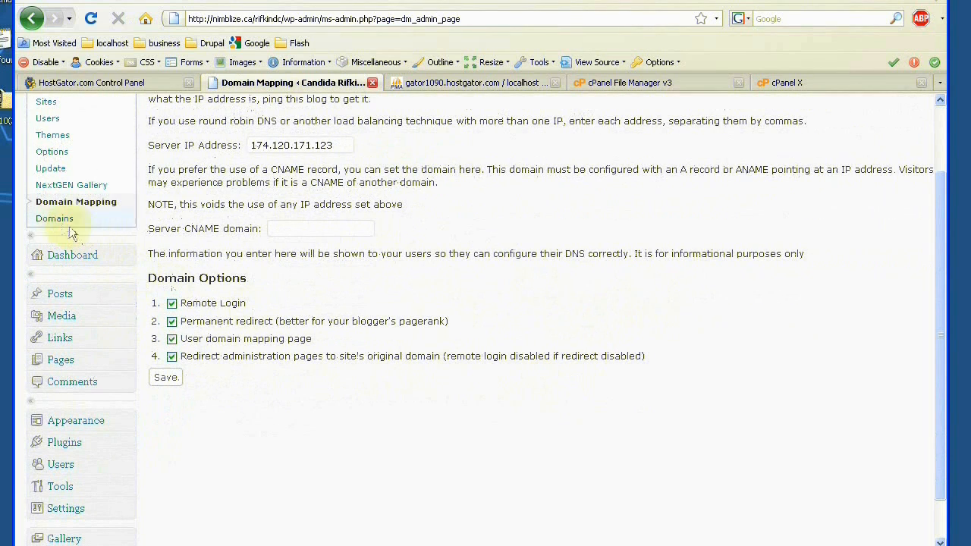
# - Show the Domain Mapping Domains page with its New Domain form and site 2 mapping
pyautogui.click(54, 219)
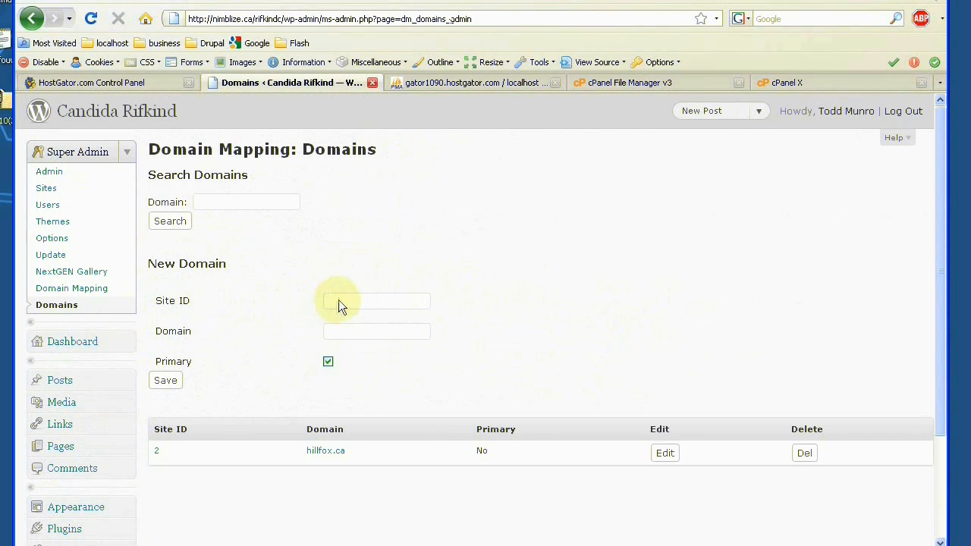
pyautogui.moveTo(343, 341)
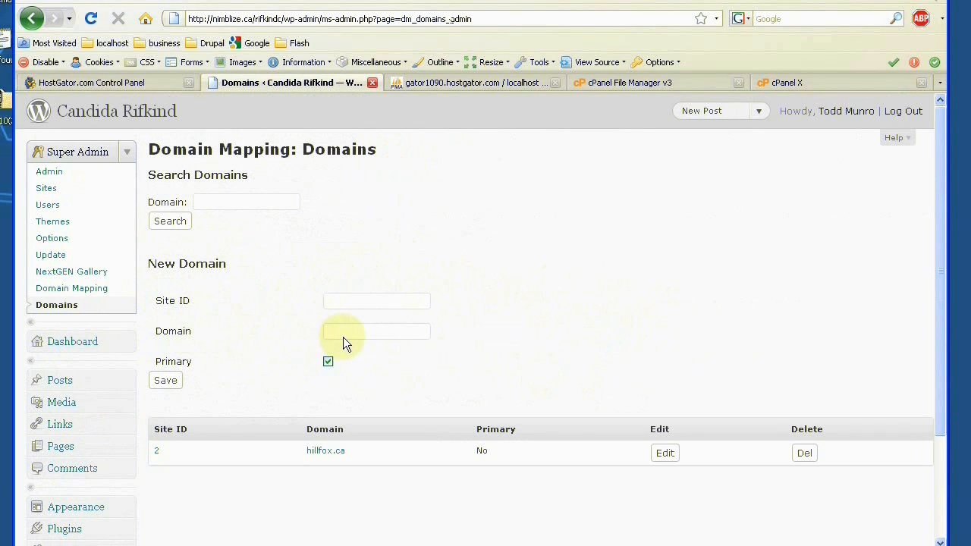
pyautogui.moveTo(355, 338)
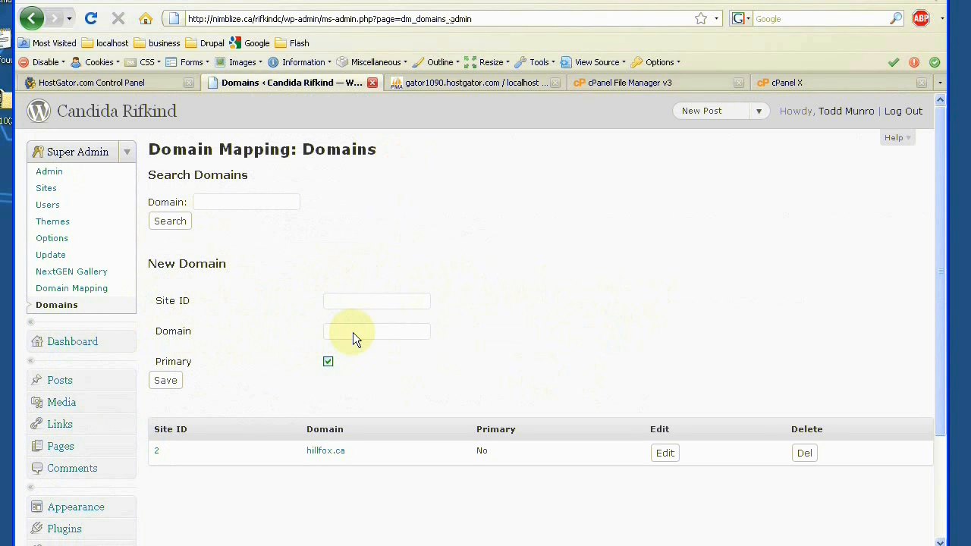
pyautogui.scroll(-3)
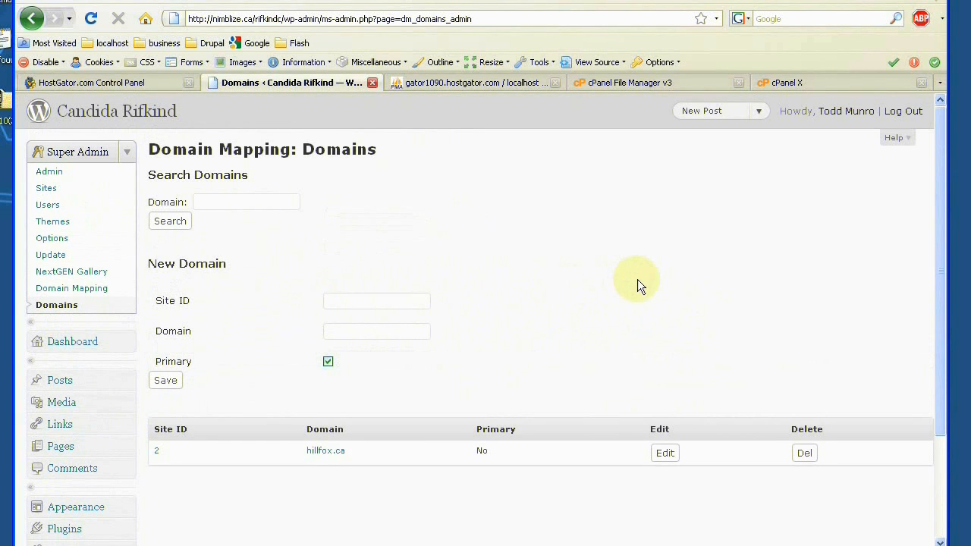
pyautogui.moveTo(822, 163)
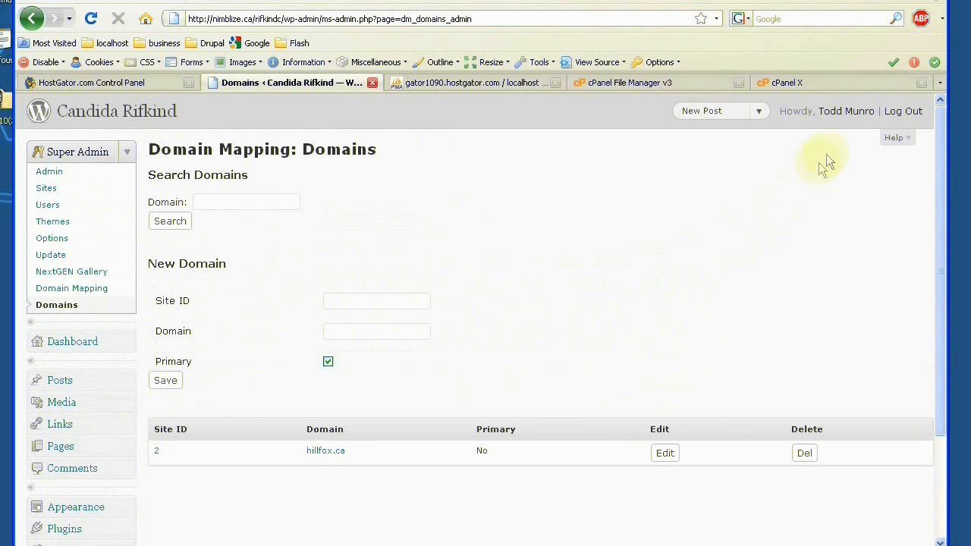